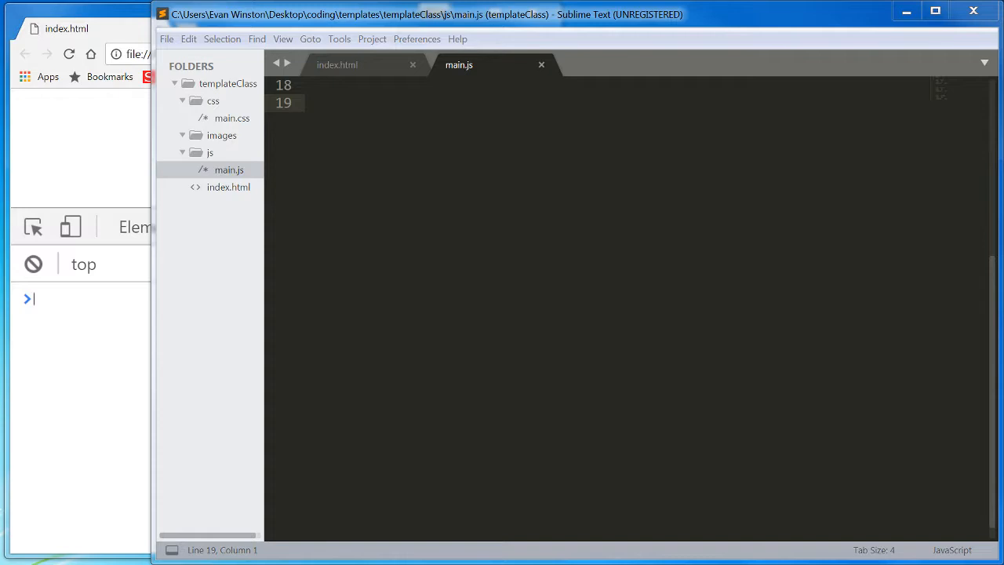
mouse_move(343, 249)
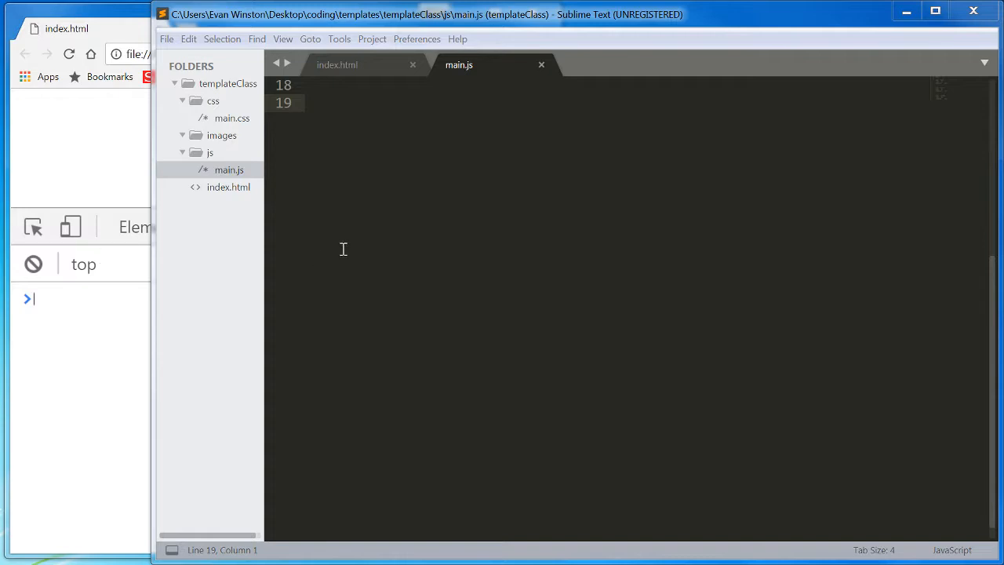
mouse_move(416, 263)
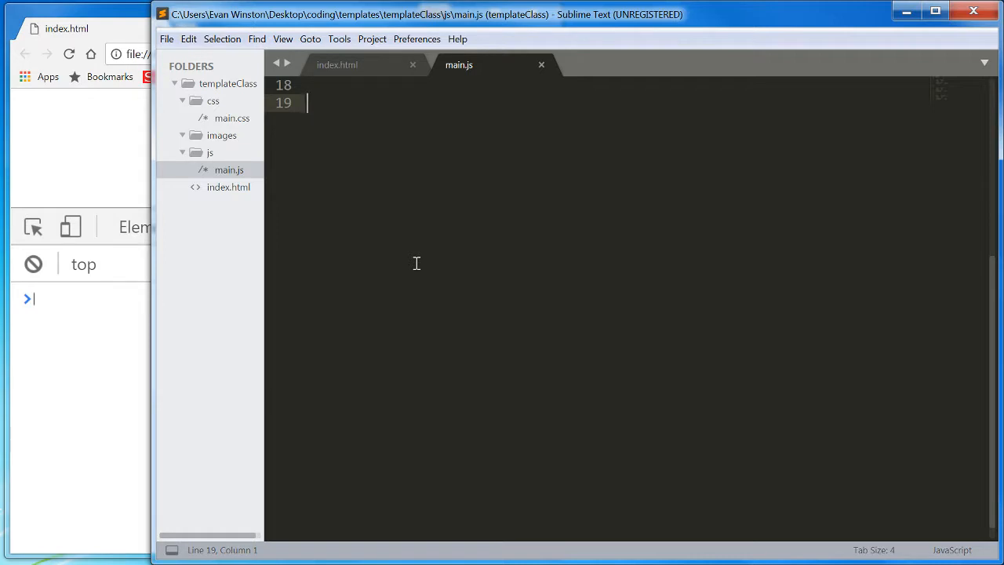
mouse_move(413, 263)
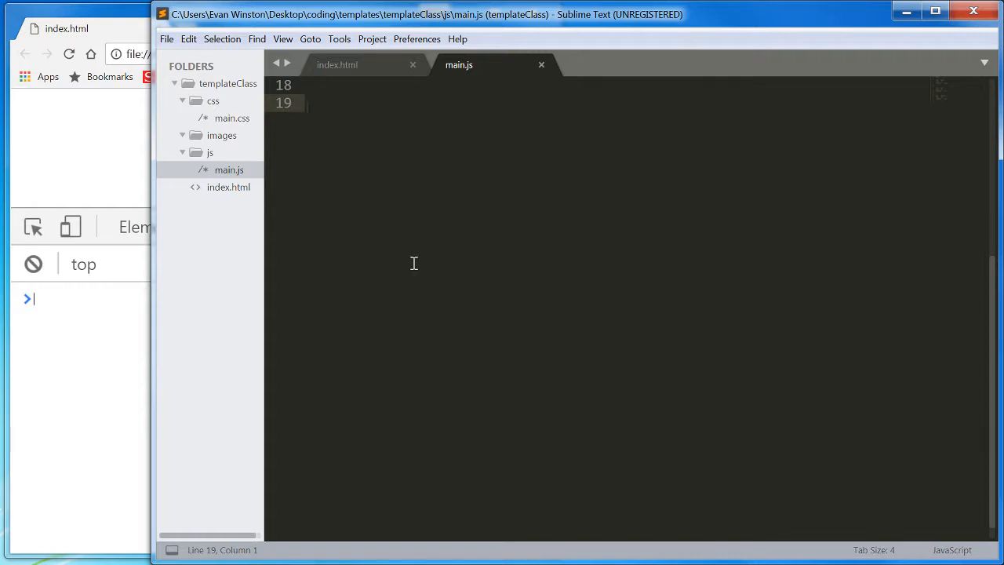
Step: Type document.getElementById() on line 19 of main.js
text(.getElem)
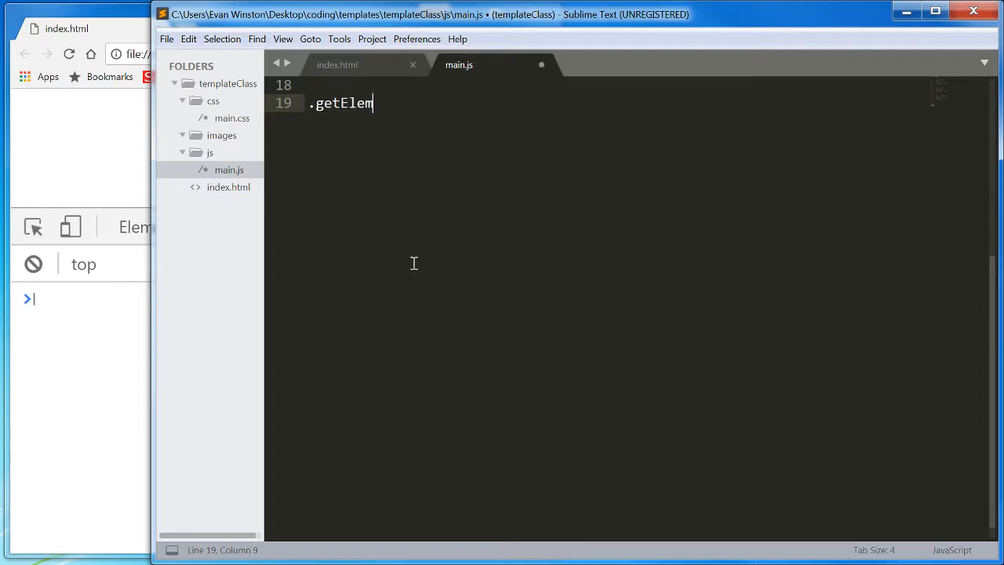
text(entByI)
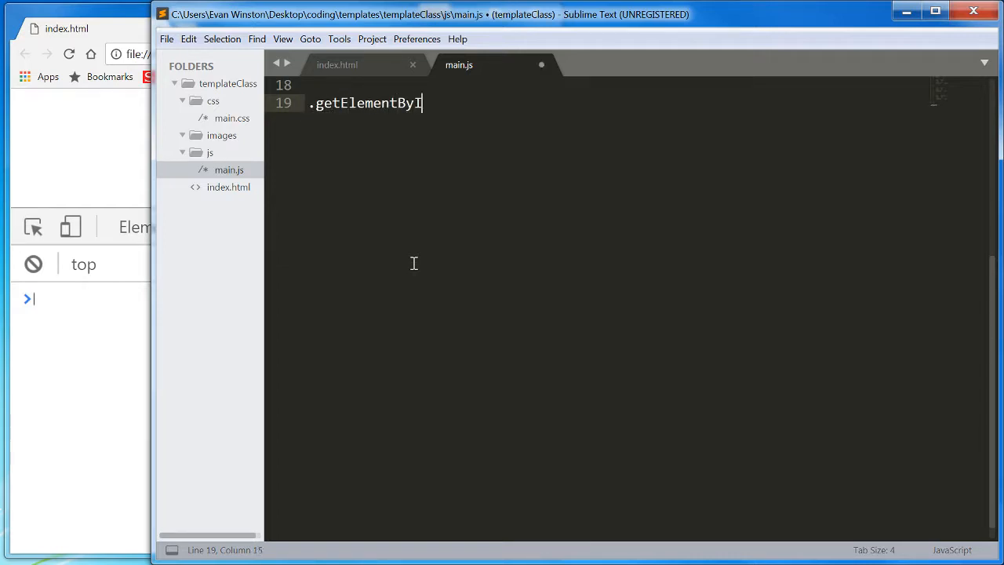
text(d())
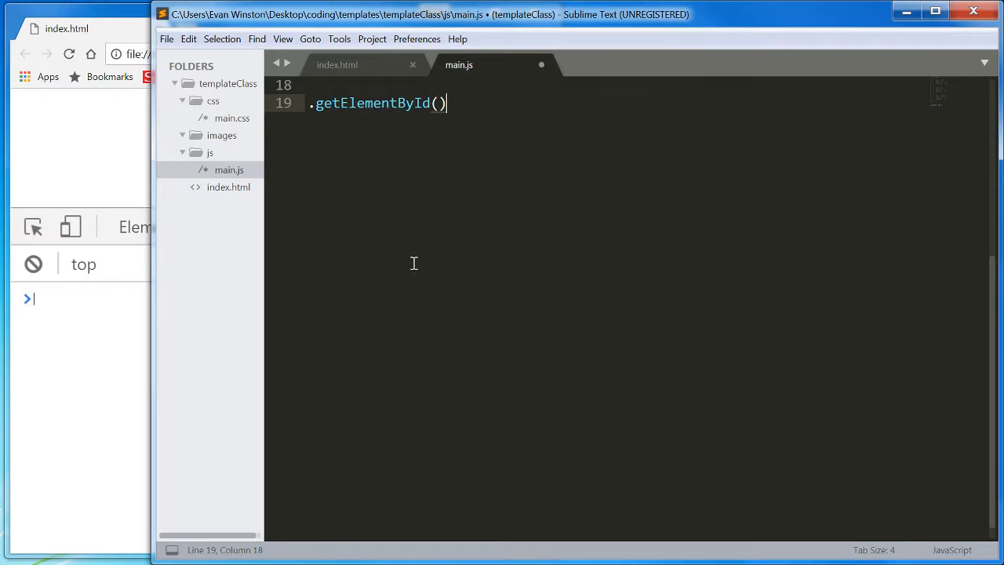
mouse_move(296, 87)
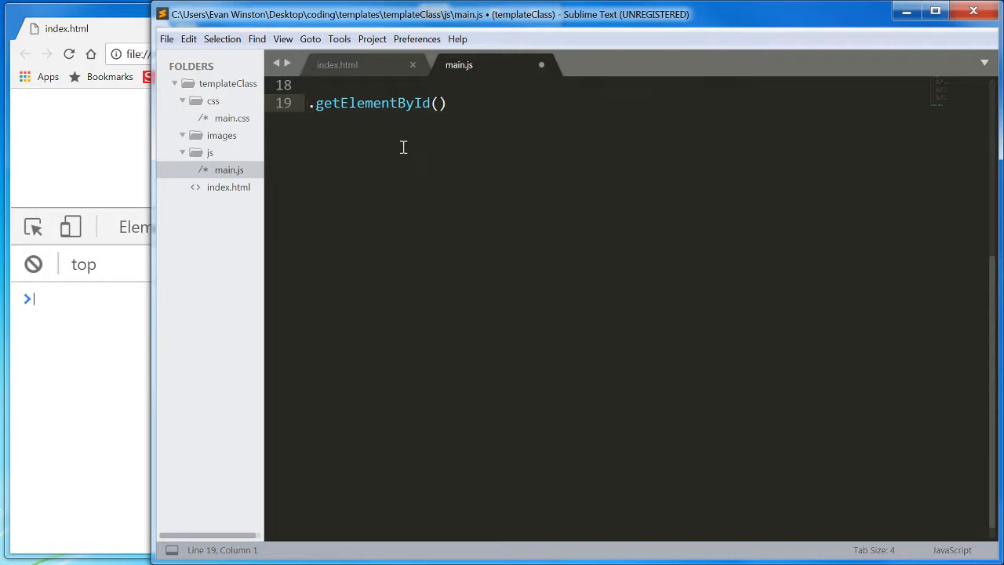
text(d)
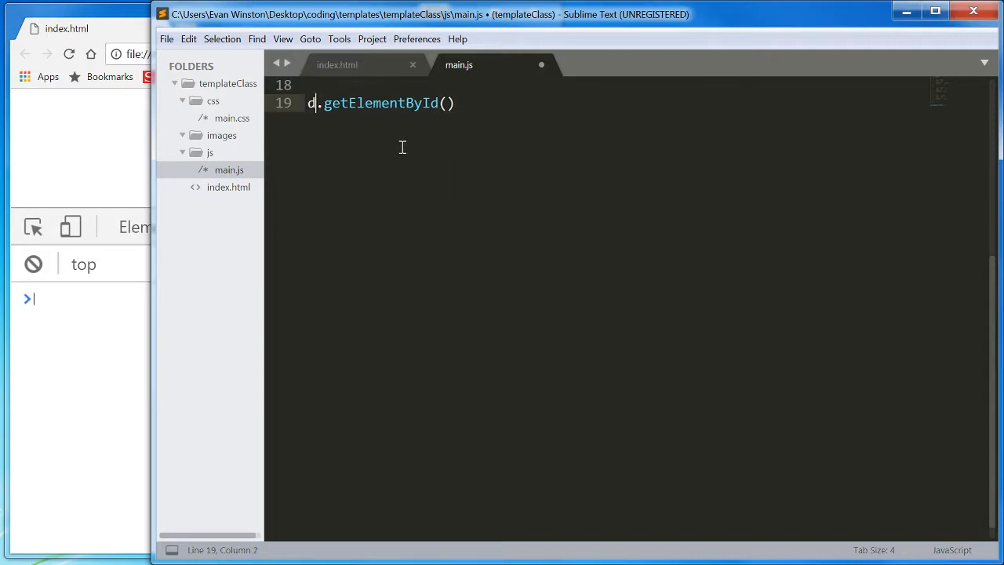
text(ocument)
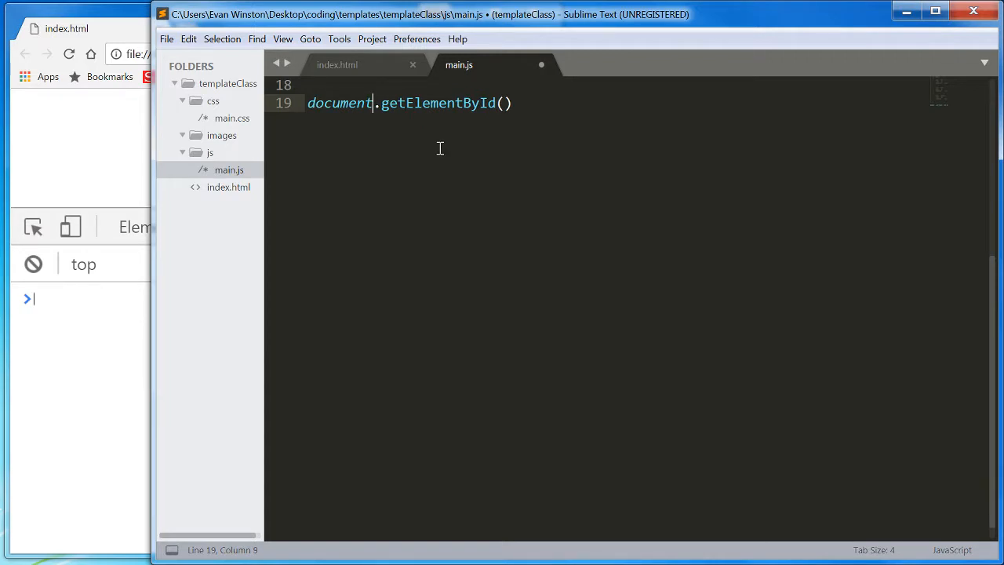
Step: Add the "intro" argument and semicolon, then select 'document' and the id string
click(516, 102)
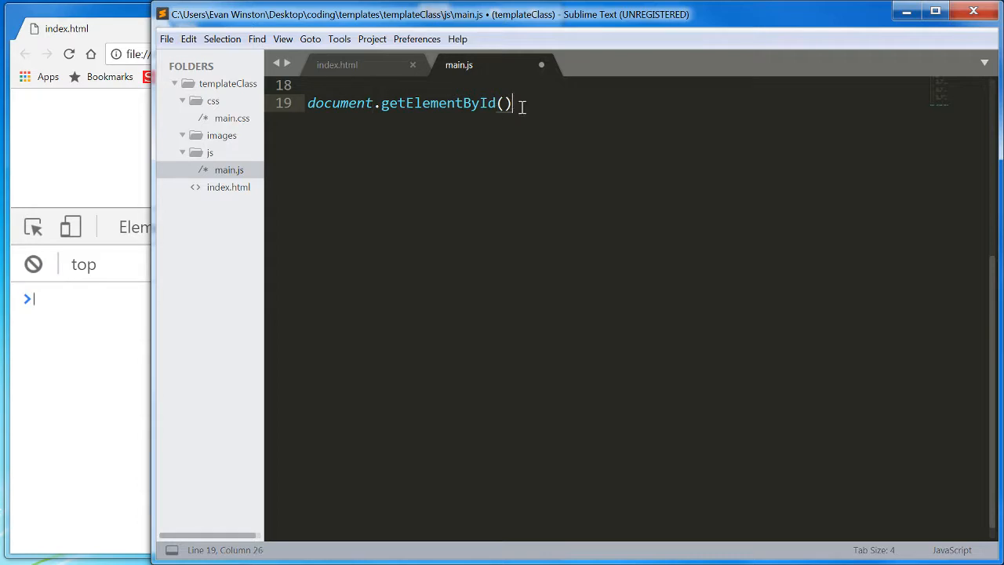
click(384, 103)
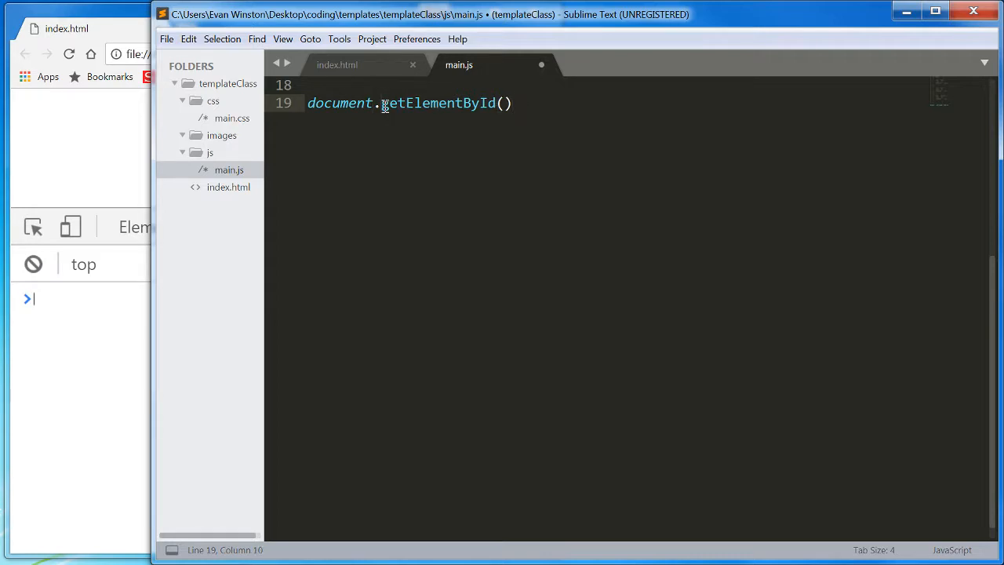
text("")
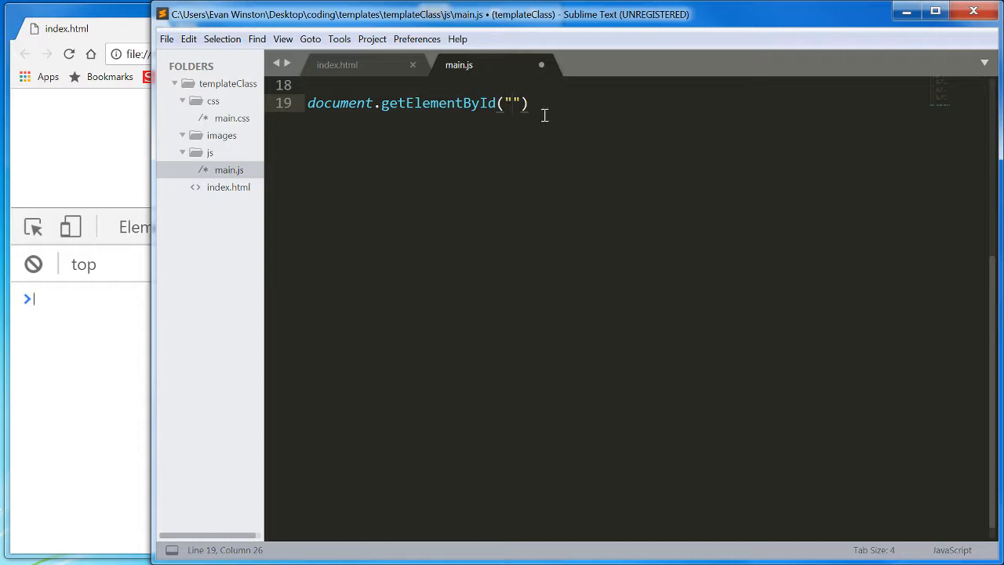
text(intro)
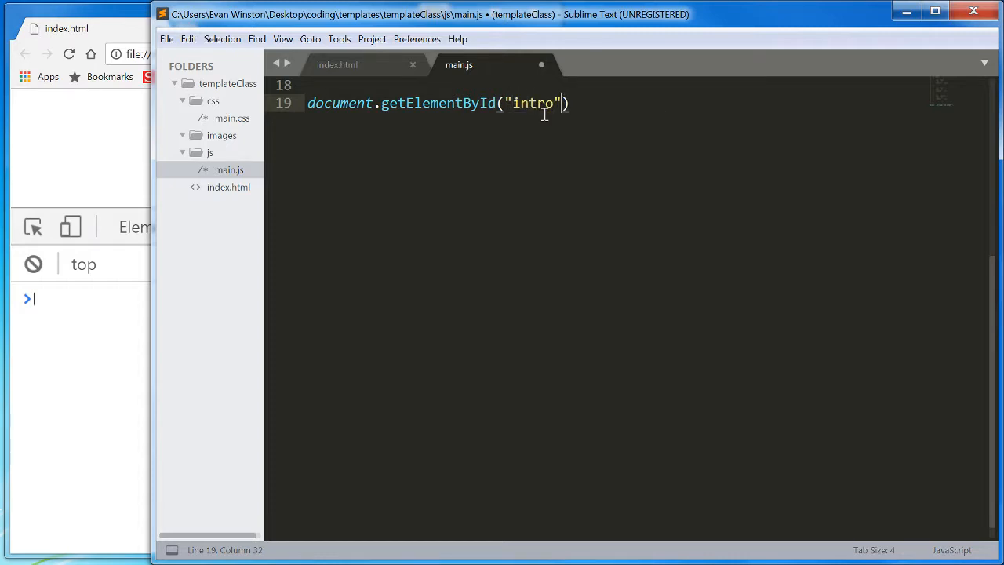
text(;)
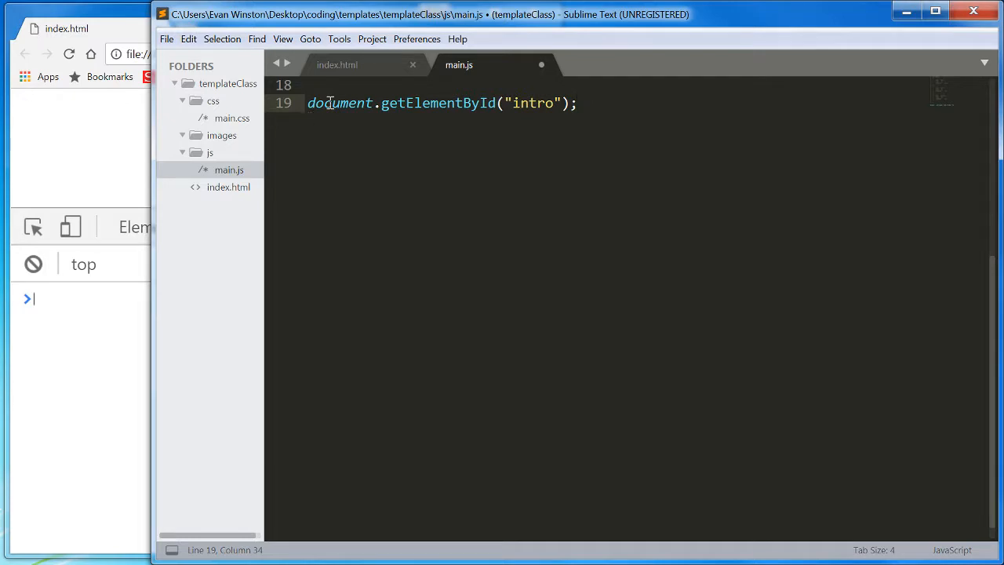
double_click(339, 103)
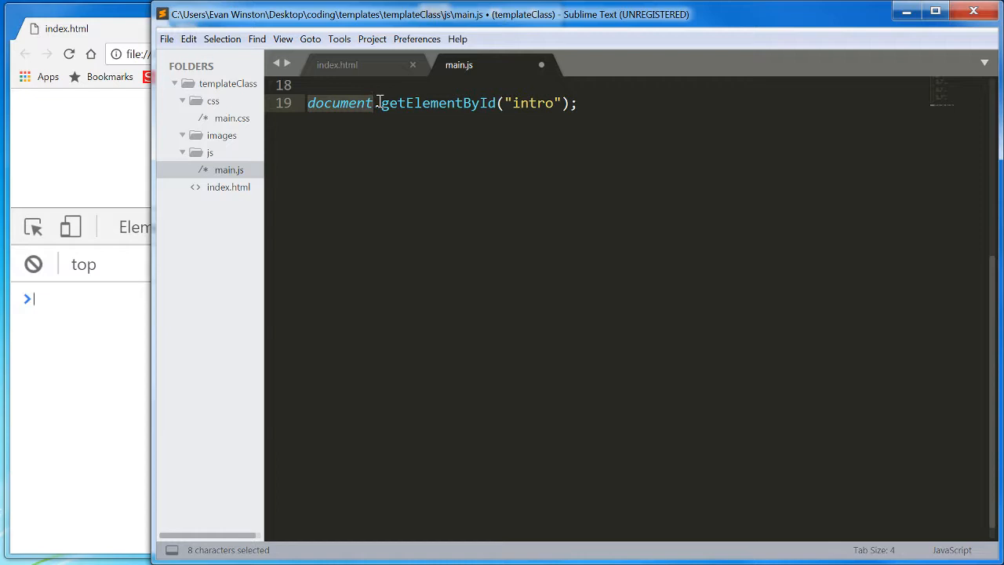
drag(373, 102, 481, 103)
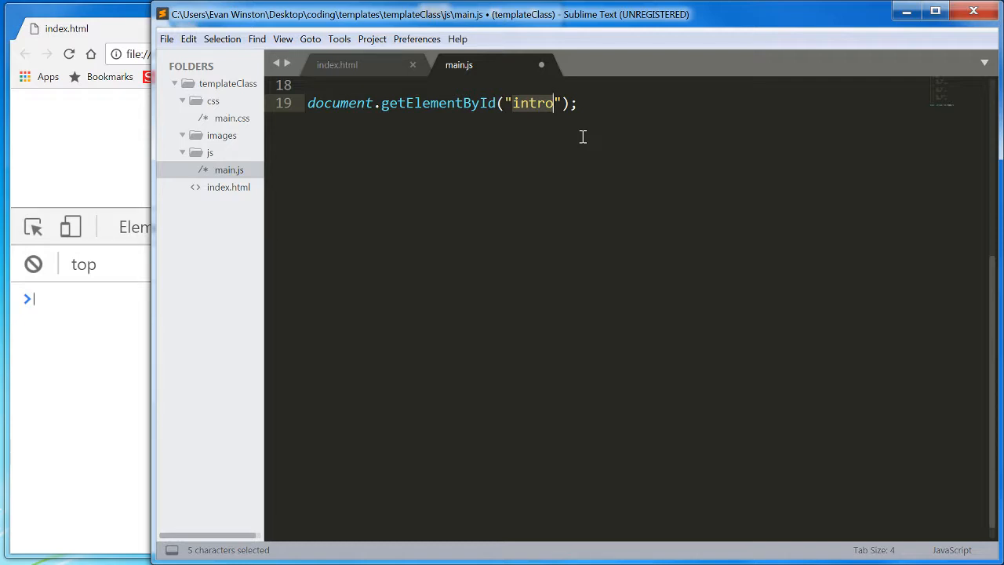
mouse_move(581, 136)
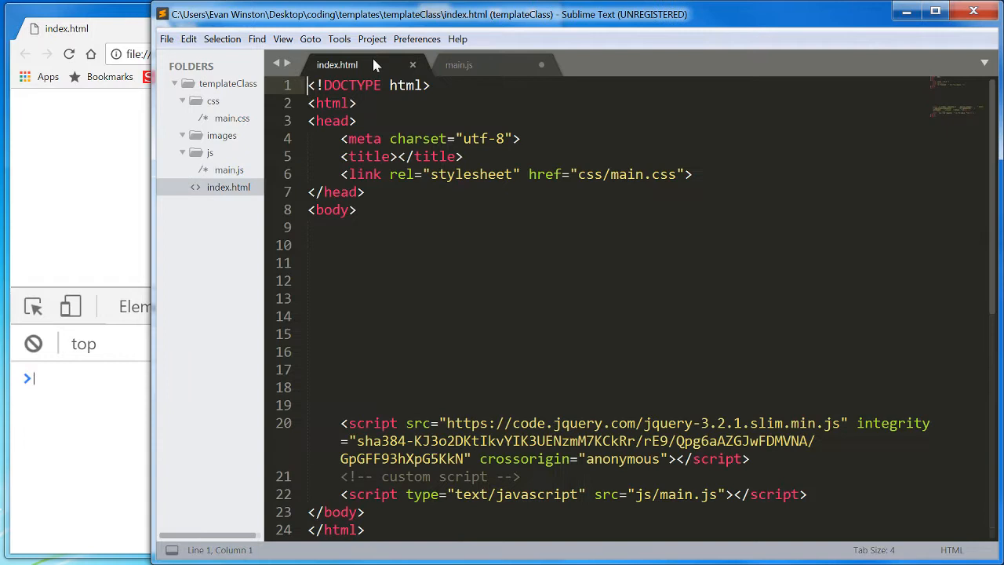
Step: Add <h1 id="intro">Hello World!</h1> on line 10 of index.html and save it
text(<)
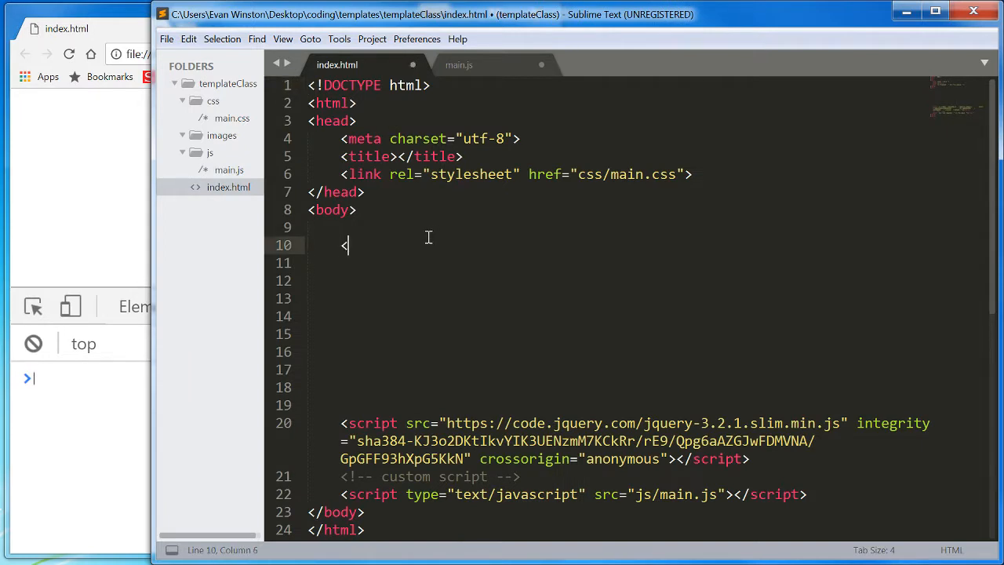
text(h1=)
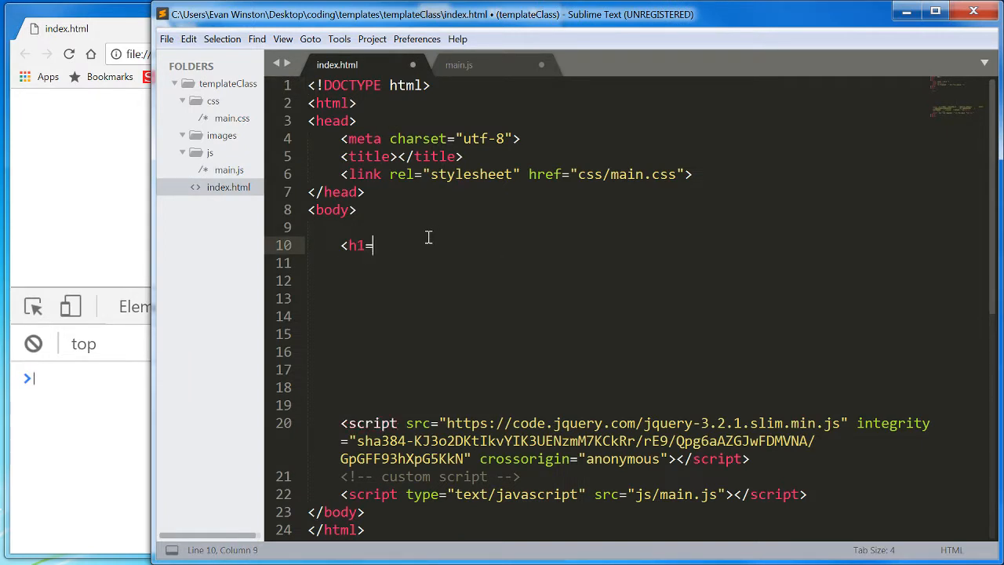
text(id)
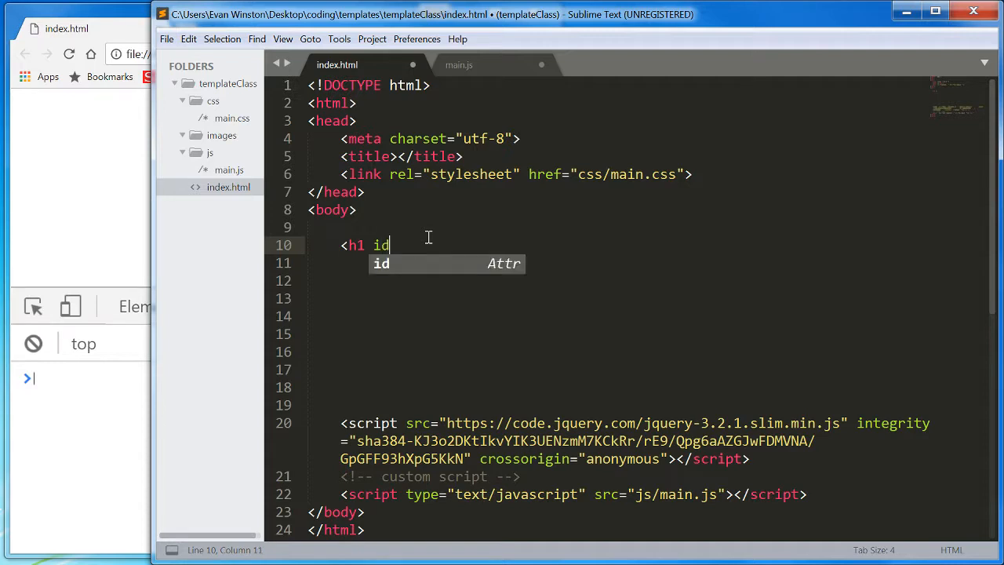
text(="intro")
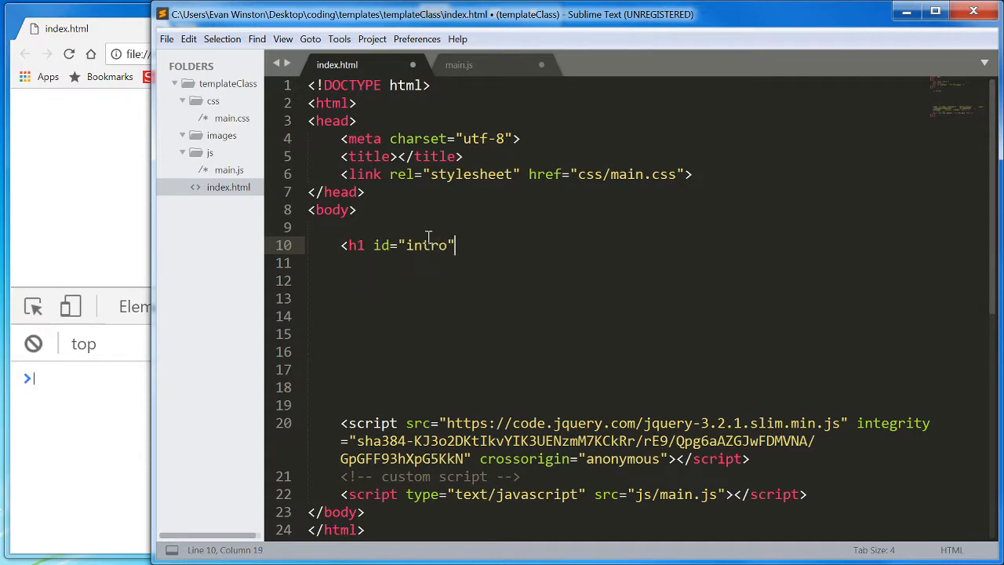
text(>Hello)
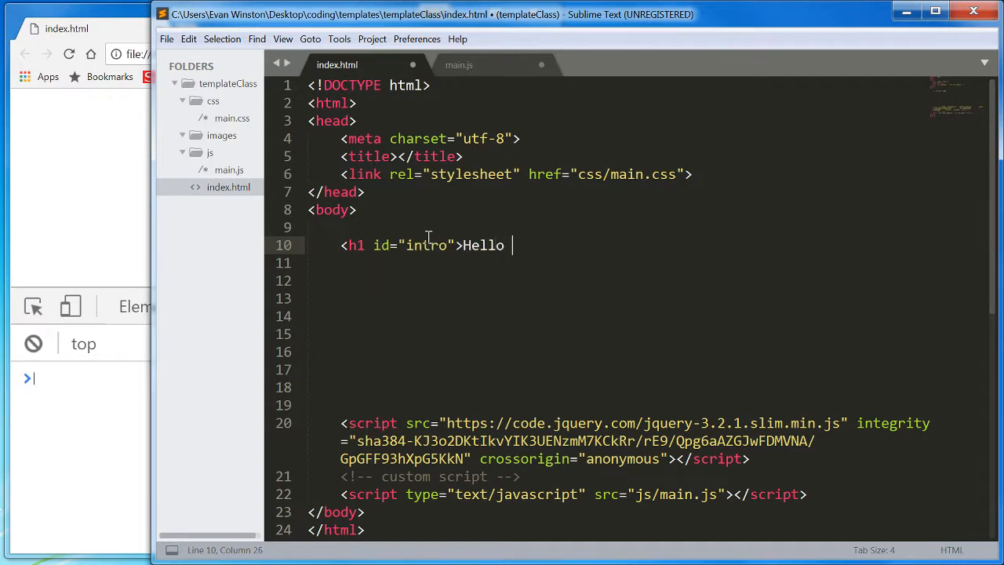
text(World!</h1>)
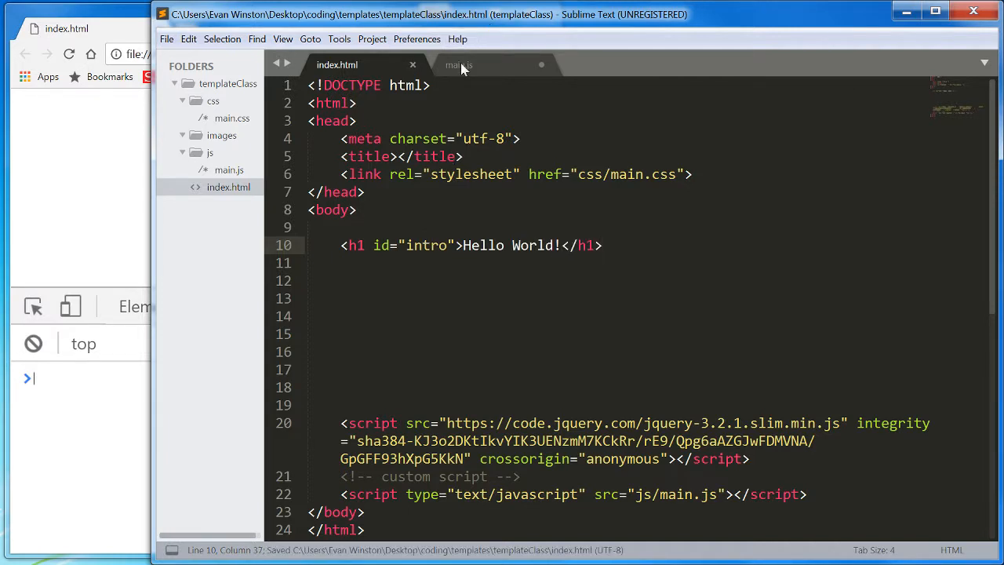
click(458, 64)
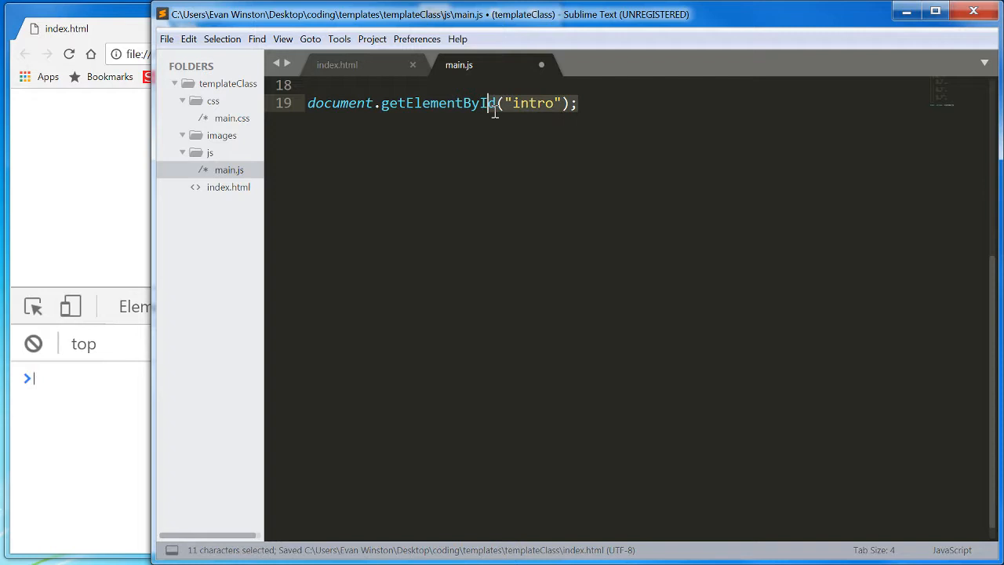
Step: Comment out the document.getElementById("intro") line in main.js with Ctrl+/
key(ctrl+/)
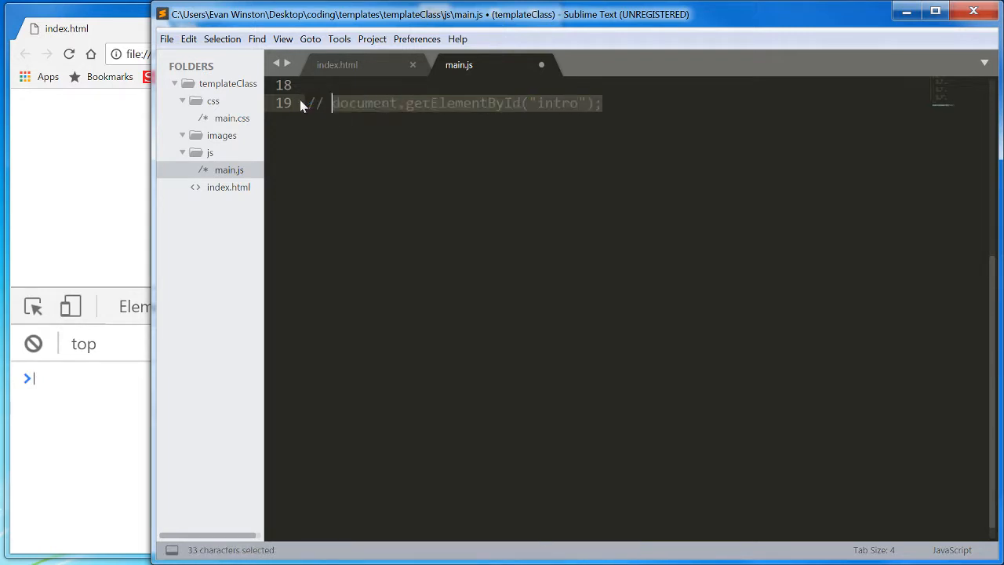
click(337, 64)
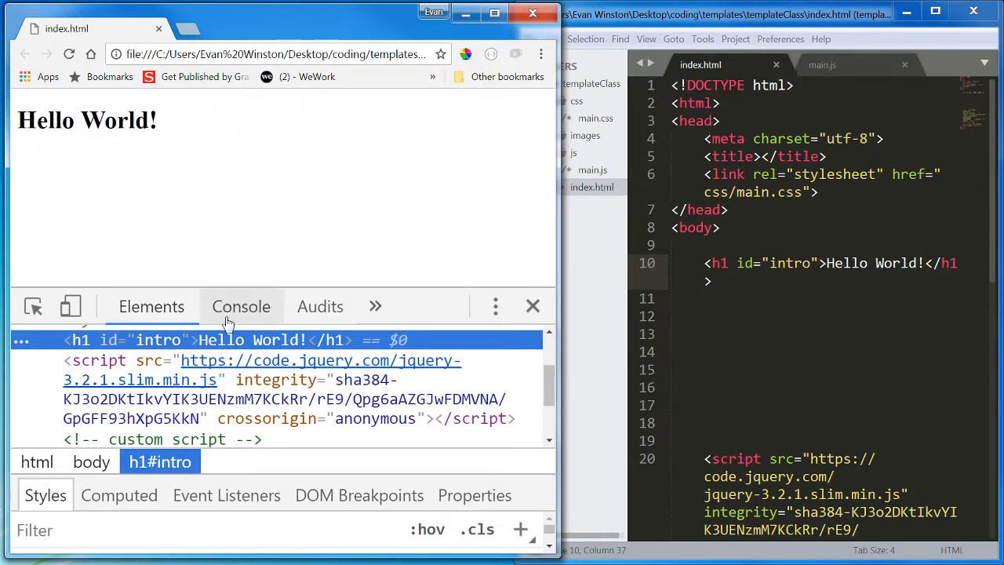
Step: Run document.getElementById("intro") in the Chrome DevTools console
click(241, 305)
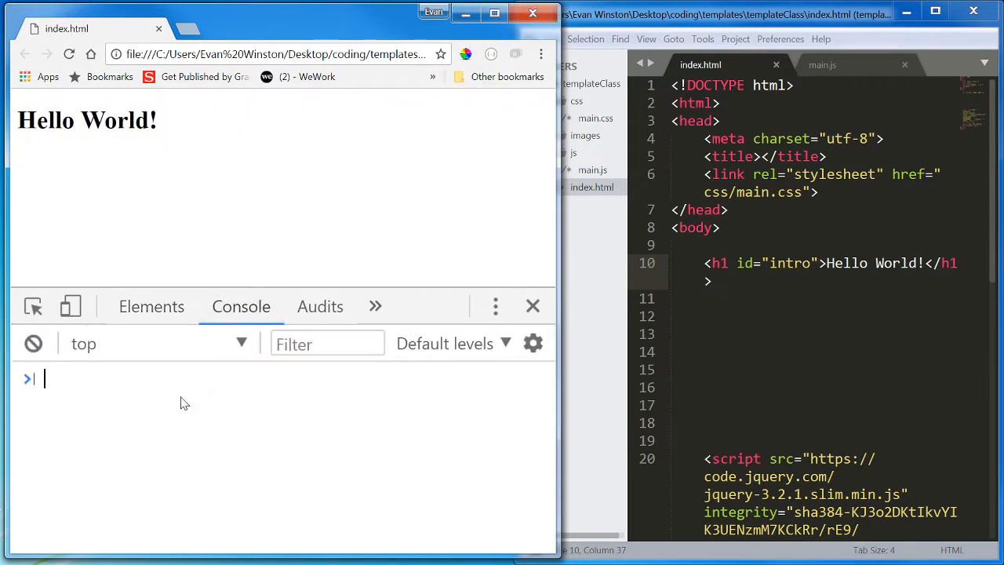
text(document)
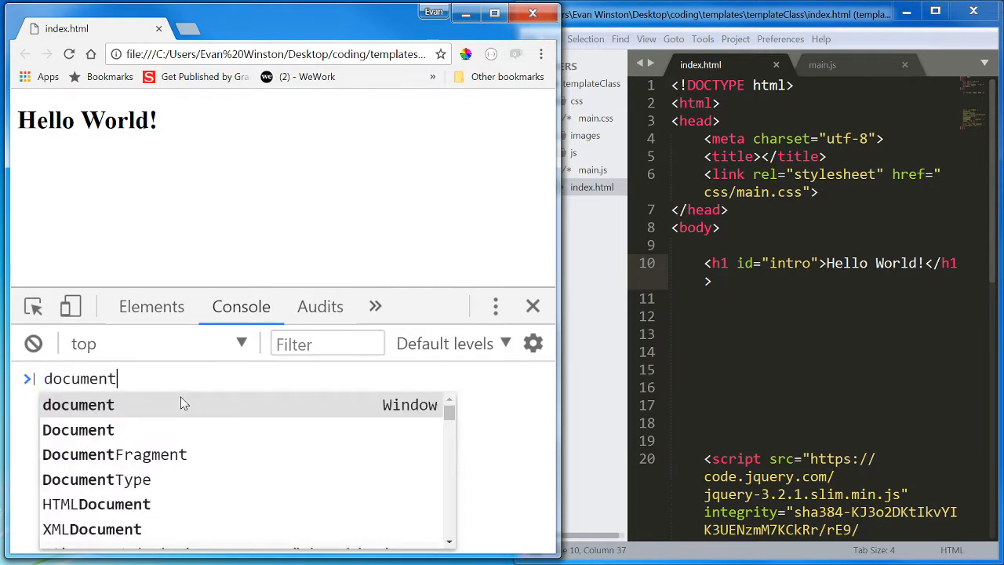
text(.getElementById)
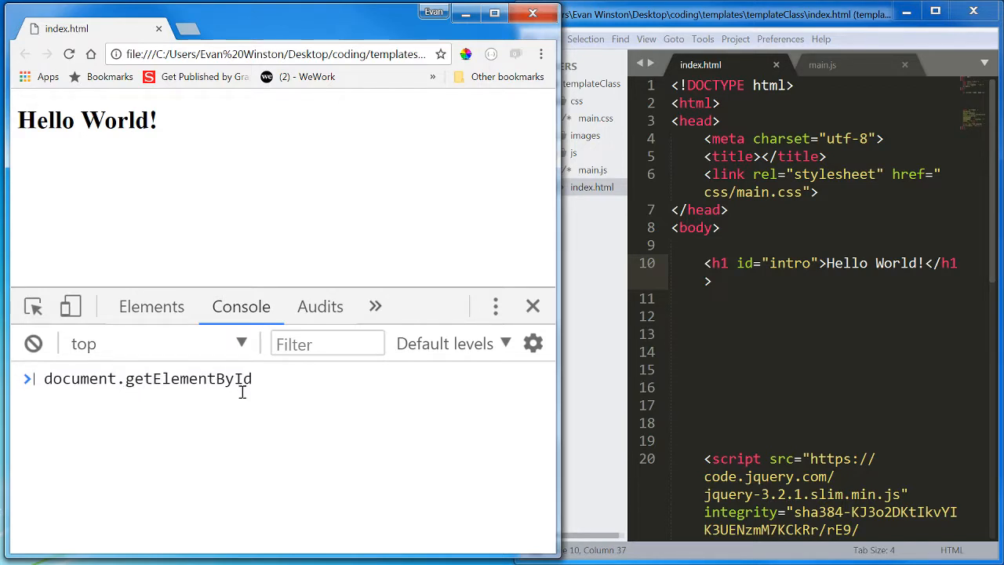
mouse_move(262, 428)
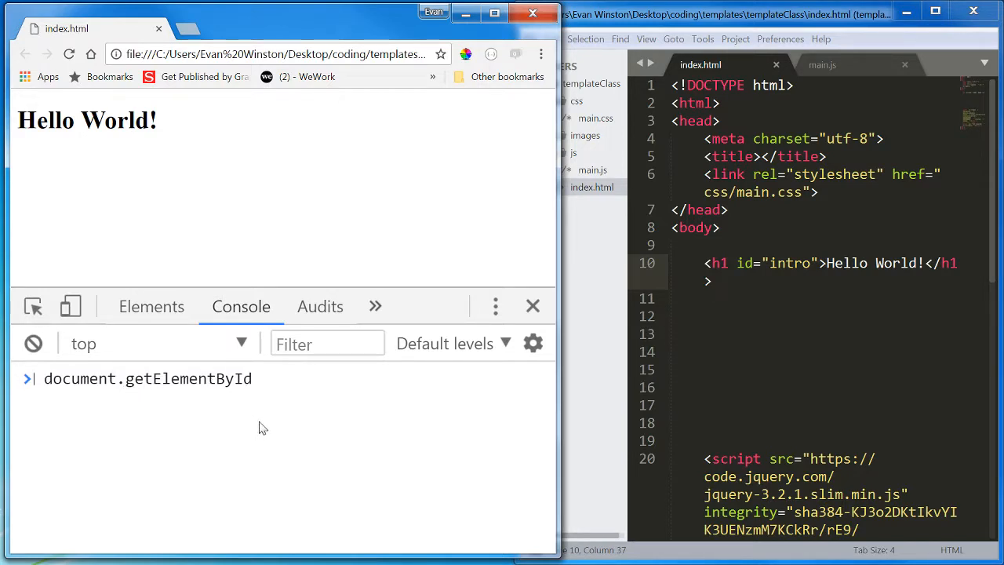
click(252, 378)
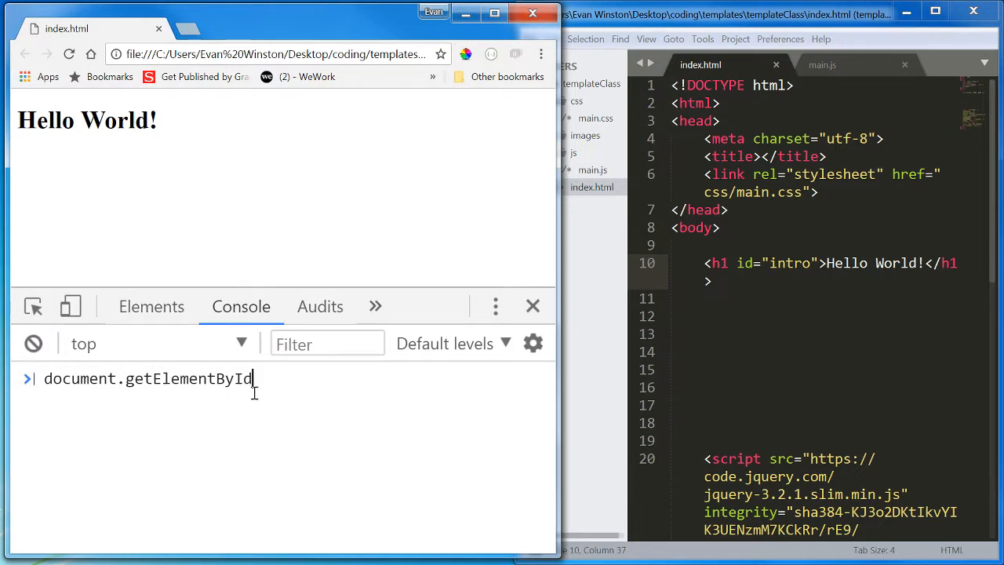
text(D)
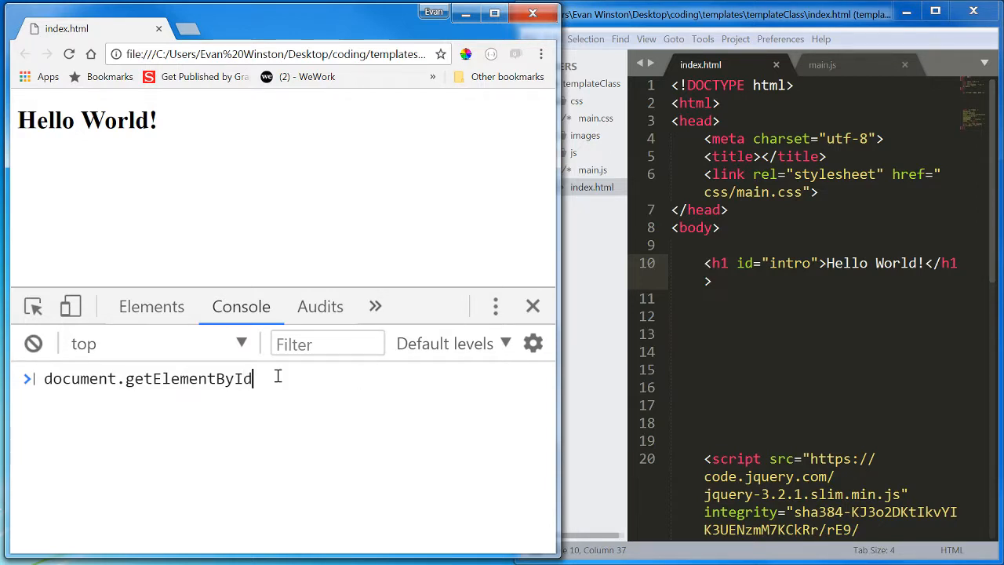
text(()
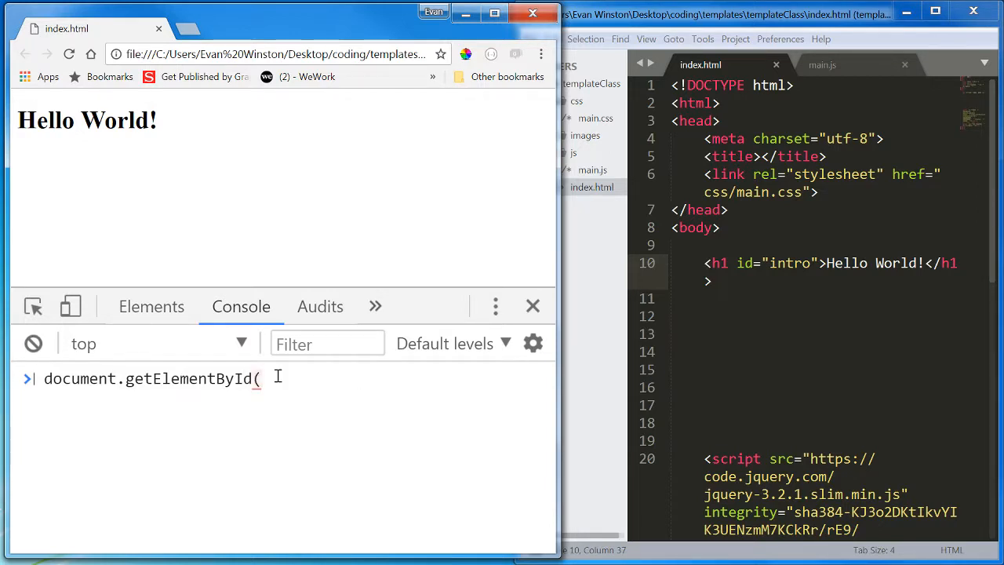
text())
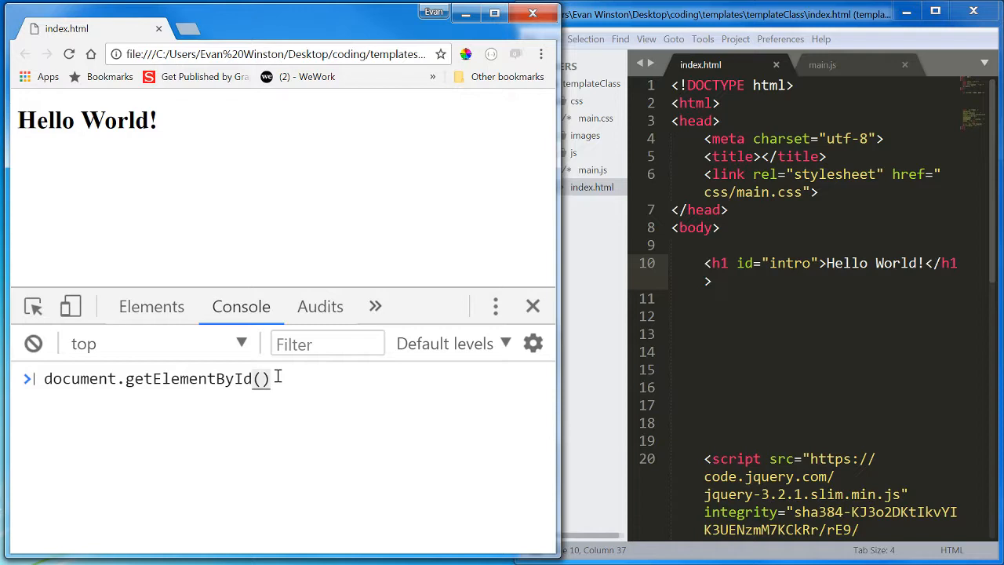
text(")
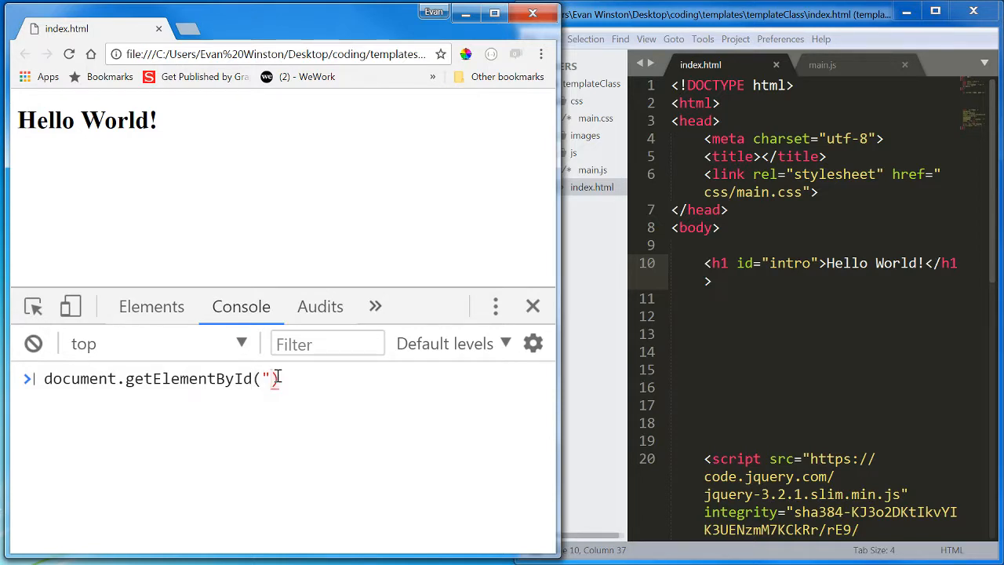
text(in)
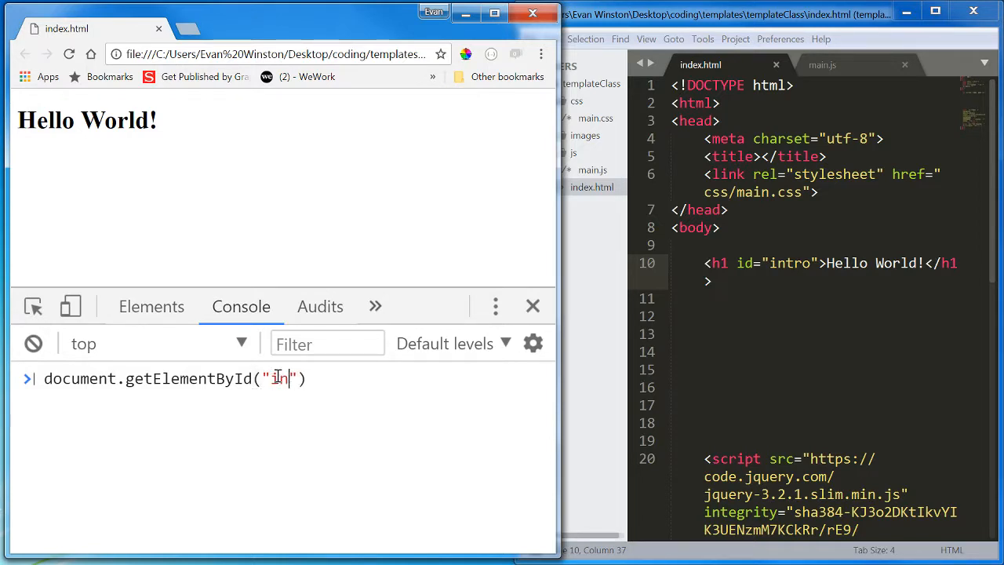
text(tro)
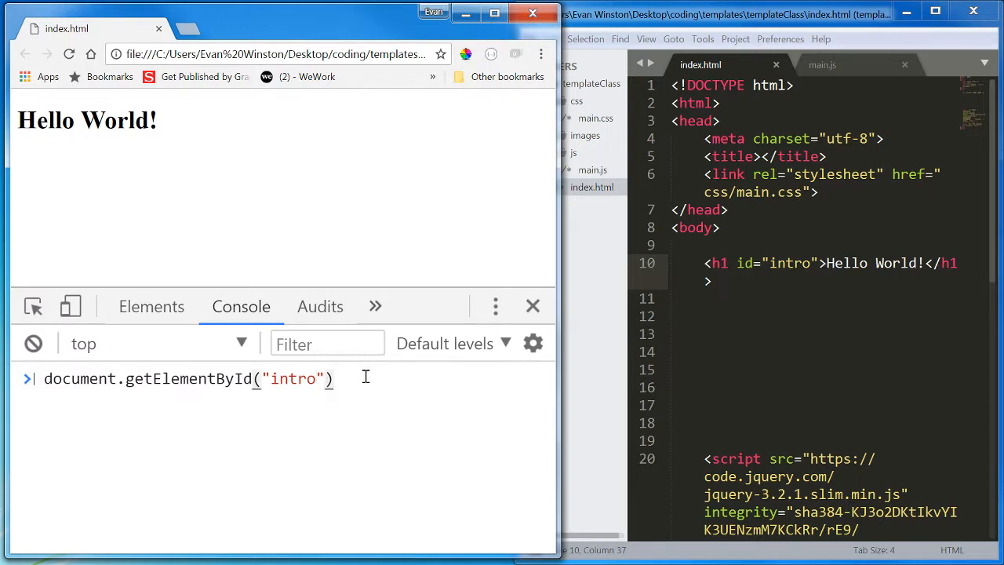
key(Enter)
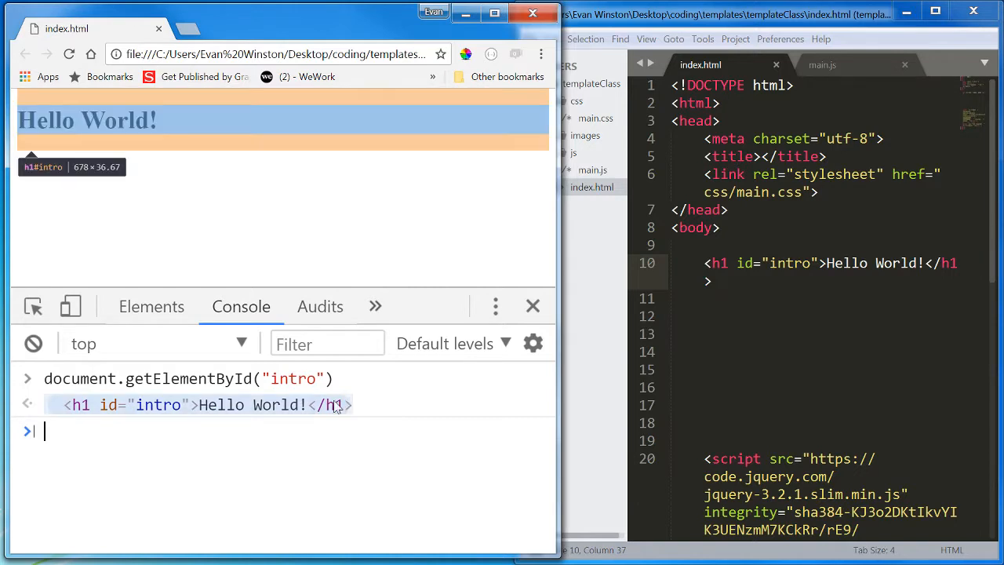
mouse_move(363, 404)
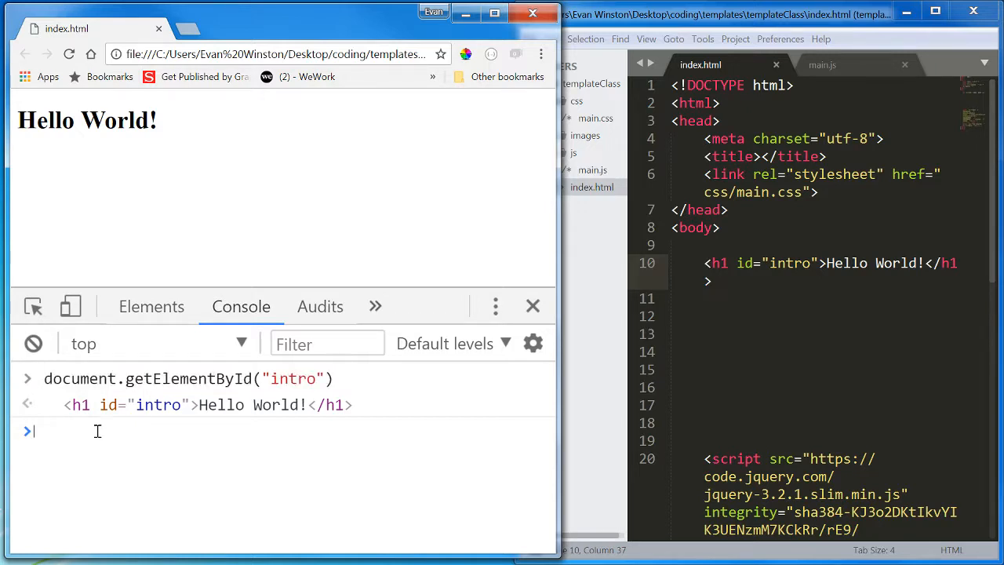
Step: Enter document.getElementById("intro") again at the console prompt without running it
text(document.getElementById("intro"))
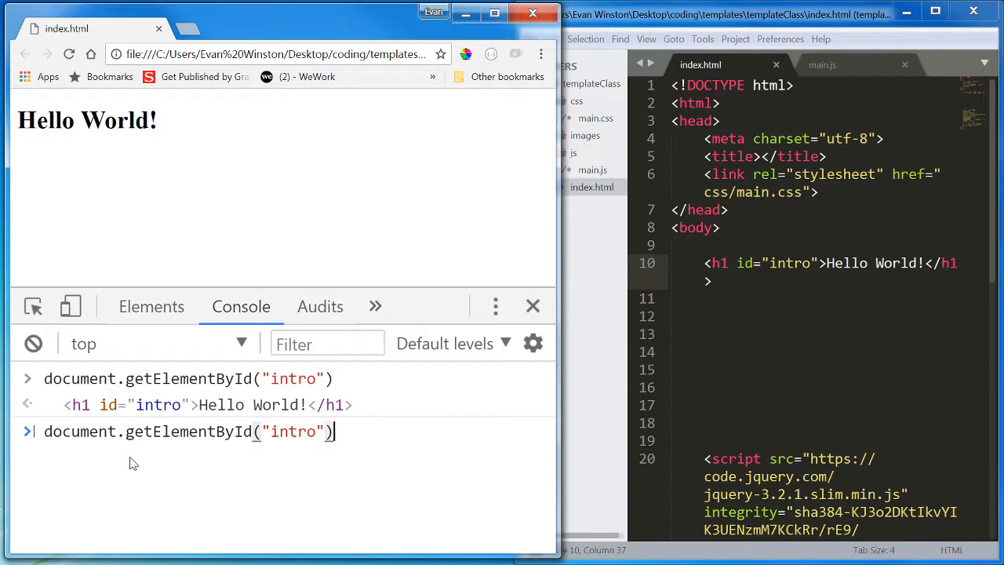
mouse_move(151, 405)
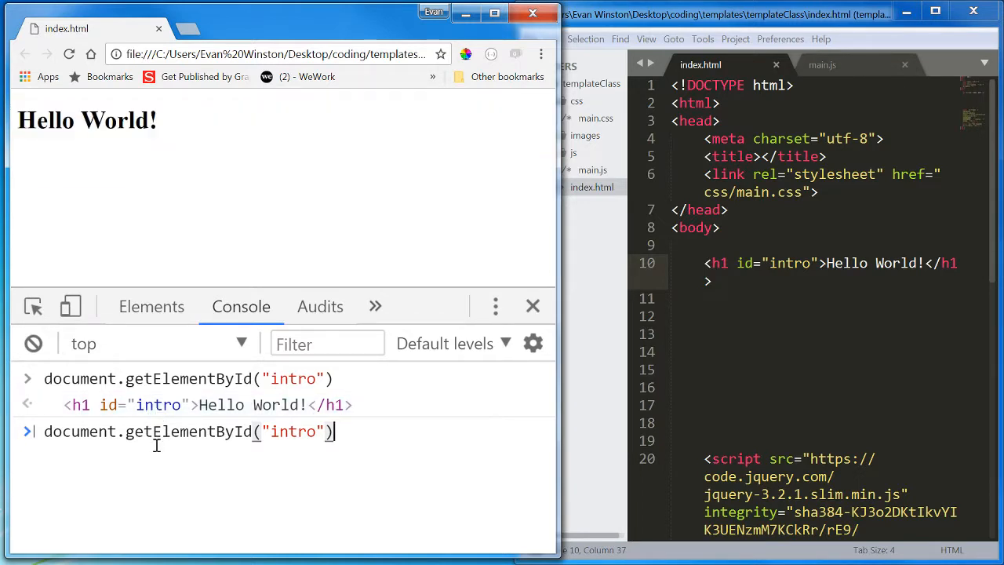
Step: Append .textContent = "Something new" to the console lookup to change the heading
text(.)
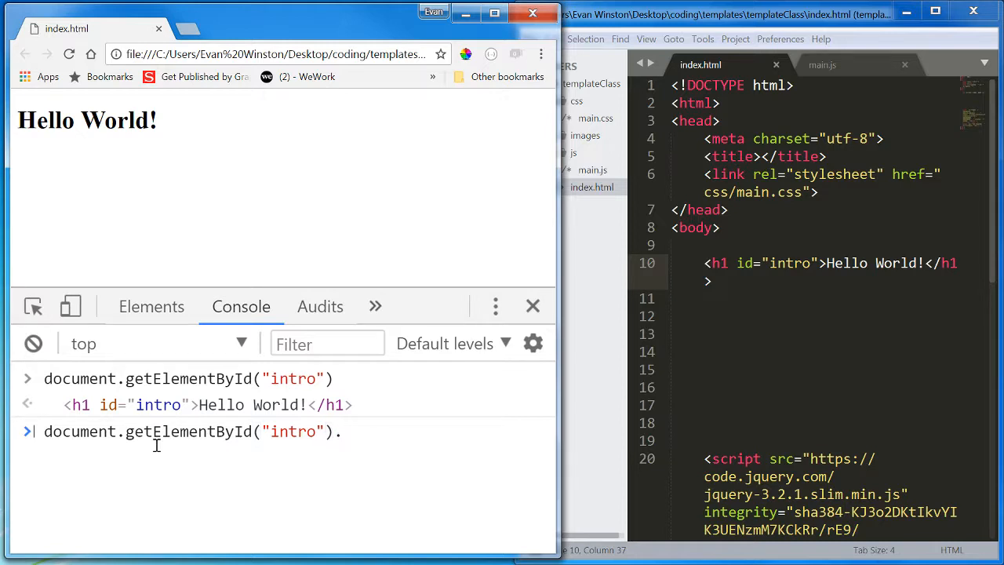
text(te)
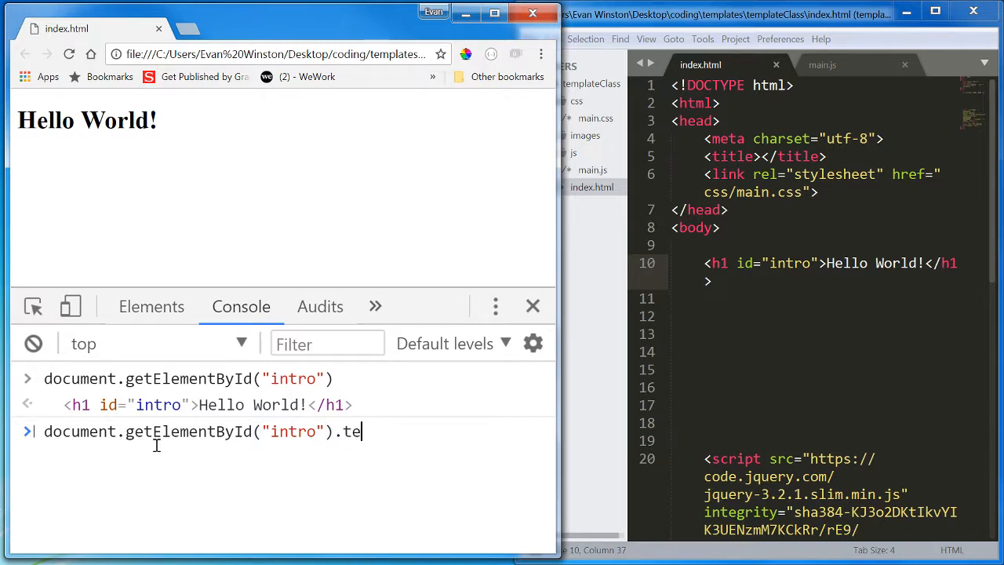
text(xtContent)
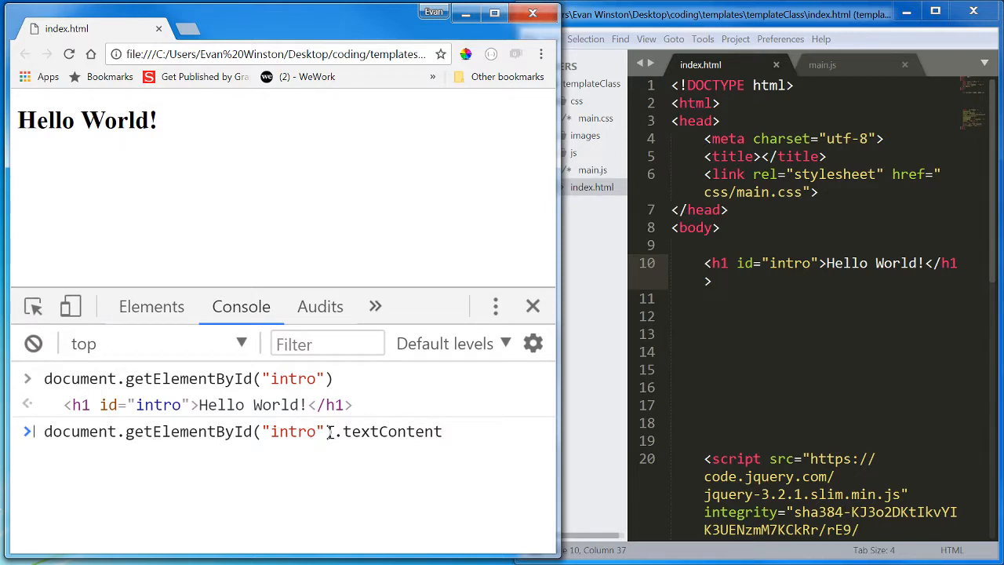
mouse_move(373, 489)
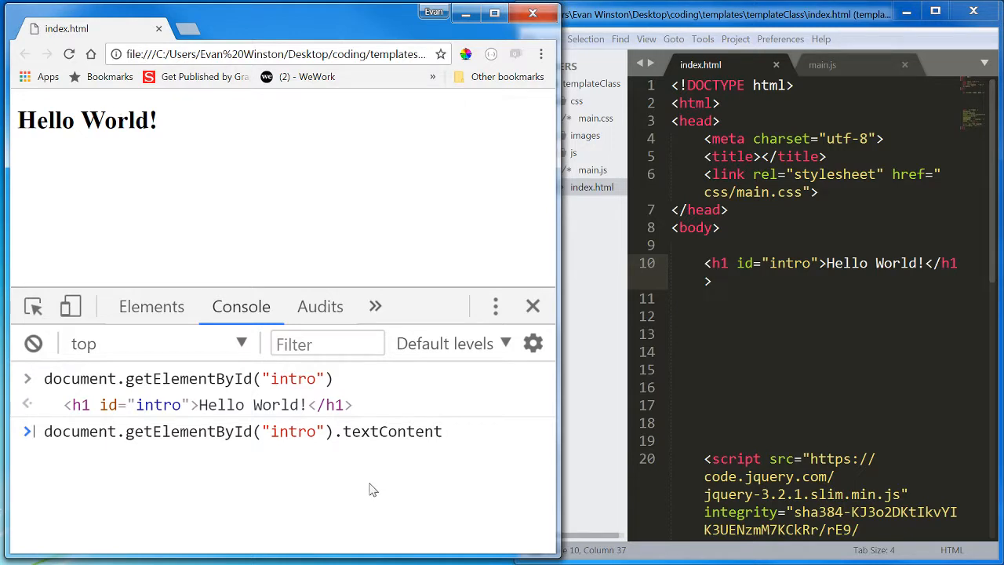
text(= "S)
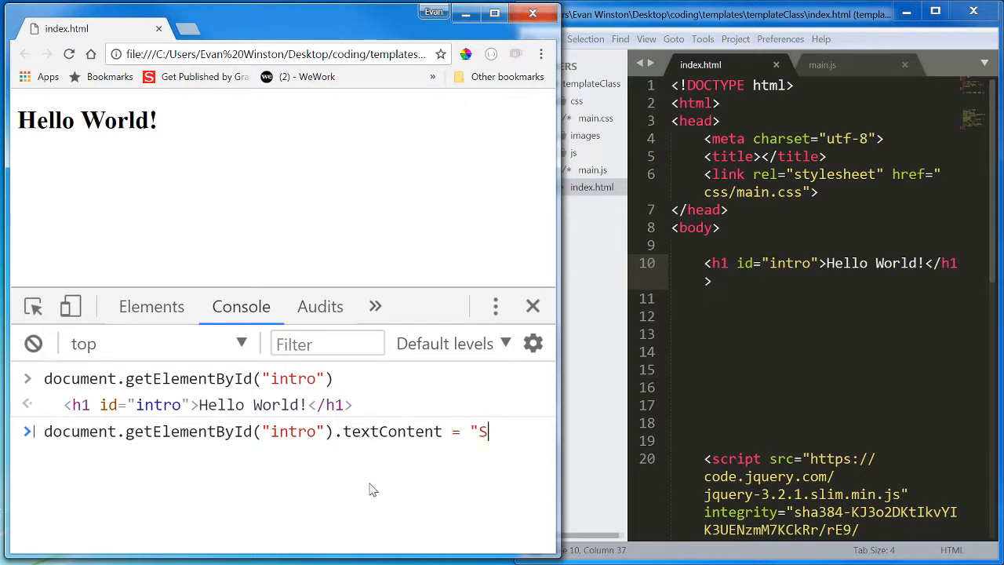
text(omething new)
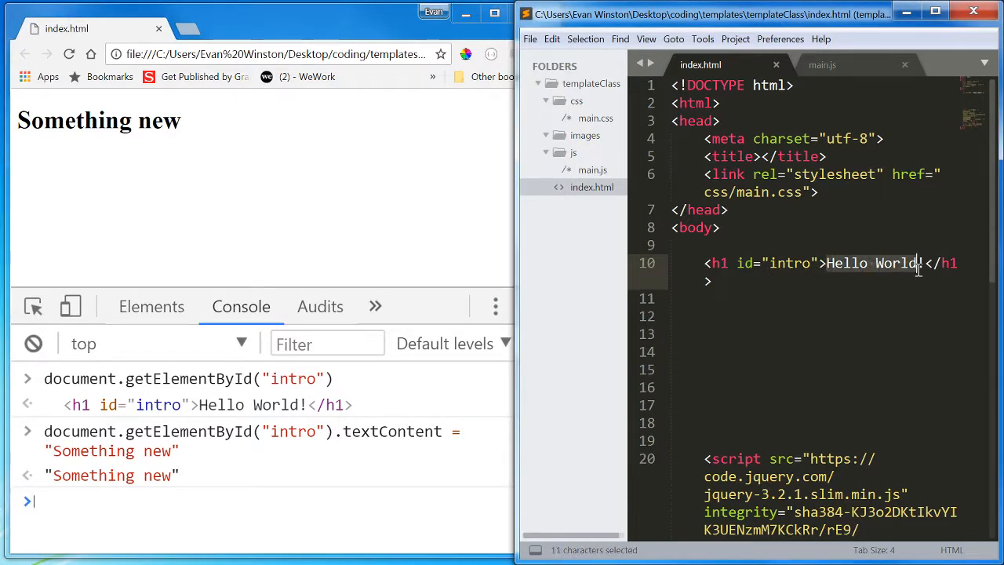
Step: Bring the Chrome window back to the front
click(721, 297)
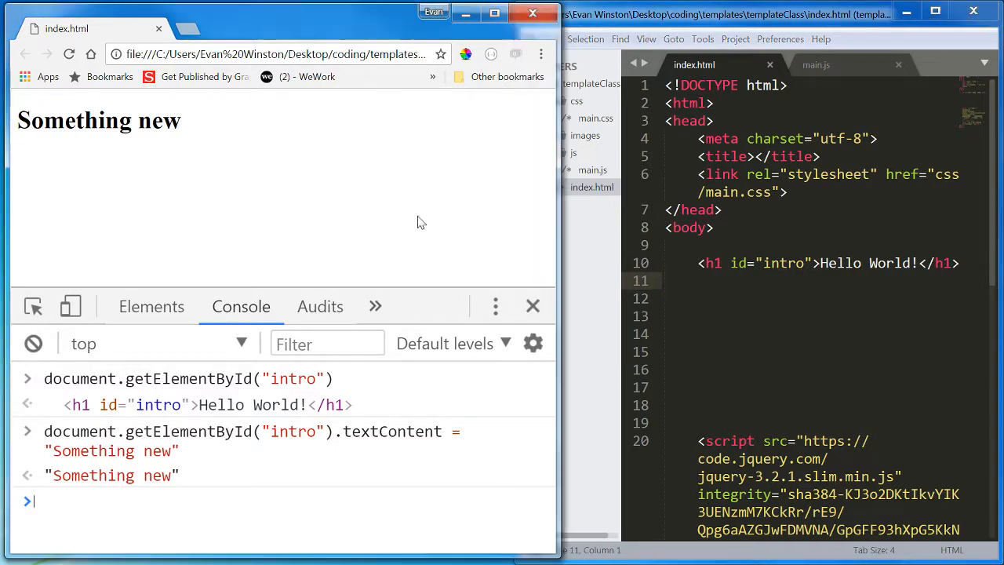
mouse_move(552, 256)
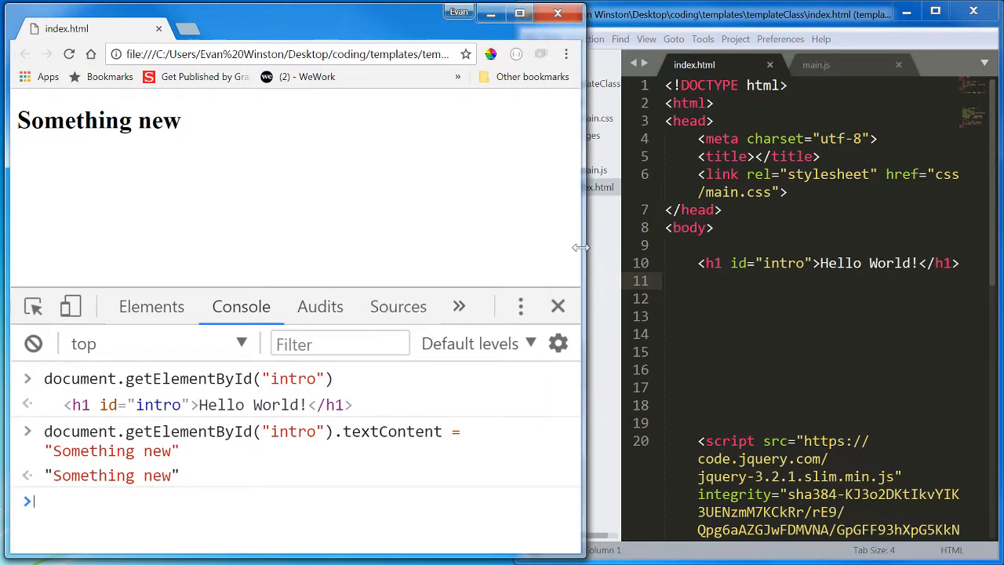
mouse_move(540, 258)
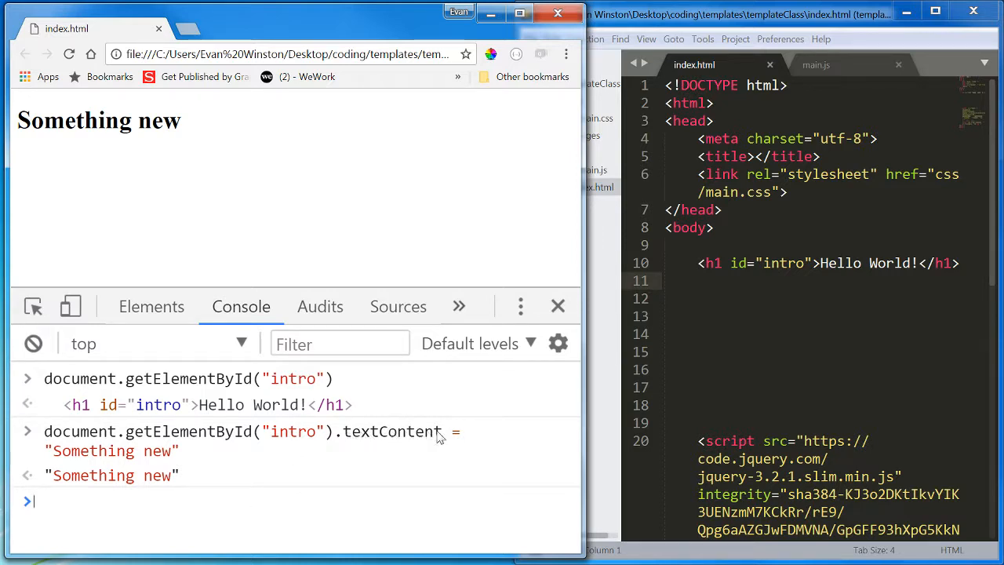
mouse_move(409, 436)
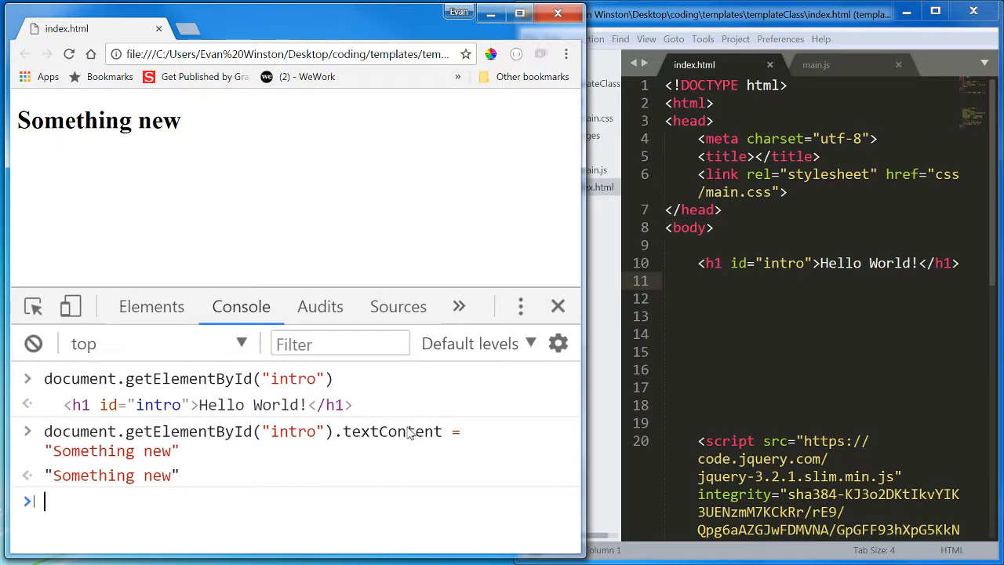
Step: Edit the console command to set the intro heading's innerText to "New Message"
text(document.getElementById("intro").textContent = "Something new")
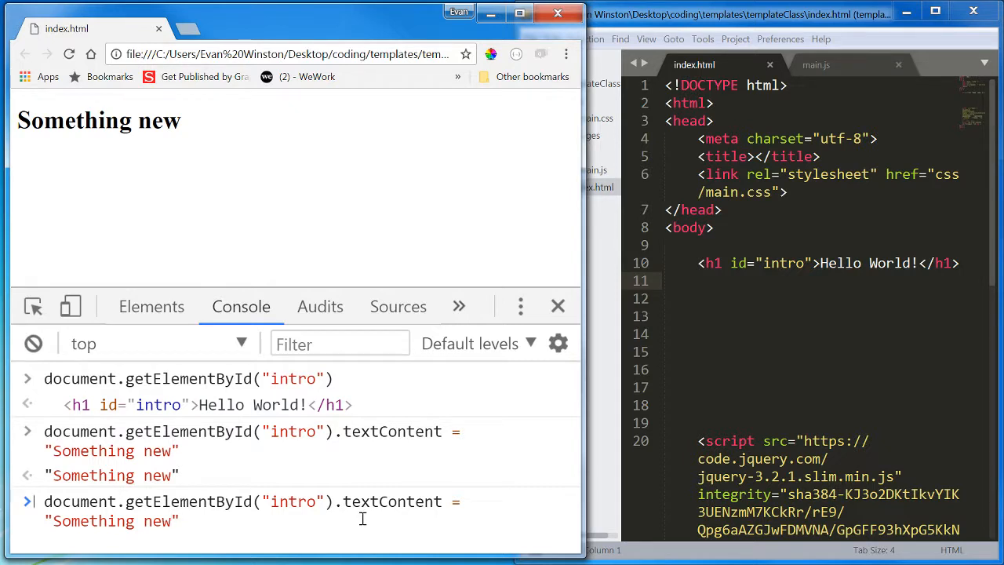
double_click(112, 521)
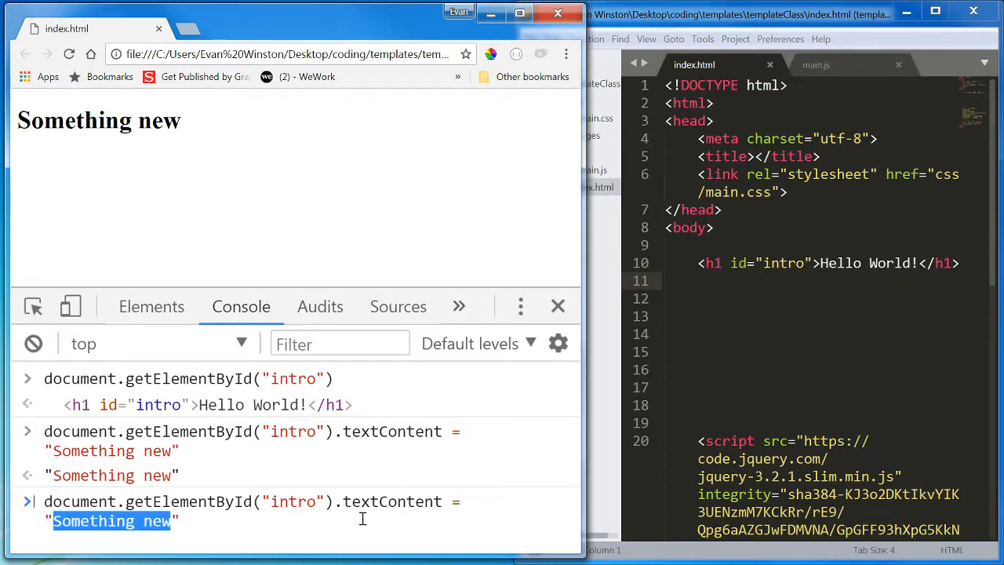
text("New Mess)
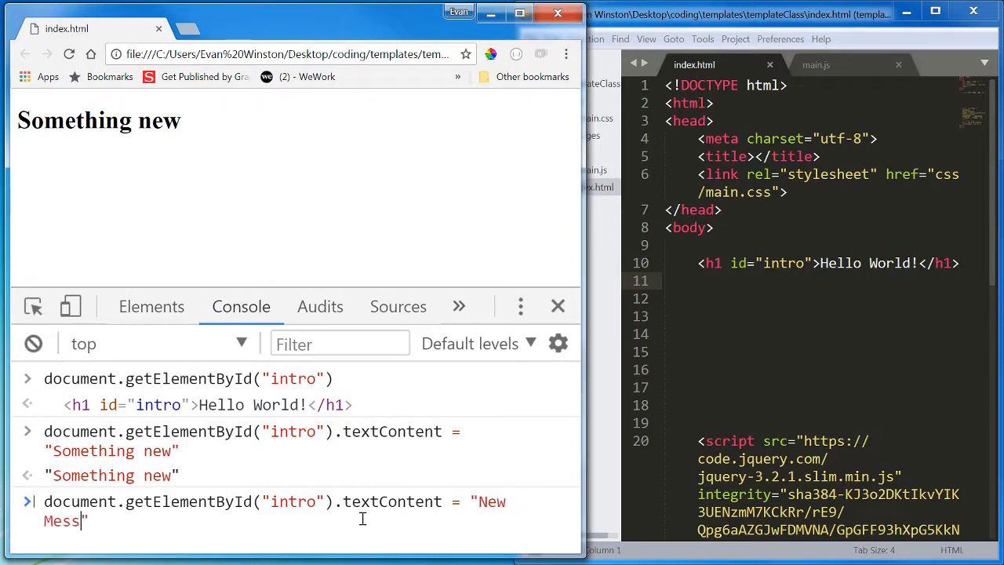
double_click(360, 501)
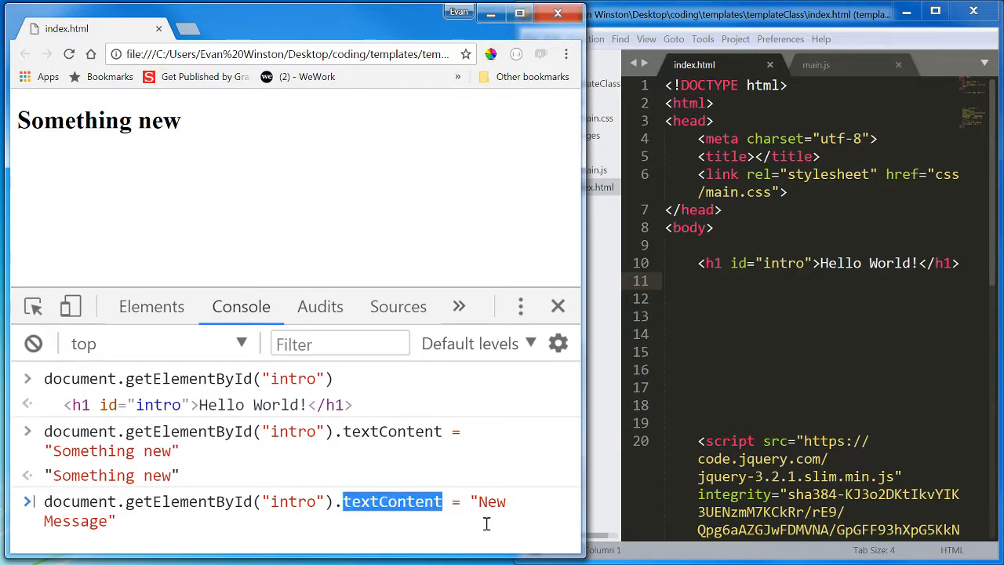
text(innerText)
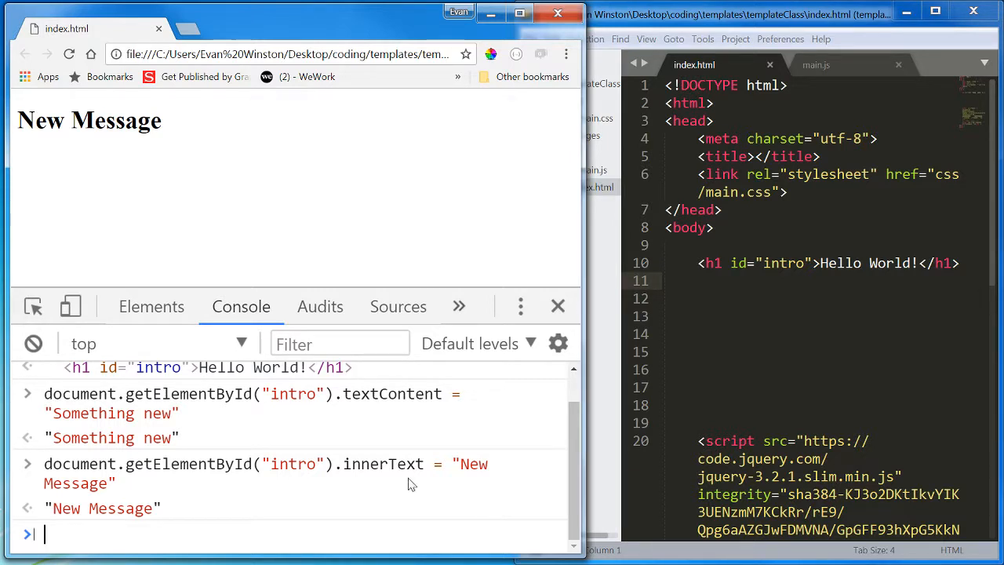
mouse_move(435, 396)
text(document.getElementById("intro").innerText)
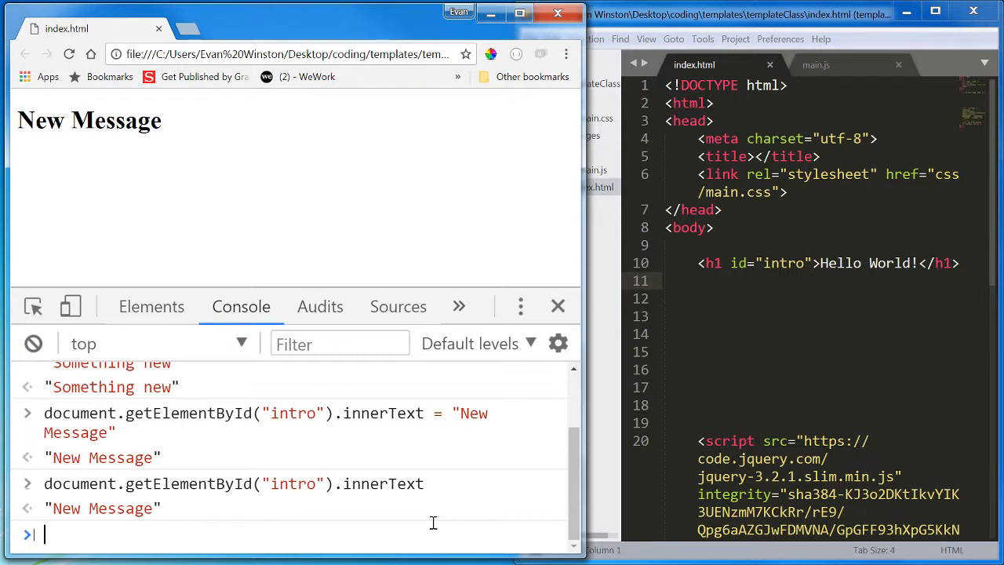
mouse_move(405, 237)
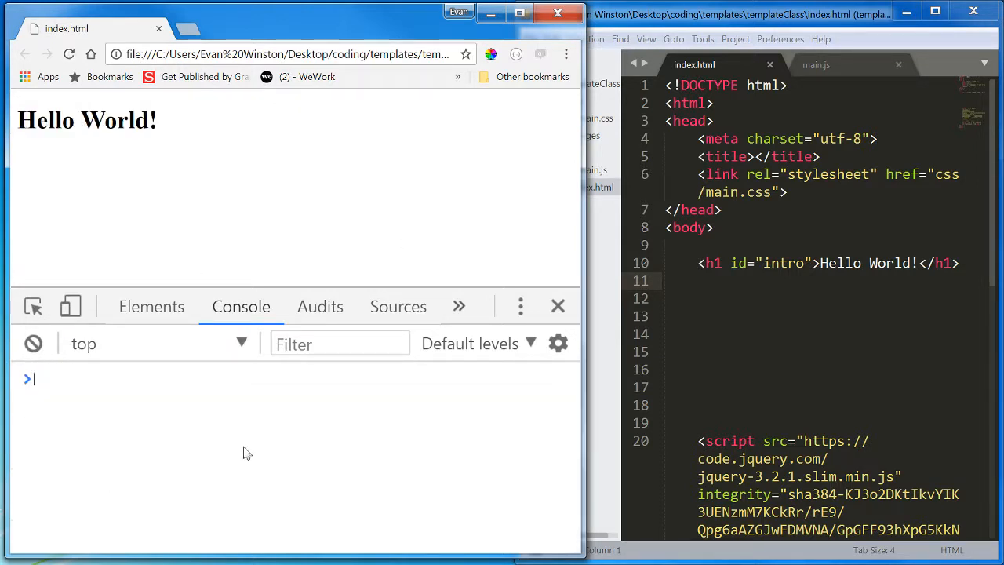
Step: Query document.getElementById("intro").innerText in the console, returning "Hello World!"
text(document.getElementById("intro").innerText)
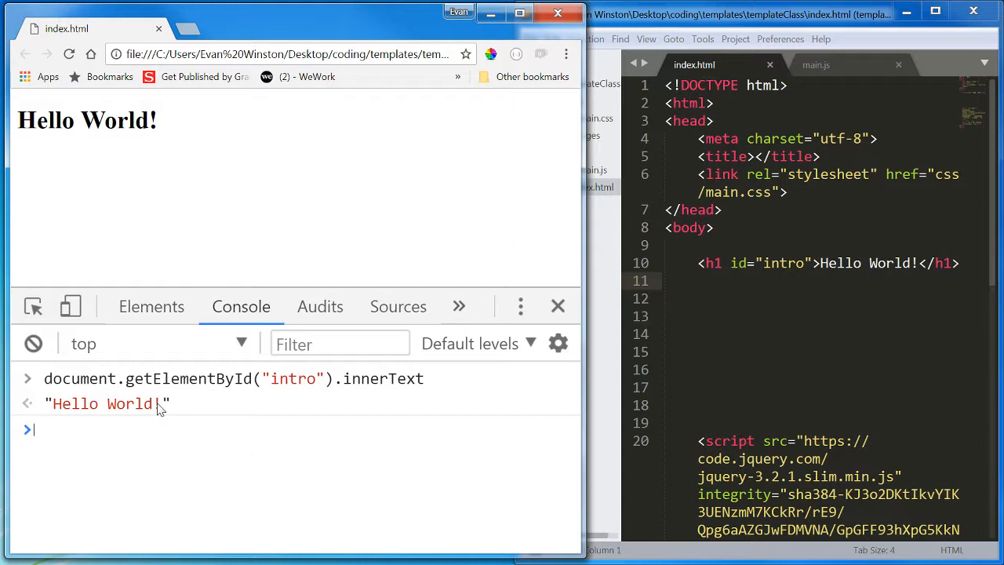
double_click(383, 378)
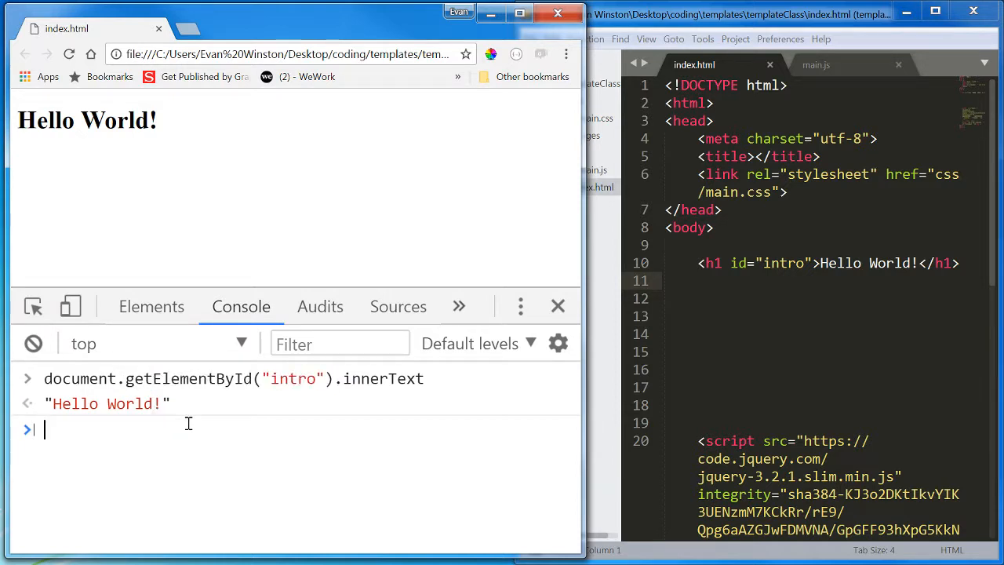
double_click(383, 378)
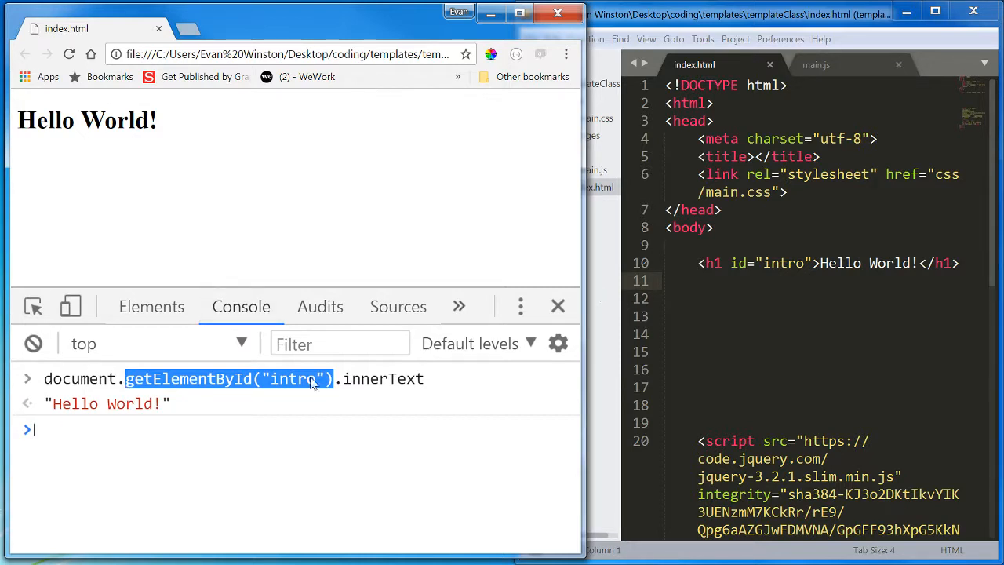
mouse_move(304, 388)
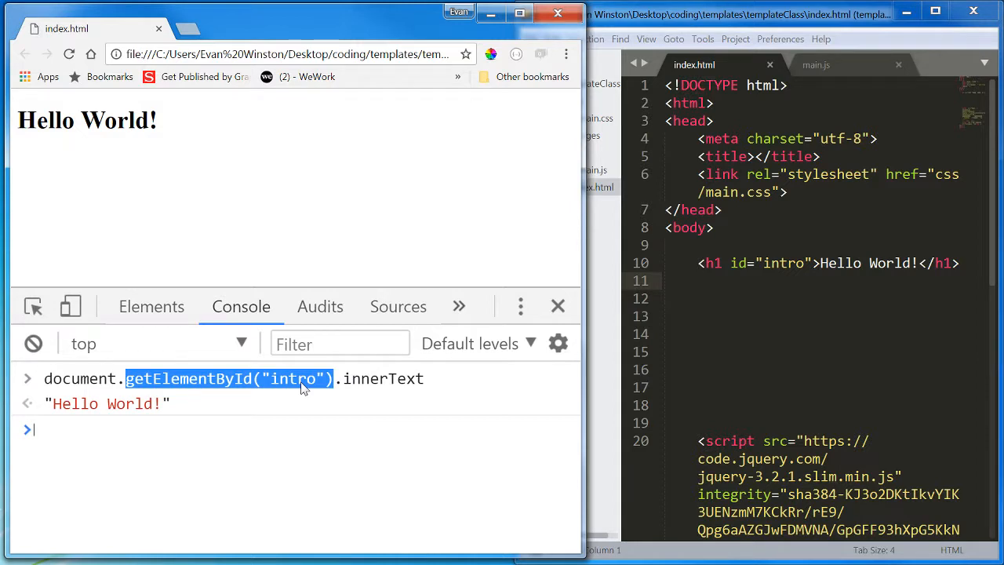
double_click(384, 378)
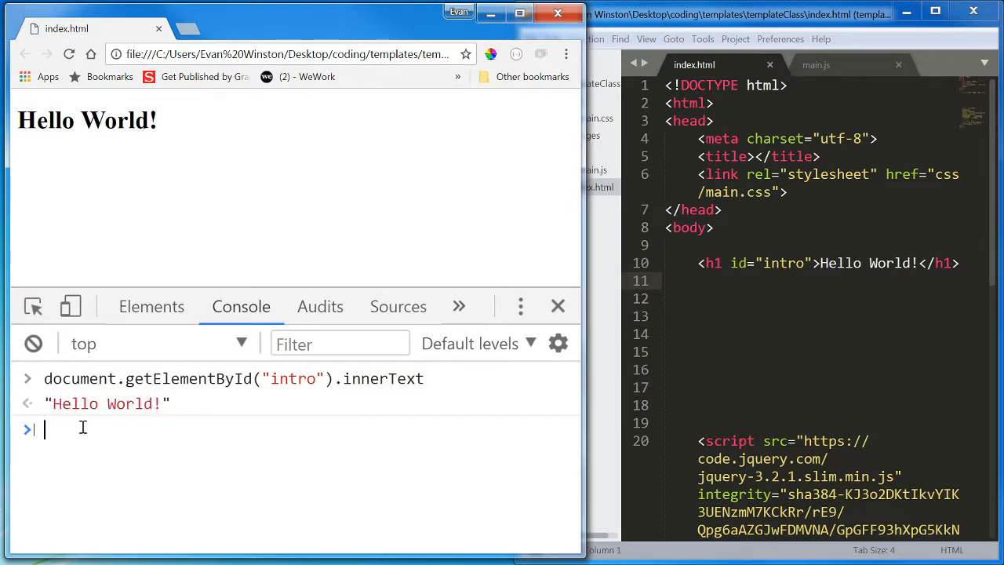
Step: Set the intro heading's innerText to "New message again" in the console
text(document.getElementById("intro").innerText)
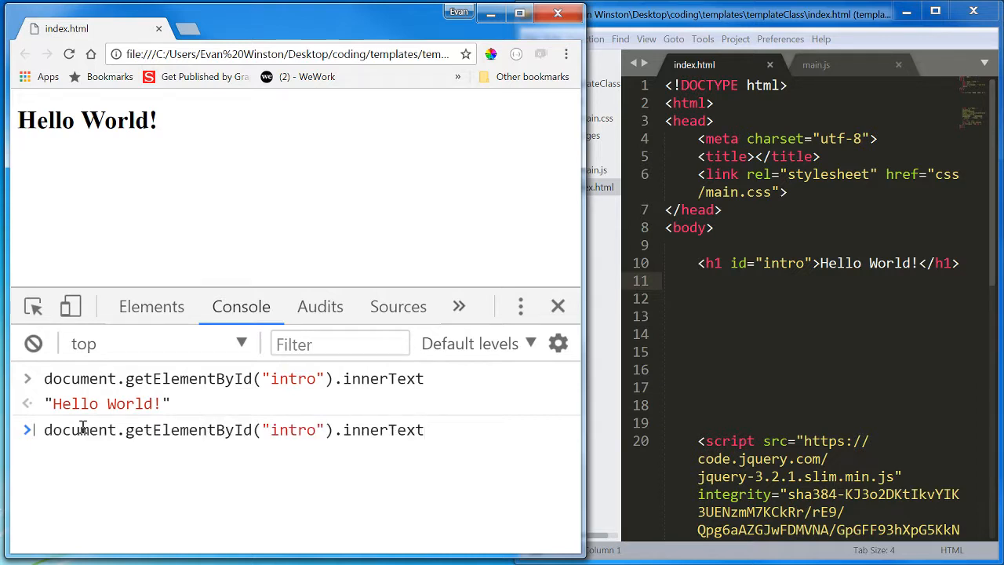
text(= "New Message")
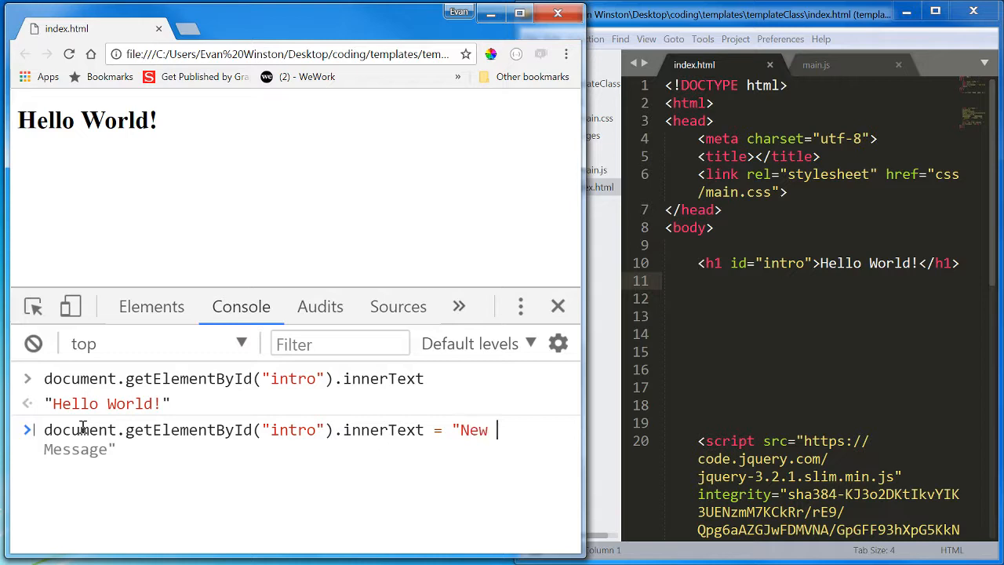
text(message)
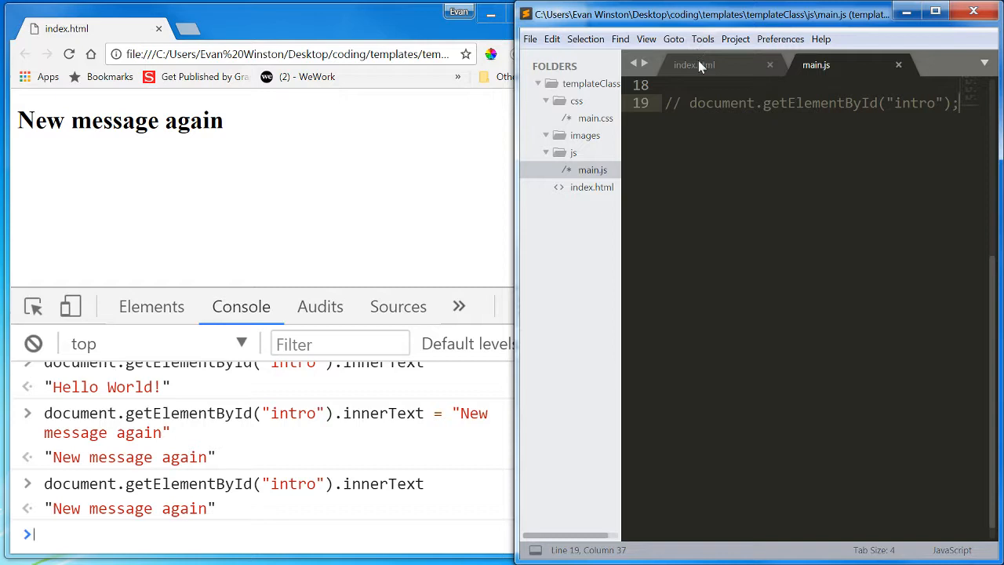
mouse_move(693, 65)
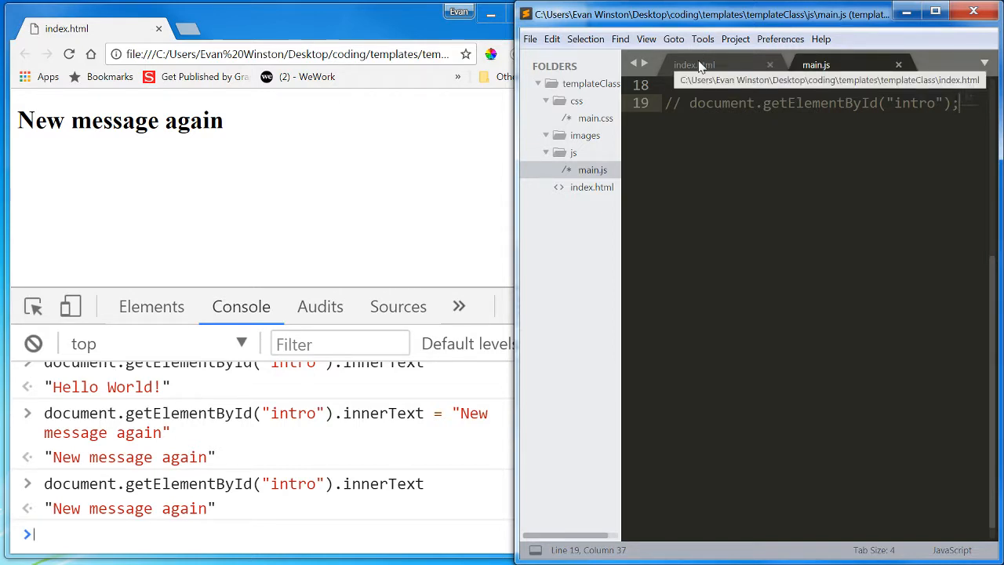
click(694, 65)
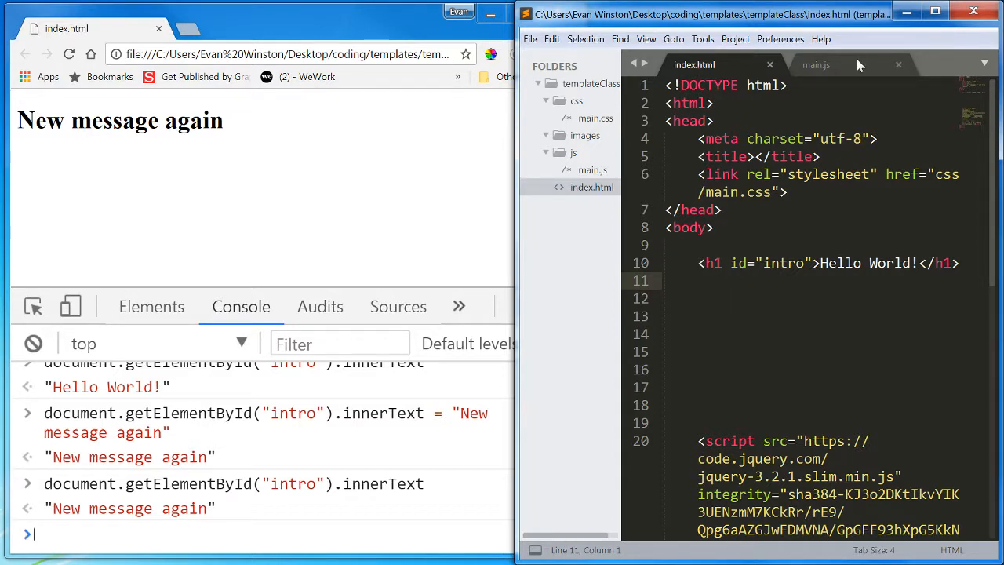
Step: Add document.getElementById("intro"); as main.js line 21 and select that line
click(815, 64)
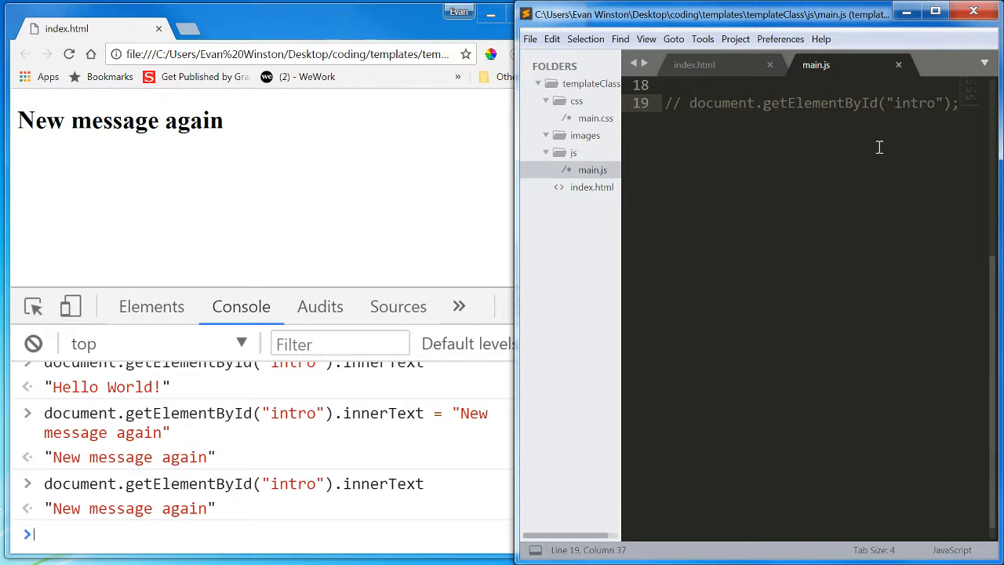
text(document.getElementById("intro"))
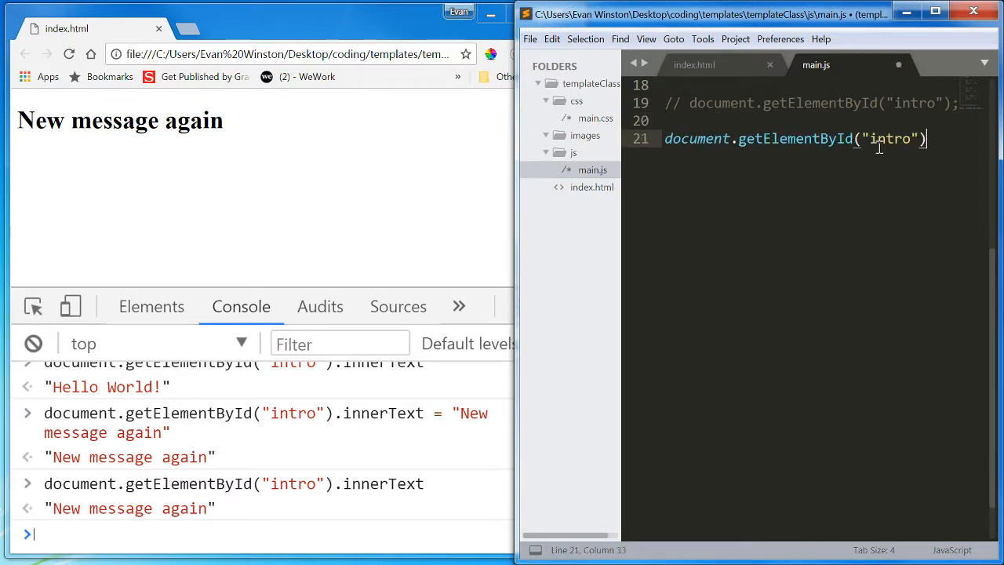
text(;)
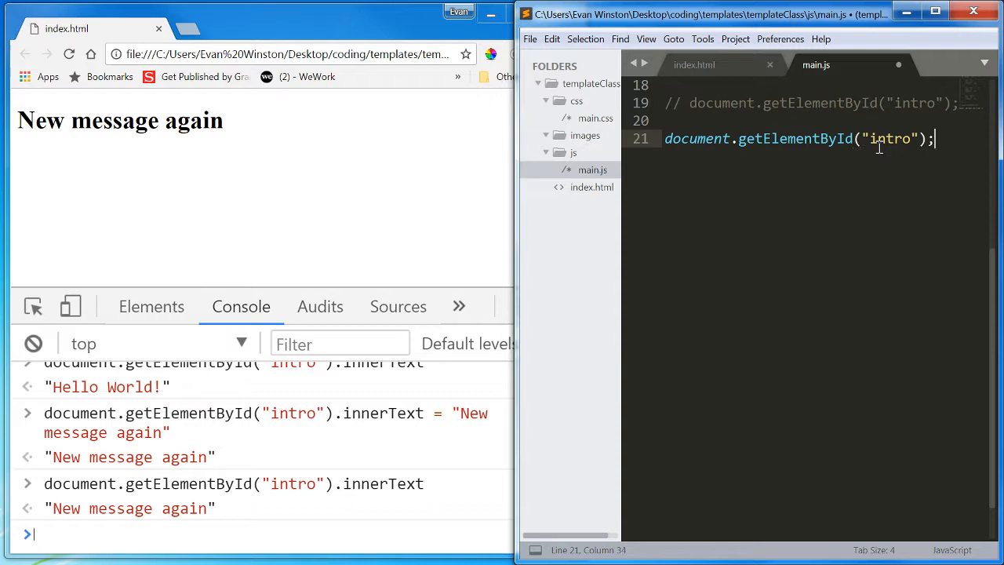
triple_click(796, 139)
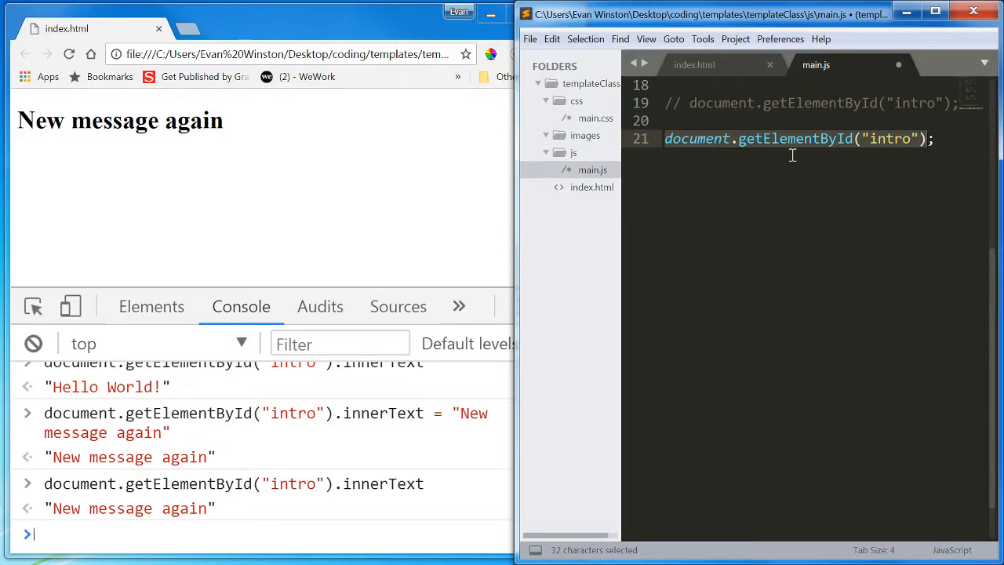
mouse_move(848, 164)
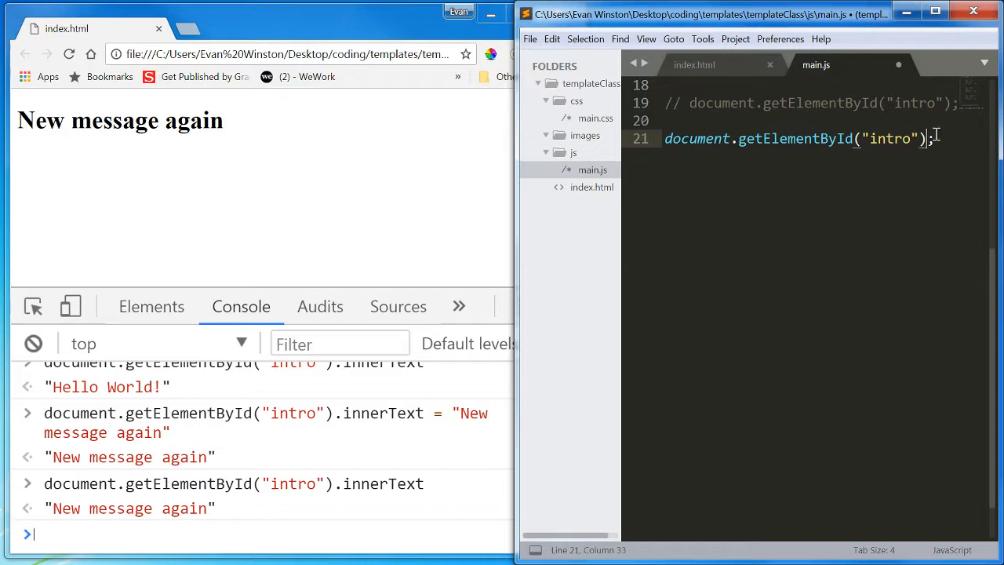
mouse_move(900, 167)
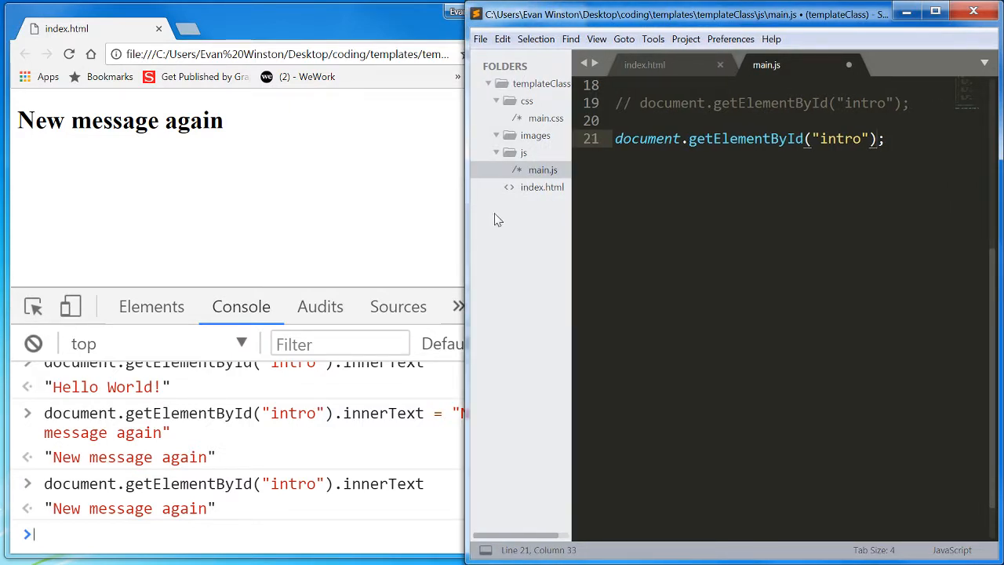
Step: Assign the intro lookup on line 21 to a variable named myH1
click(615, 138)
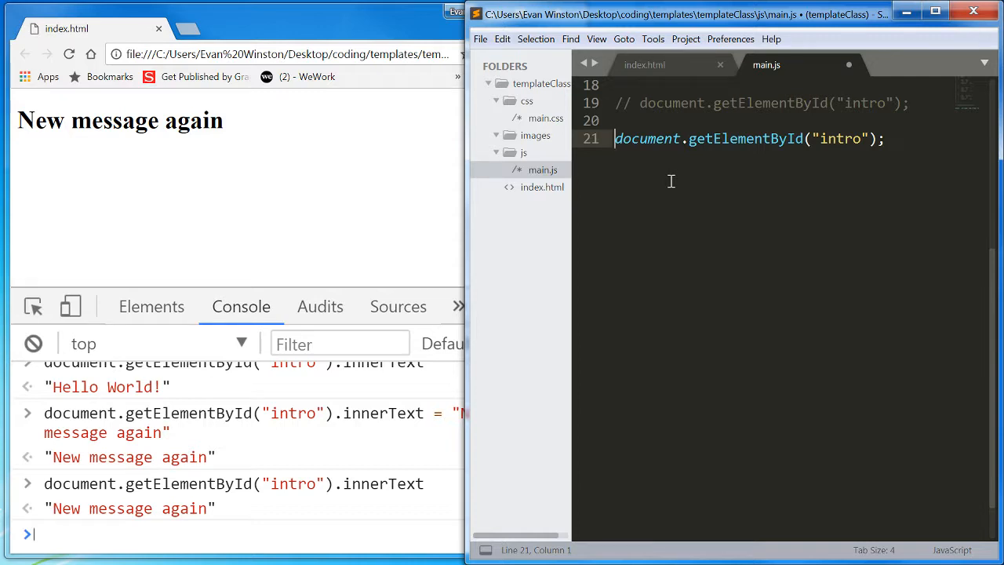
text(var myH1 =)
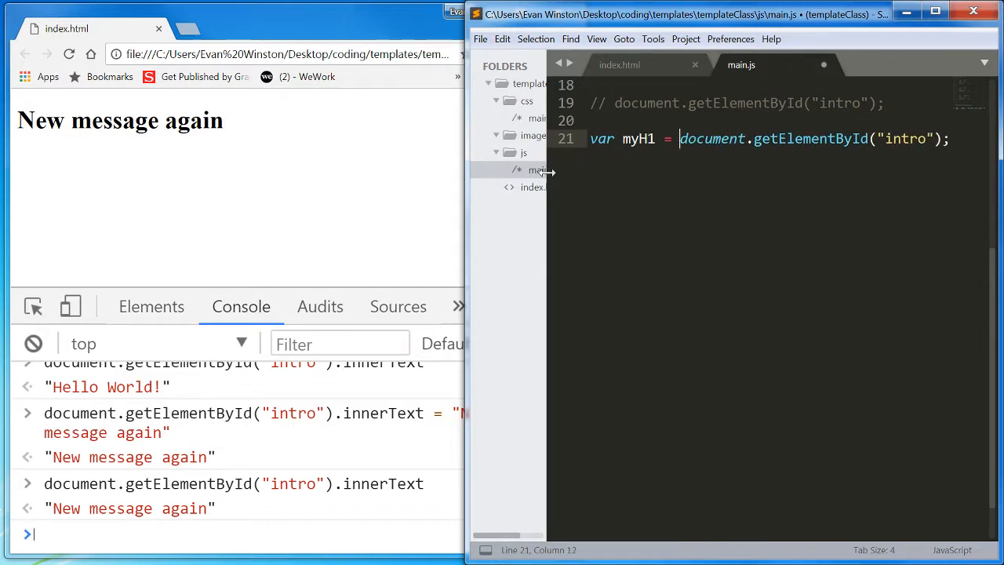
mouse_move(852, 255)
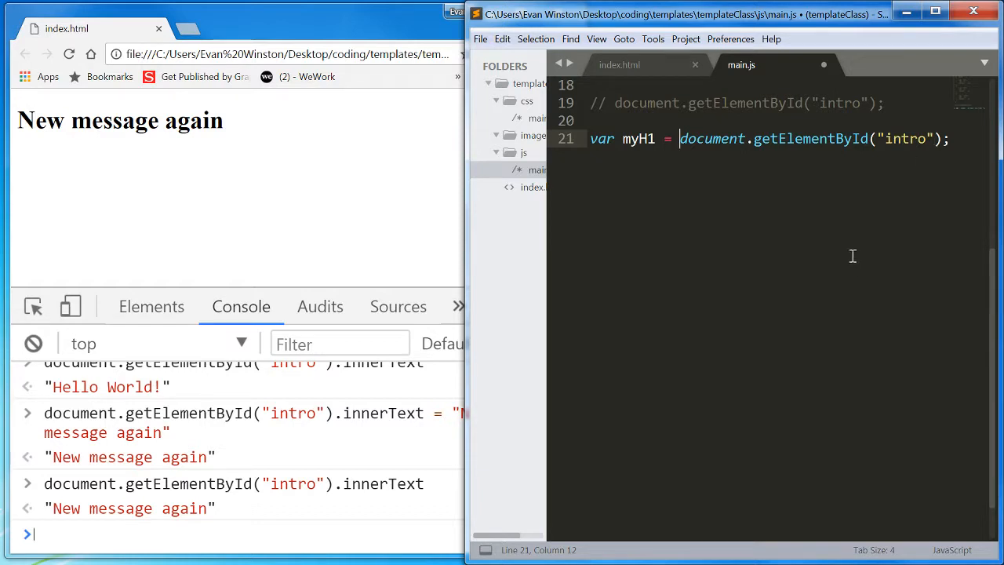
click(638, 138)
text(intro)
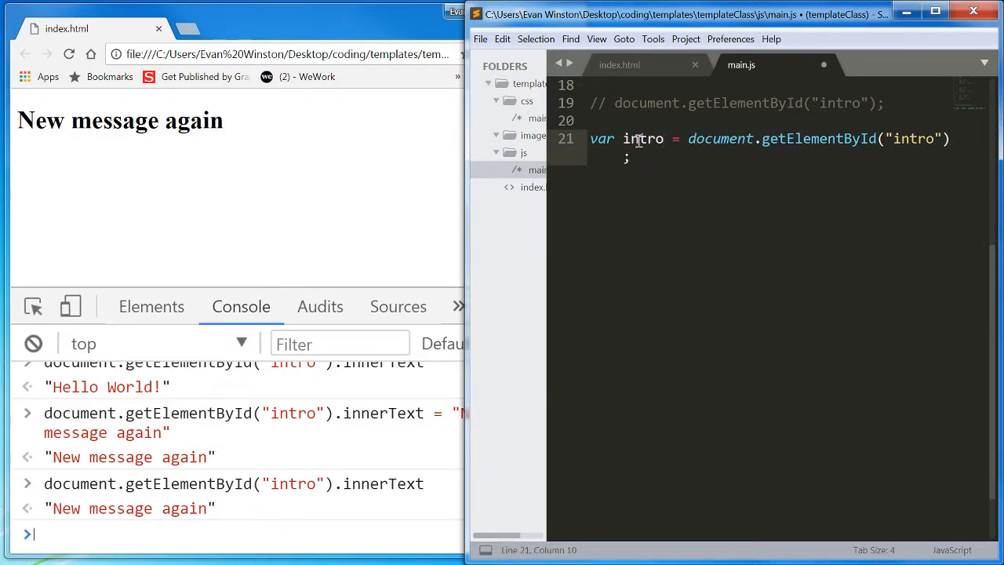
double_click(642, 139)
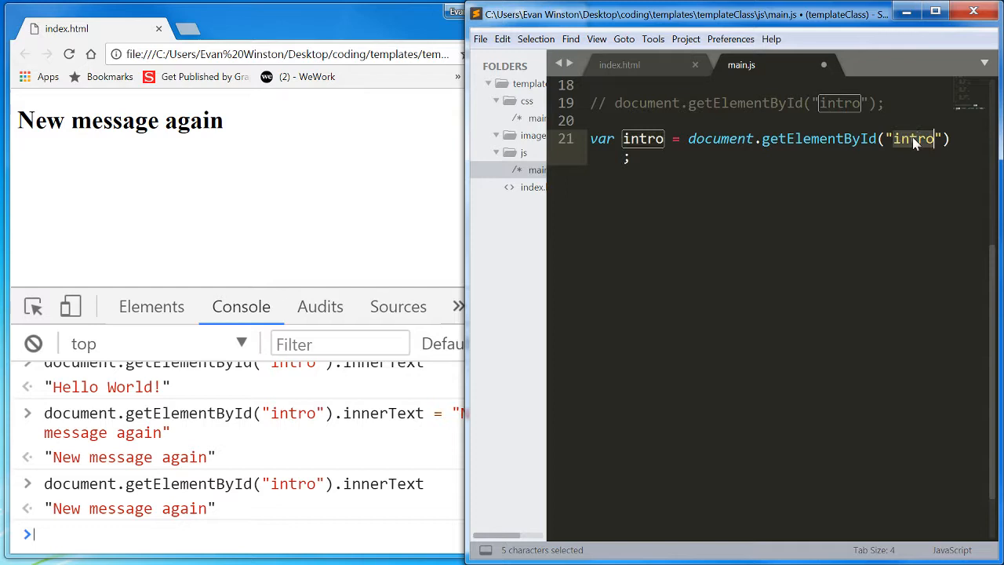
text(myH1)
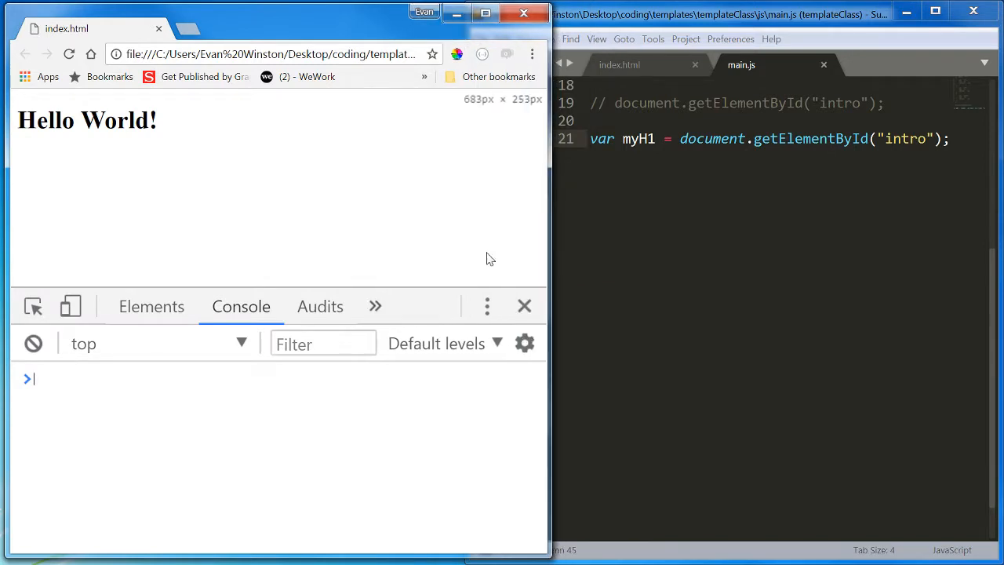
Step: In the Console, evaluate myH1 and set its innerText to "new text"
text(myH1)
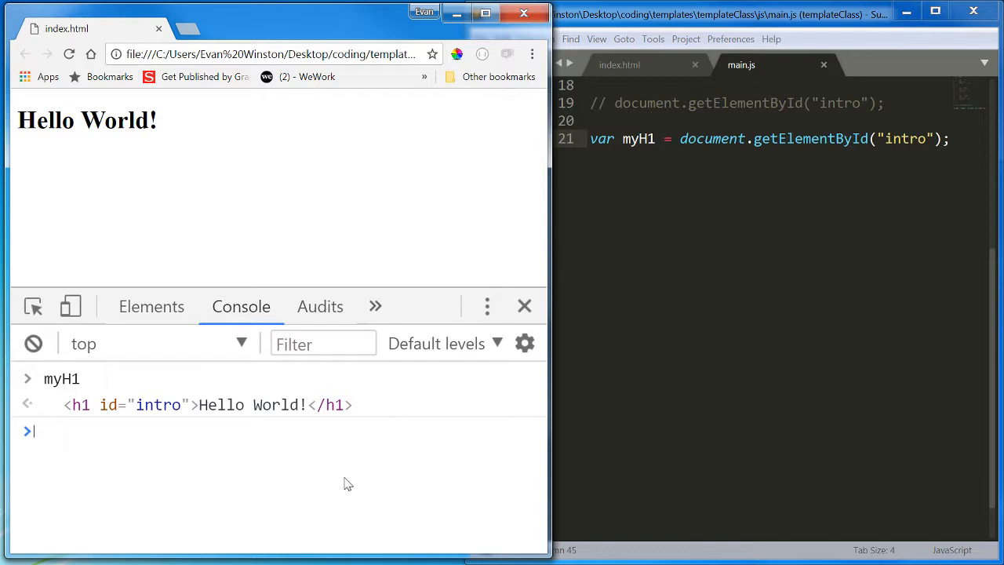
key(Enter)
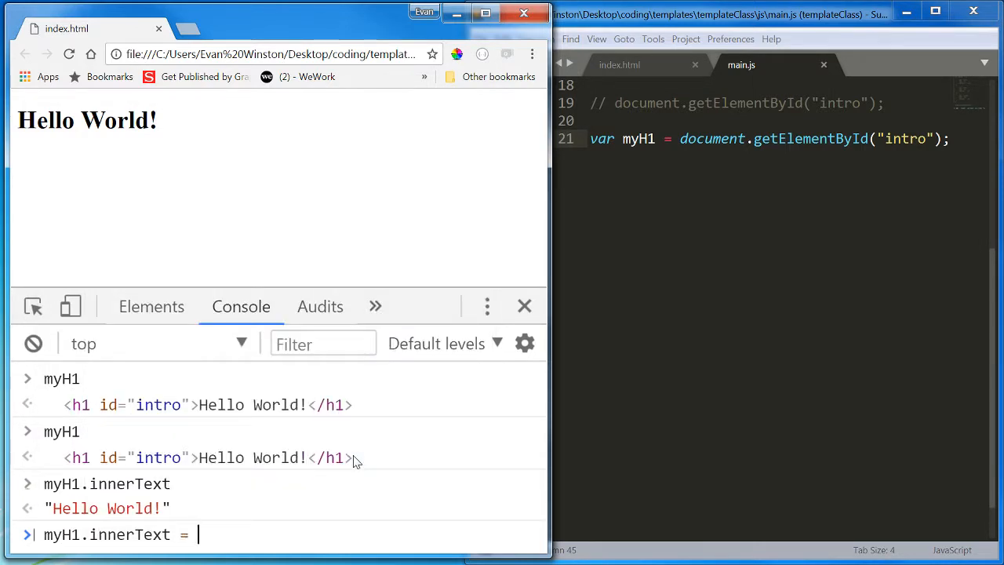
text("new text)
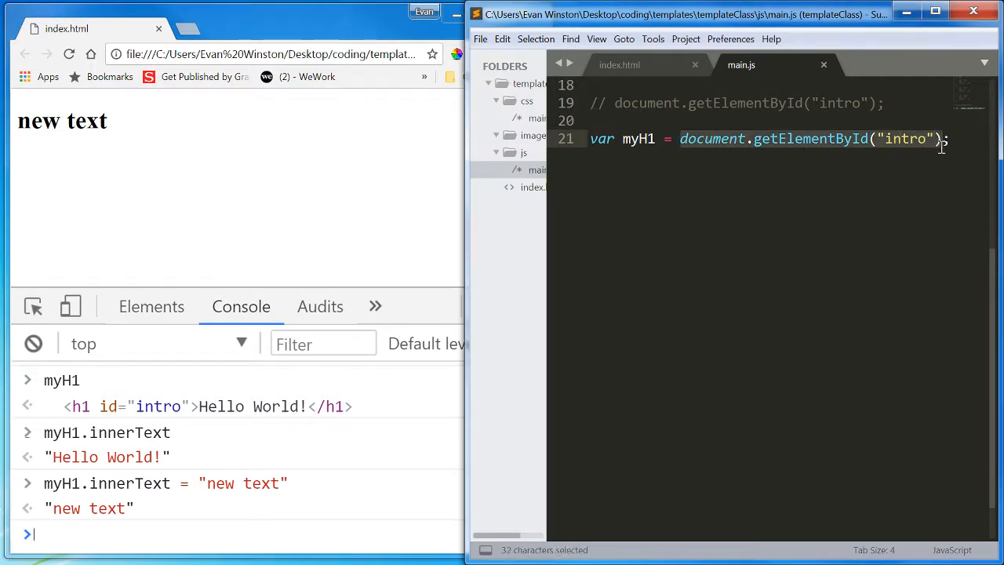
click(623, 139)
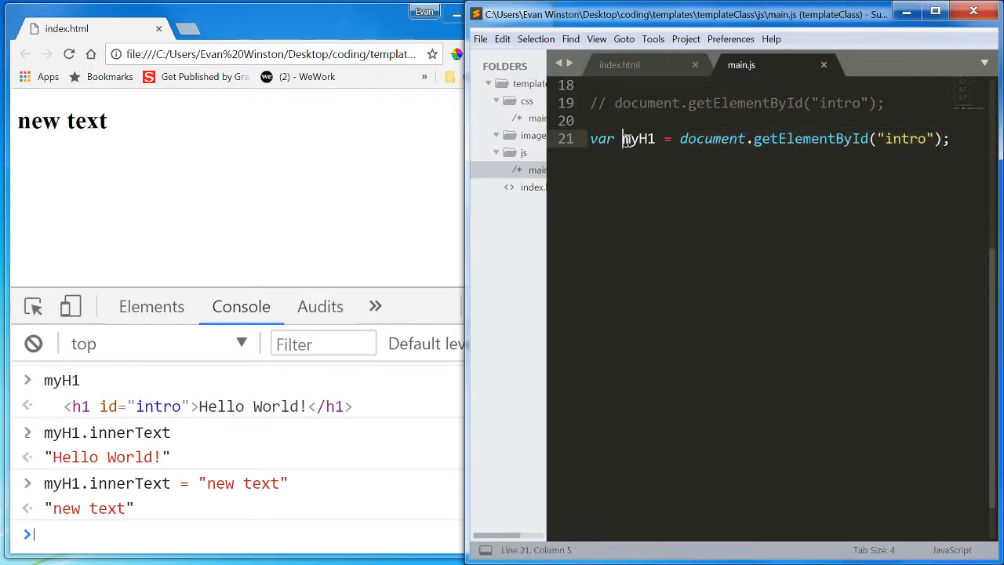
double_click(638, 139)
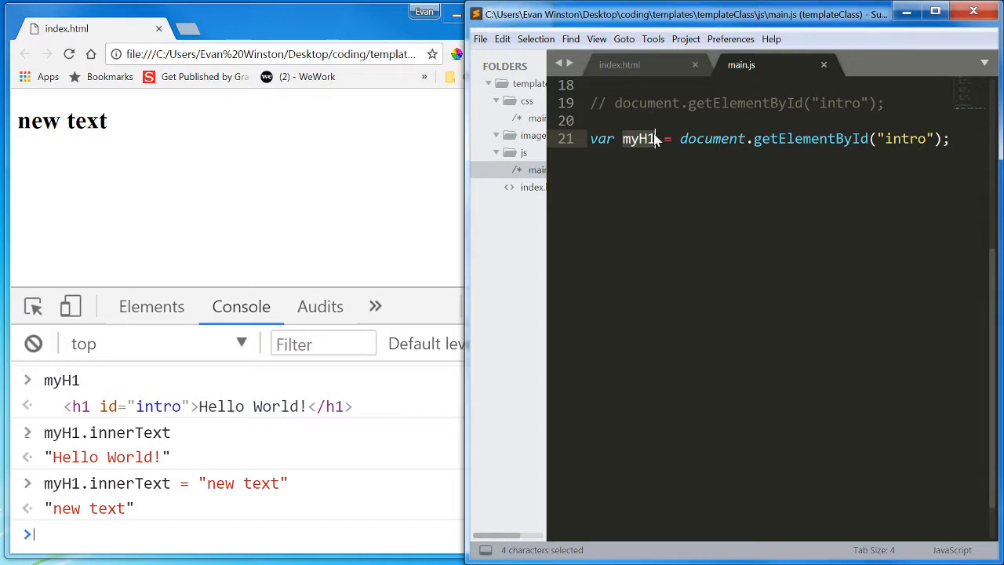
click(718, 139)
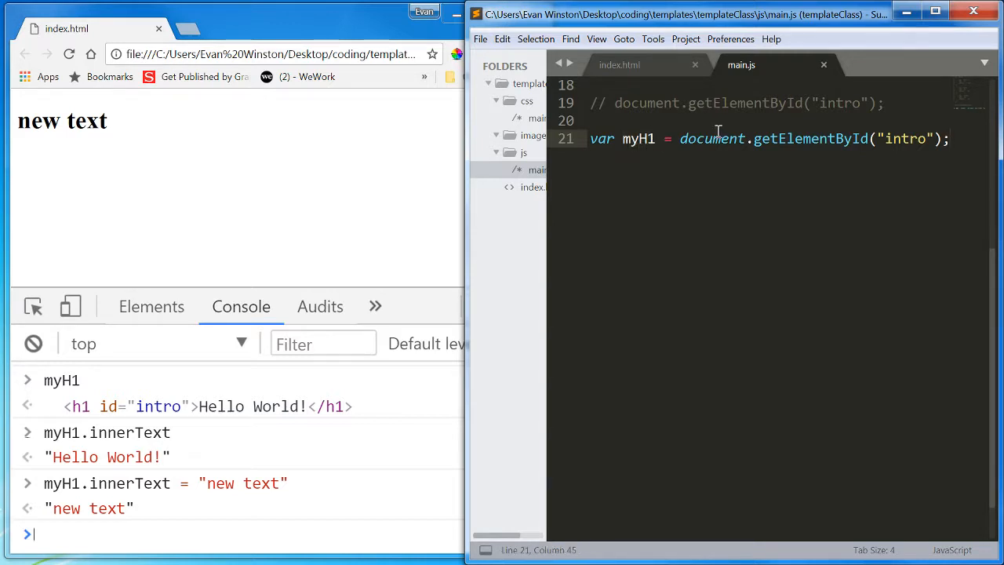
mouse_move(910, 139)
text(myH1.)
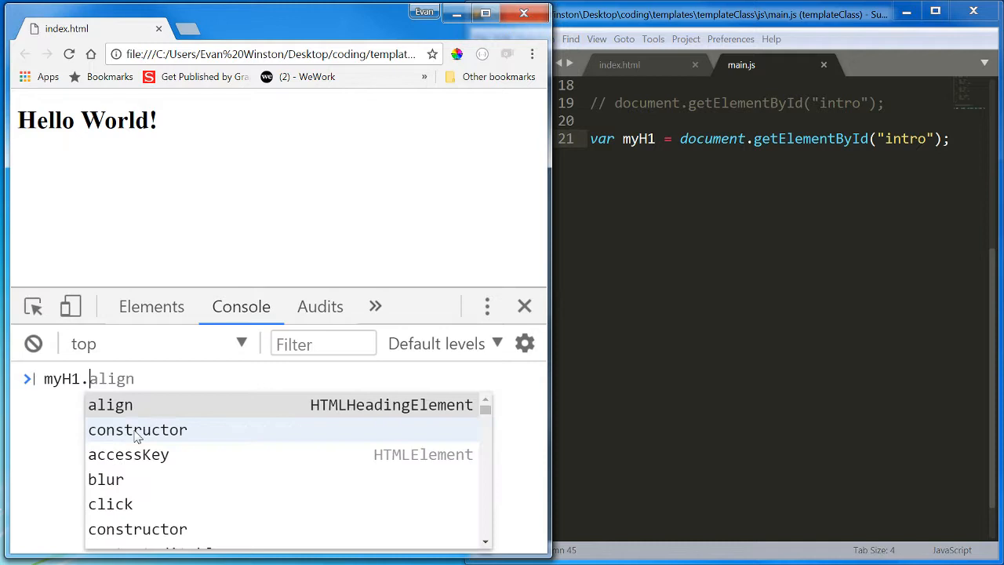
Step: Run myH1.style.color = "red" in the Console to turn the heading red
text(style)
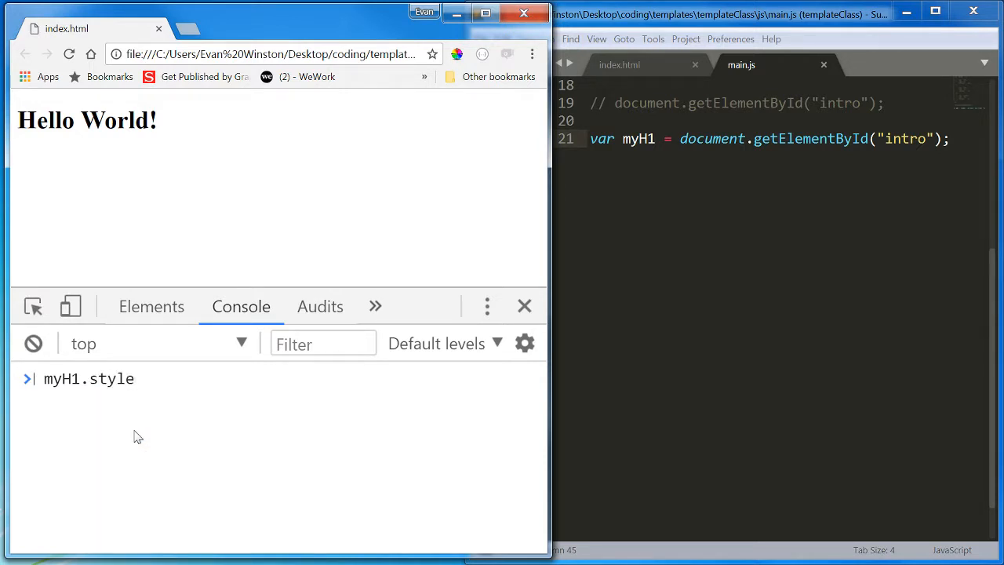
text(.color)
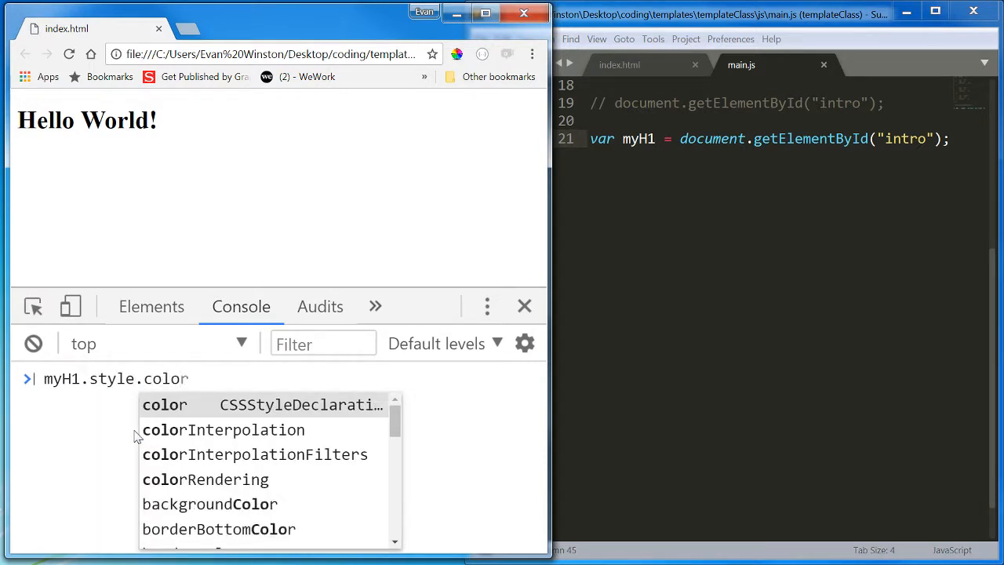
text(= "red)
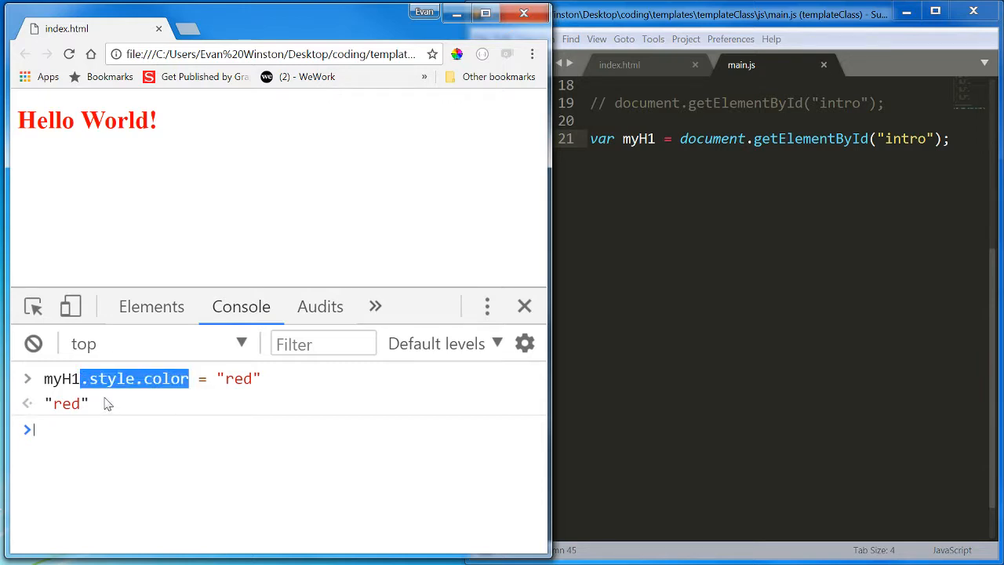
mouse_move(151, 306)
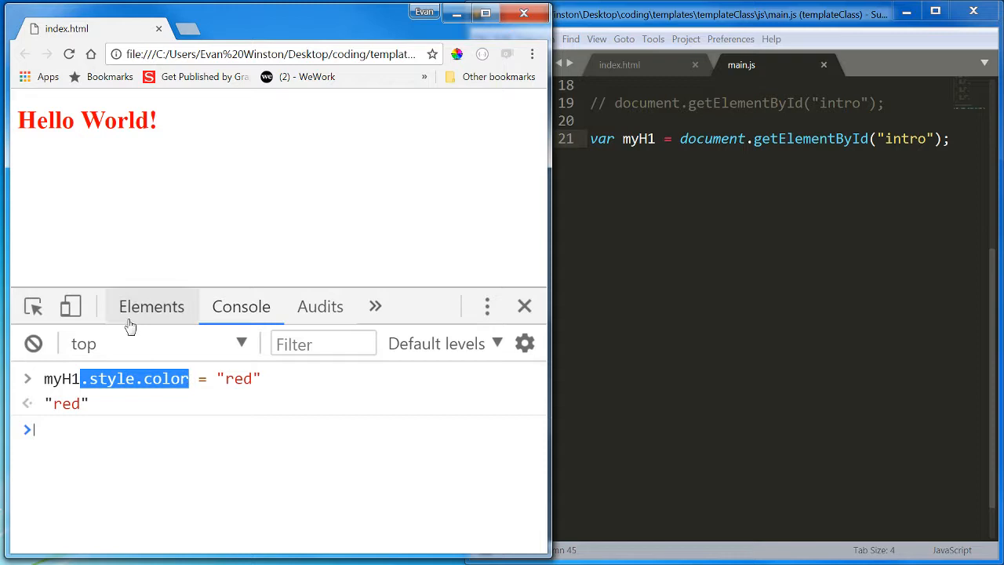
Step: Inspect the h1's inline red style and the body in the Elements panel, then return to Console
click(152, 305)
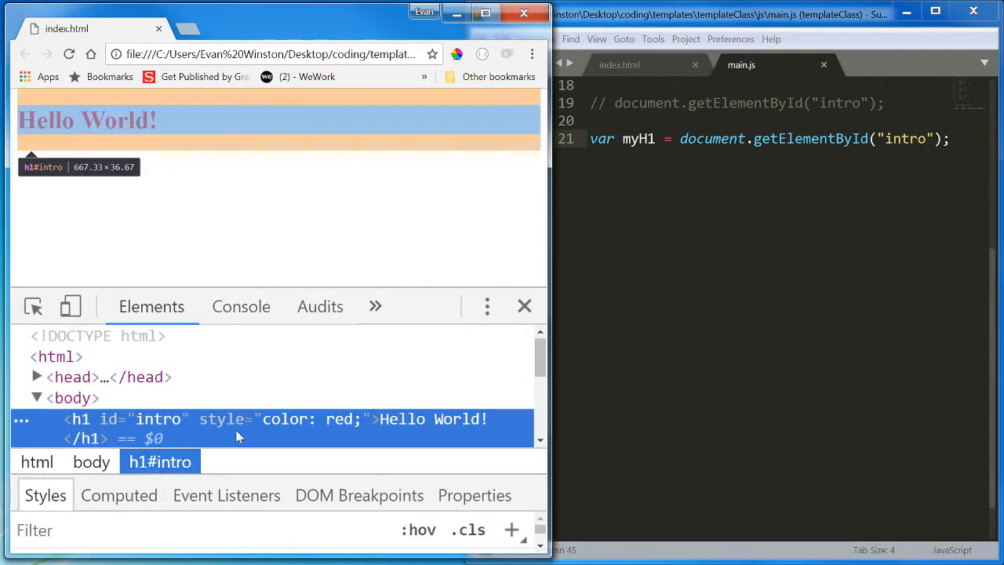
click(73, 398)
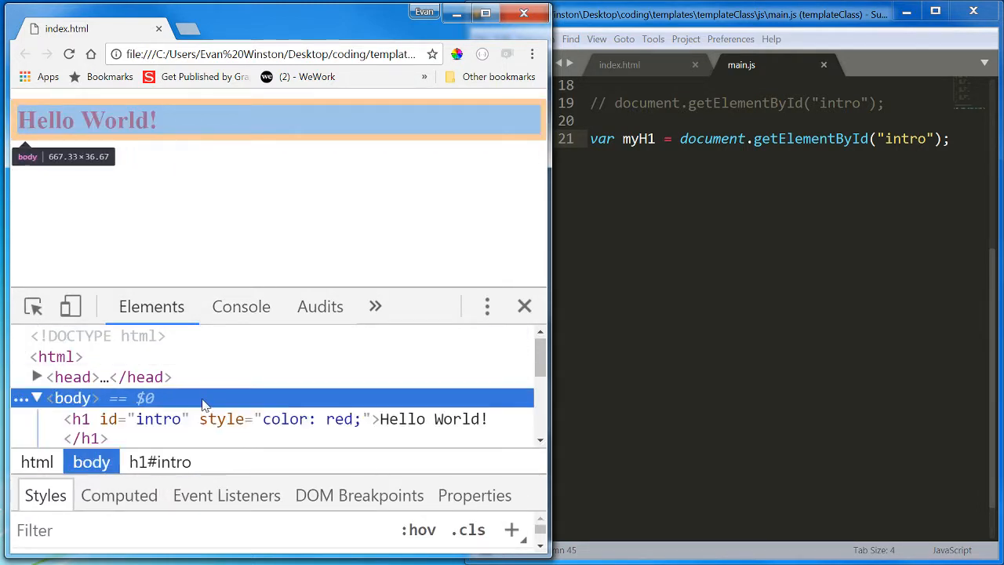
mouse_move(219, 428)
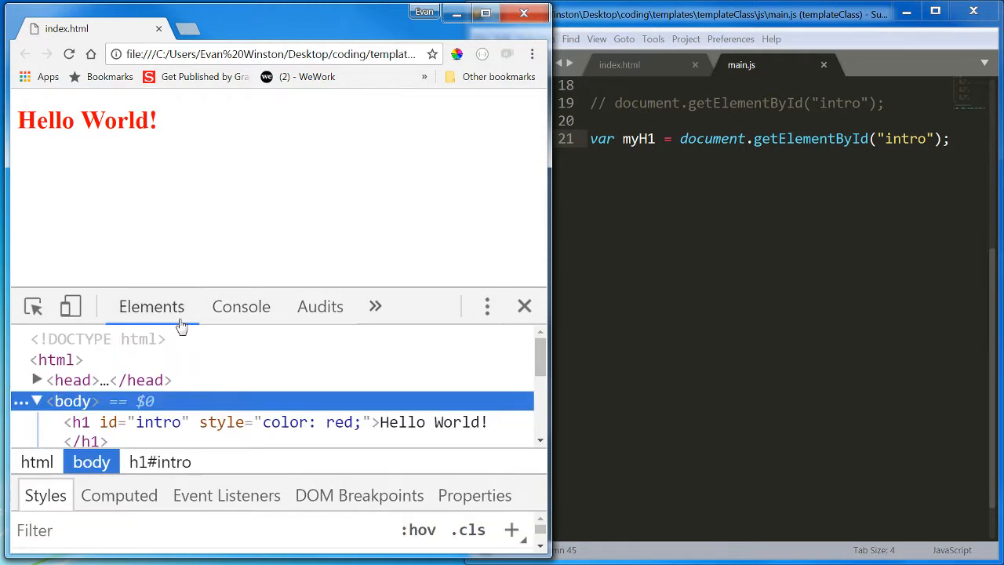
mouse_move(235, 422)
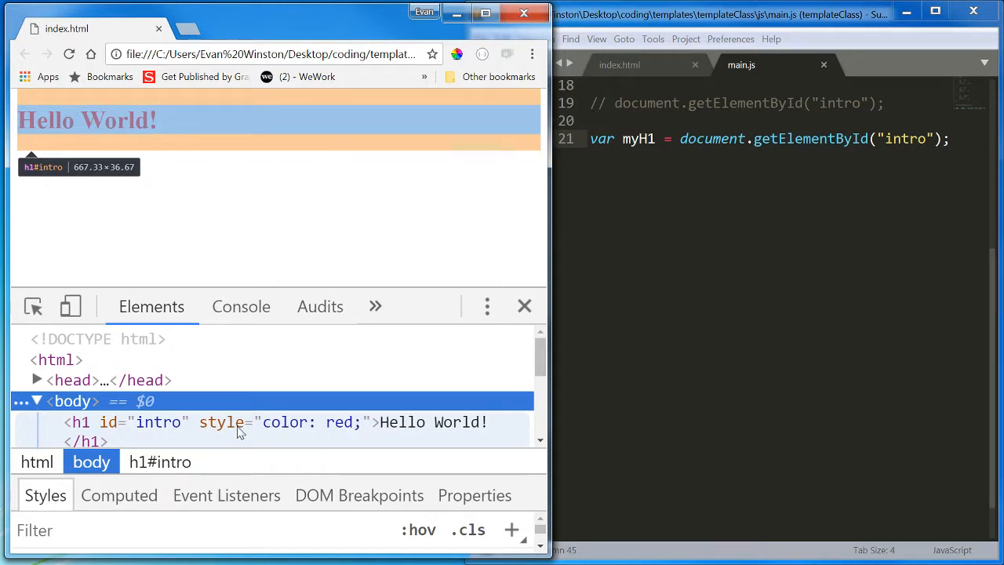
click(241, 306)
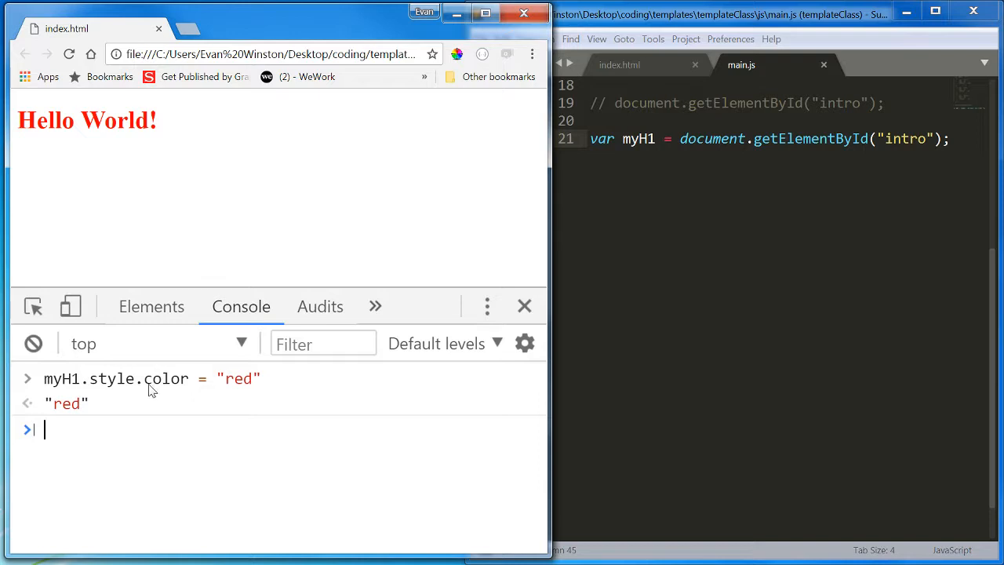
Step: Highlight the parts of the earlier myH1.style.color = "red" command and retype it
double_click(108, 378)
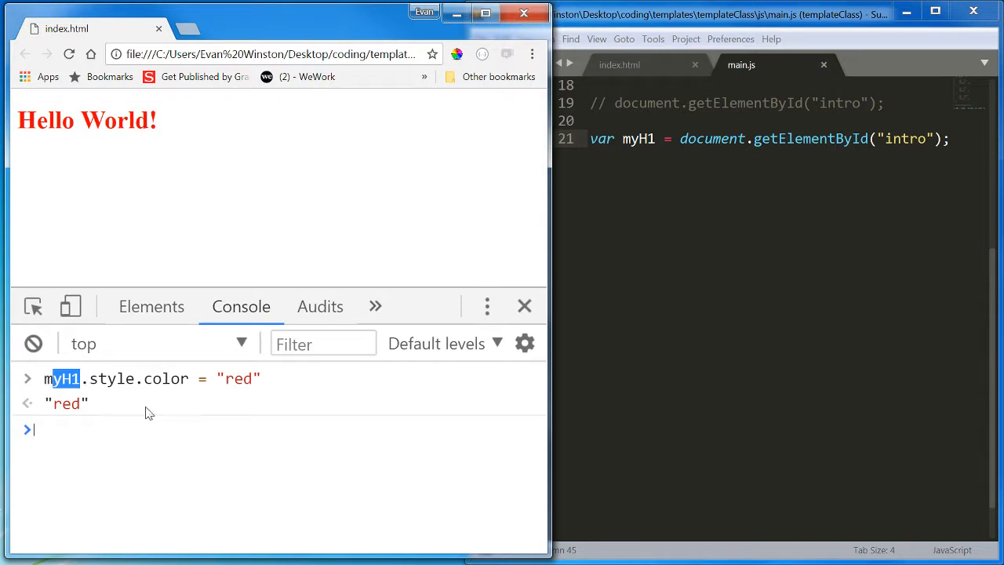
double_click(165, 378)
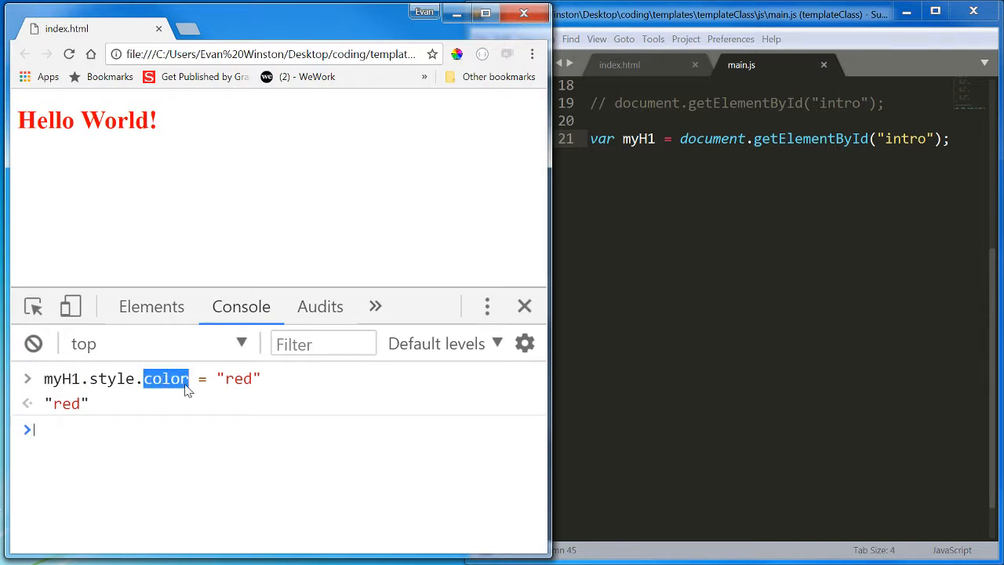
double_click(237, 378)
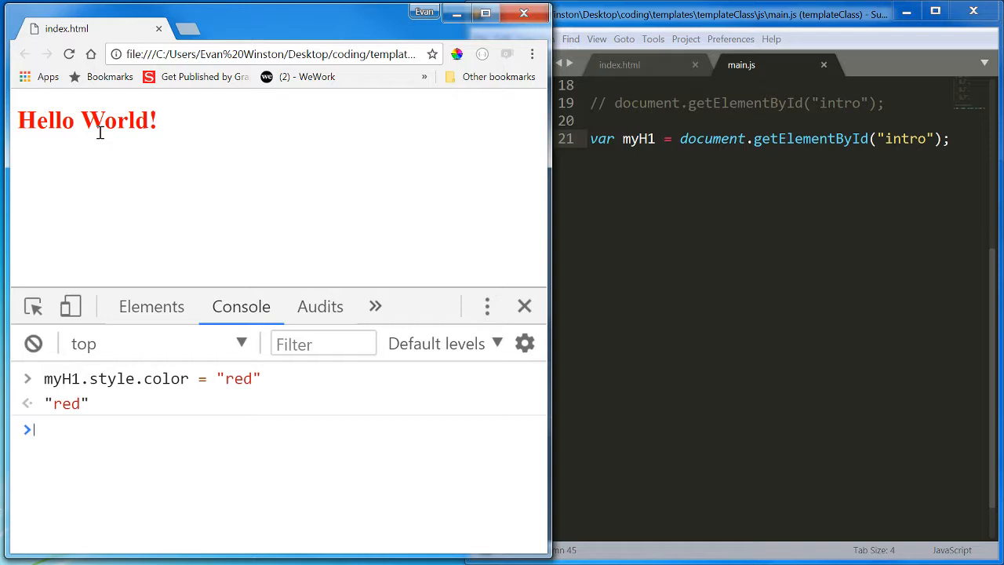
text(myH1.style.color = "red")
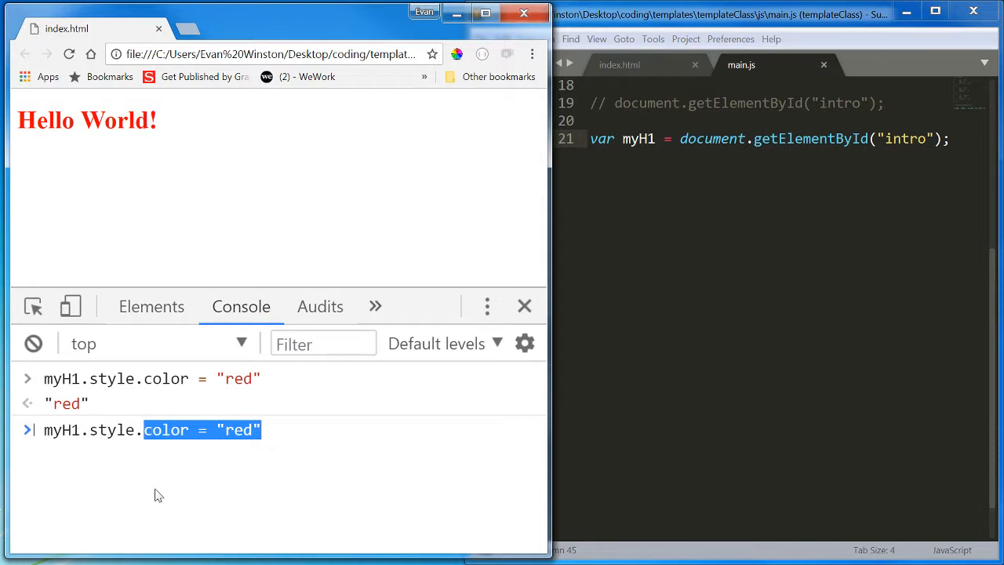
Step: Set myH1.style.fontSize to 50px, contrasting camelCase with font-size and background-color
text(font)
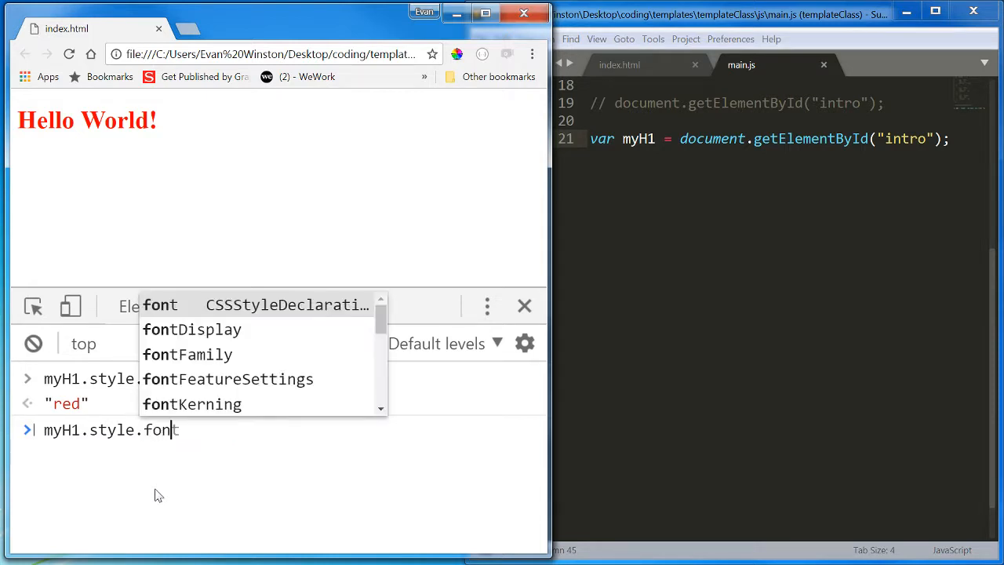
text(Size)
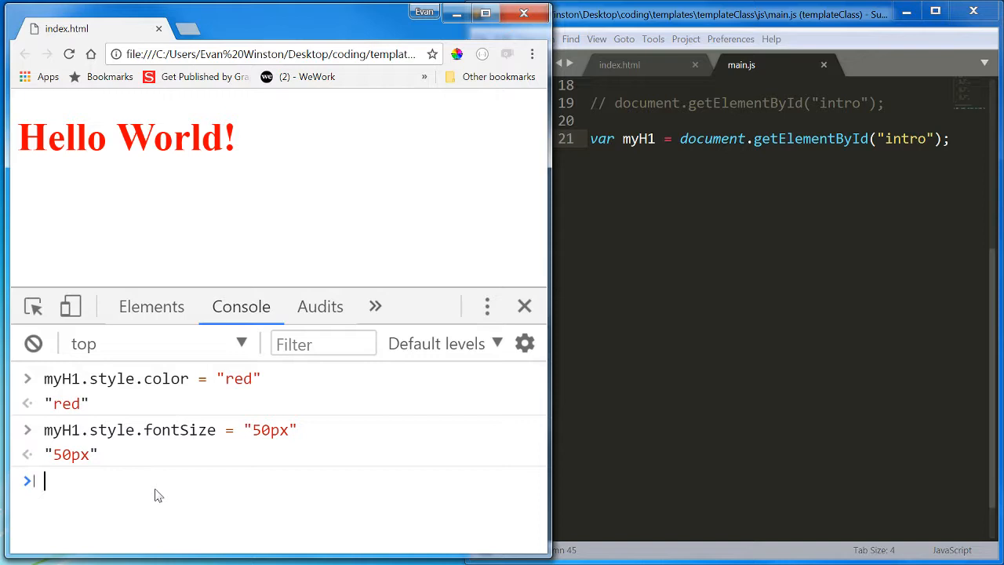
double_click(179, 429)
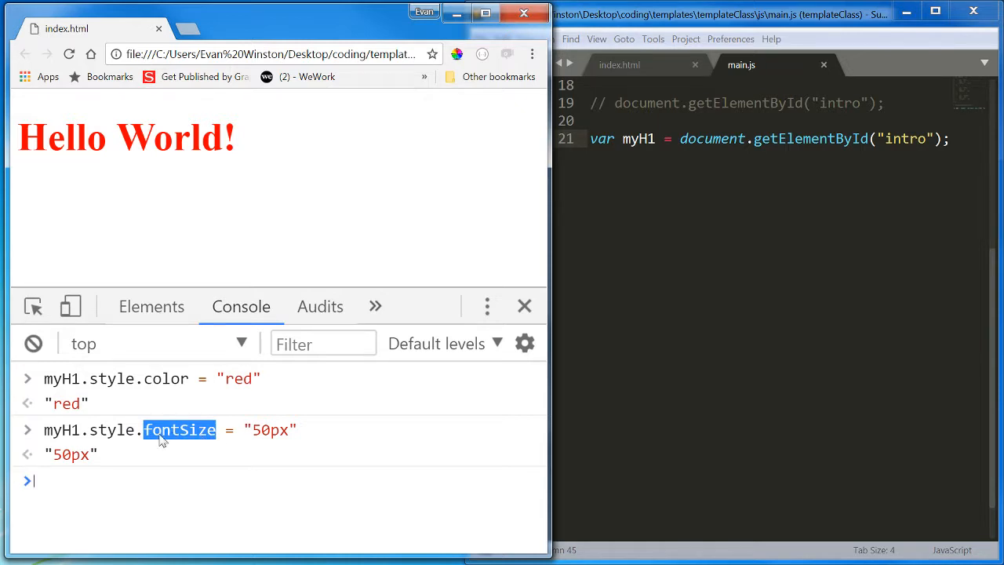
mouse_move(140, 440)
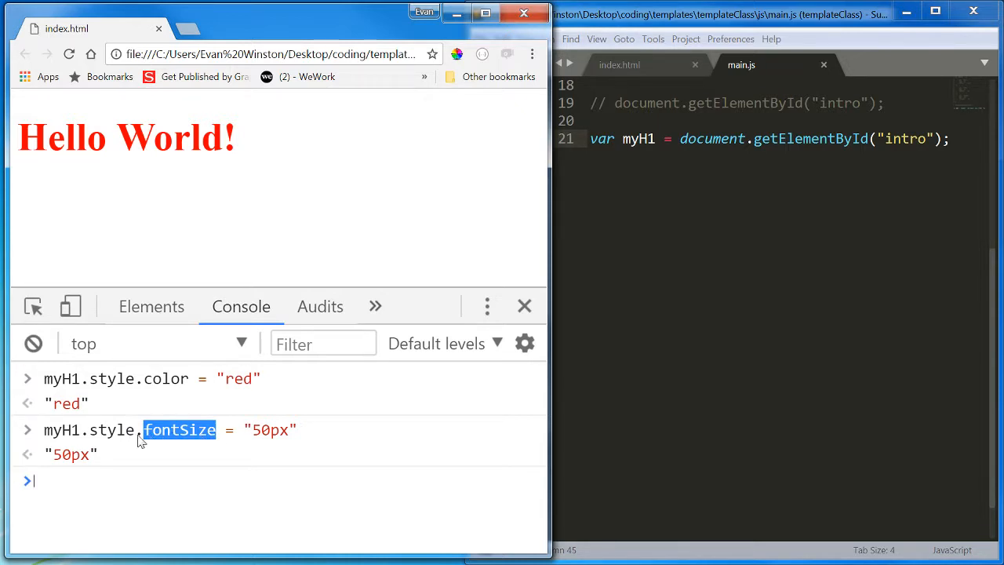
mouse_move(140, 444)
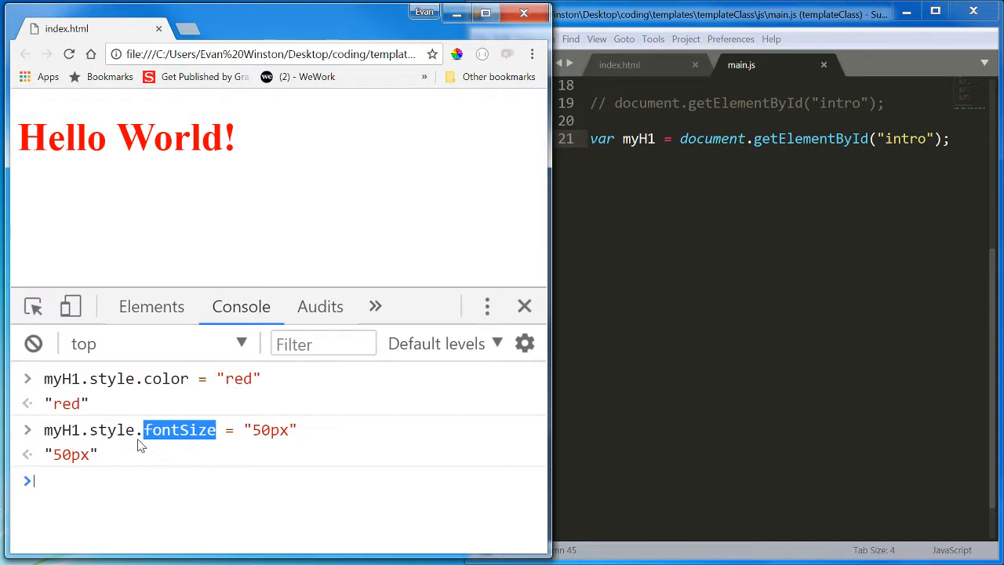
mouse_move(159, 444)
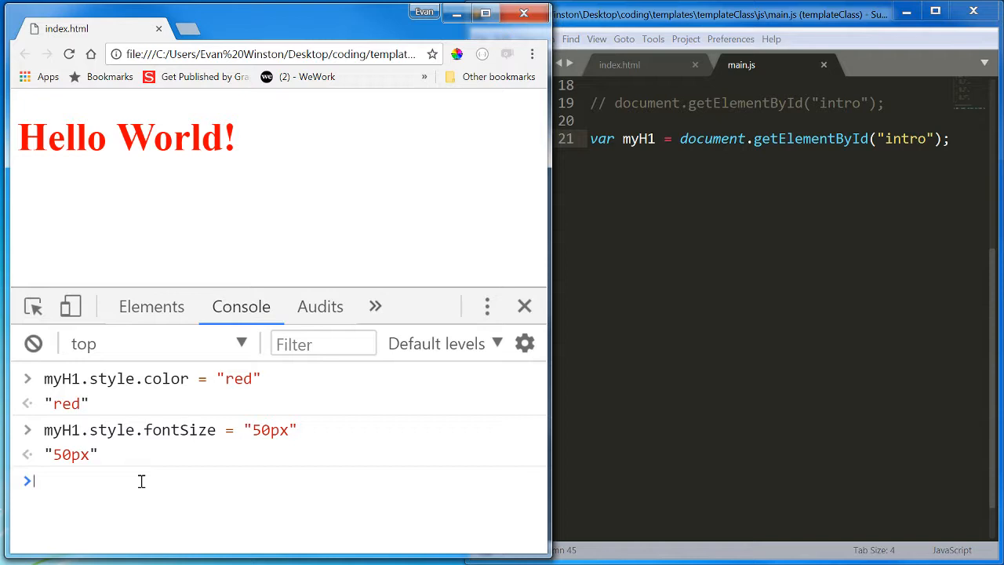
text(font-size)
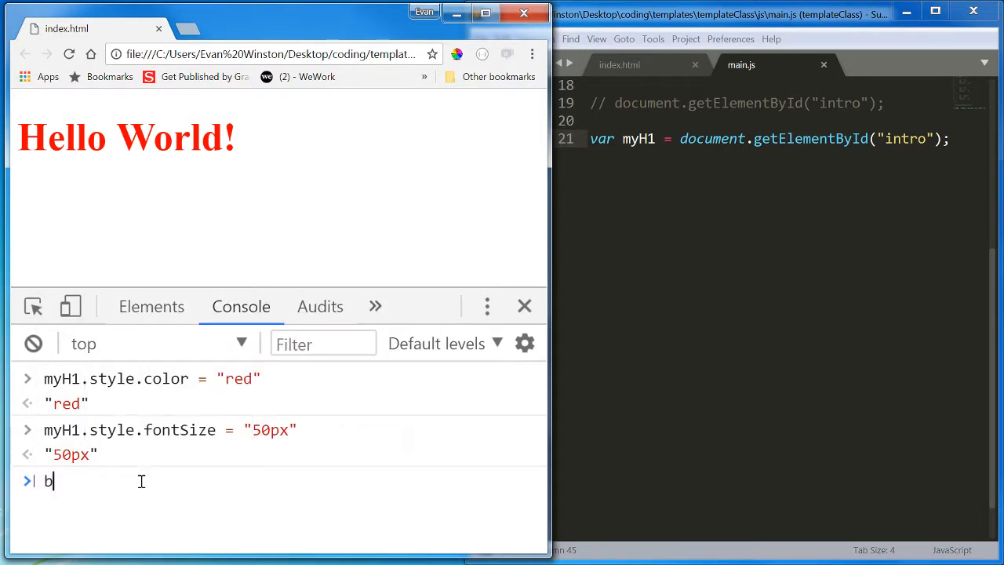
text(ackground-color)
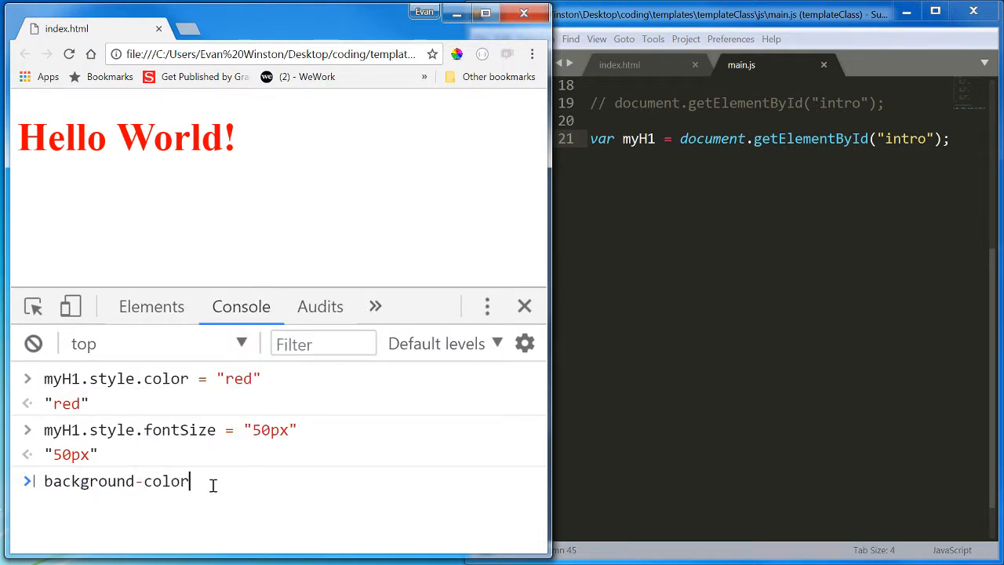
mouse_move(219, 442)
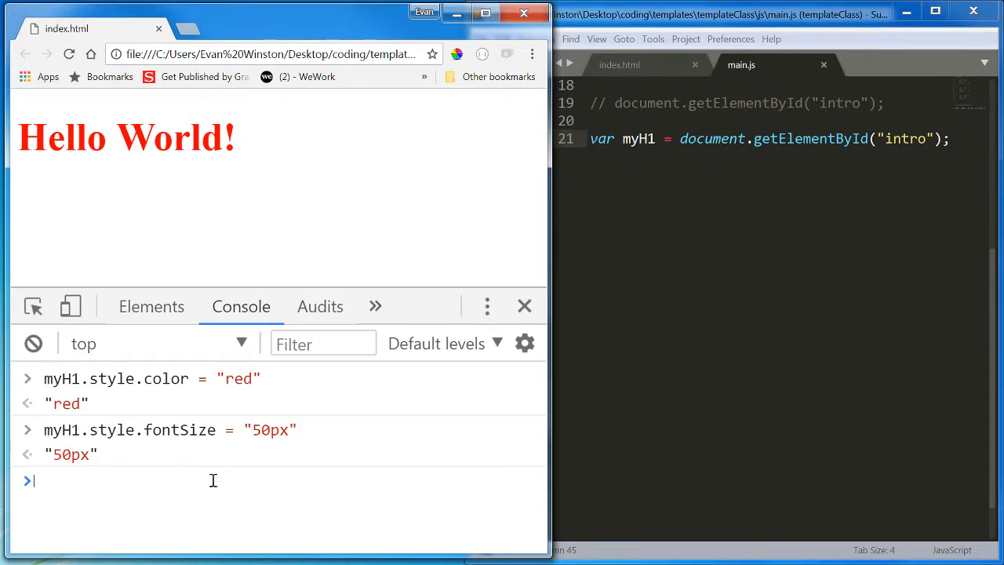
Step: Clear all earlier commands from the DevTools console
click(33, 343)
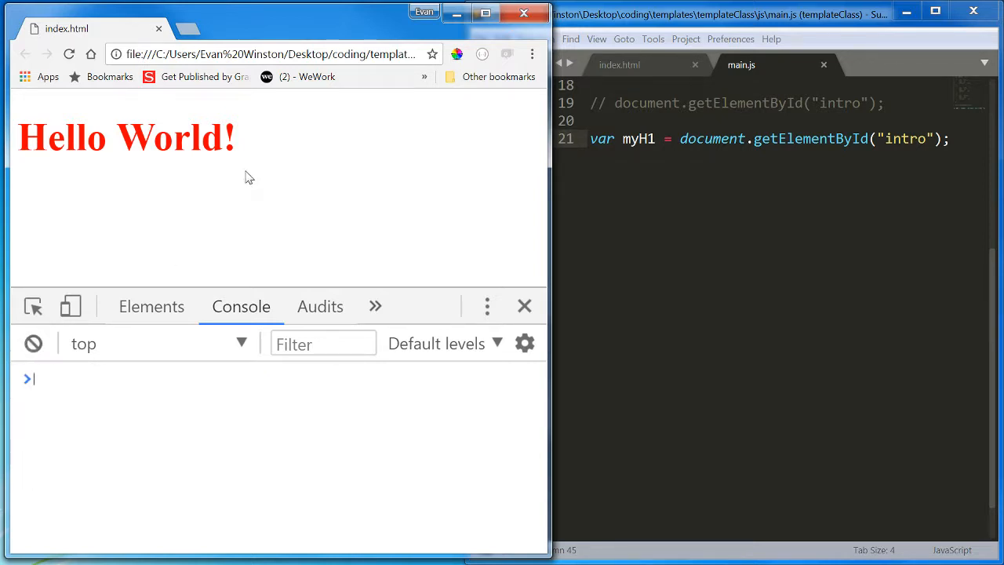
mouse_move(582, 375)
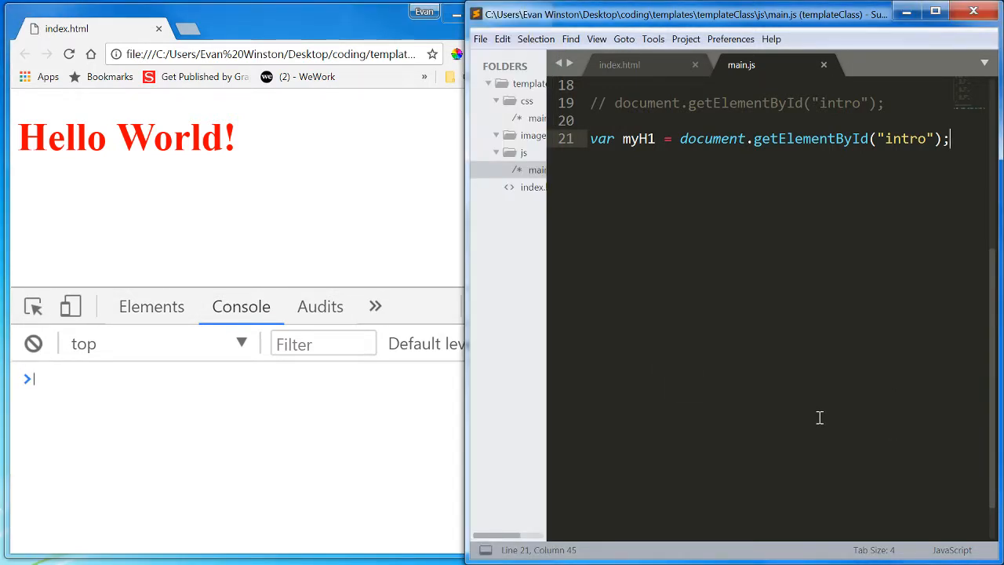
mouse_move(818, 415)
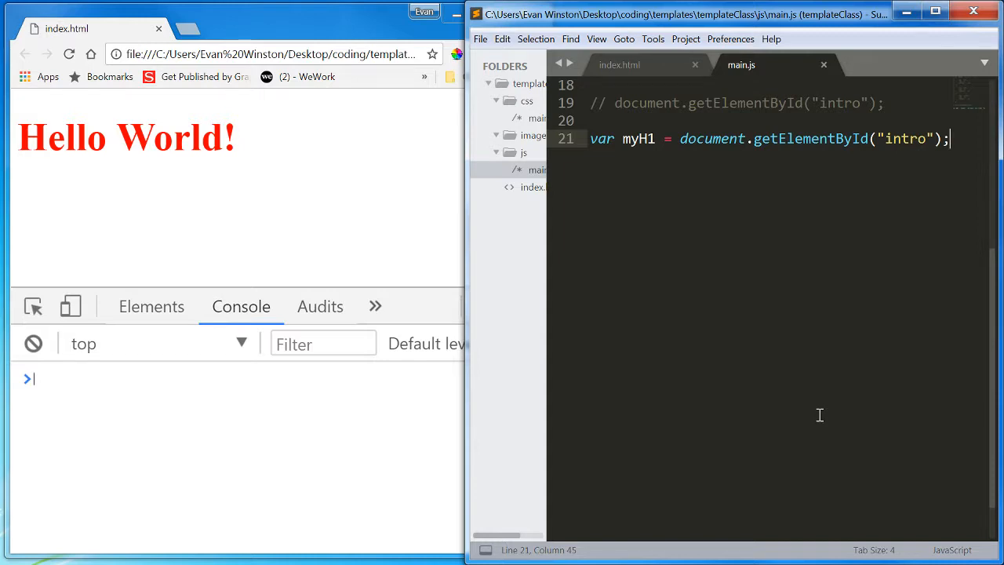
mouse_move(783, 154)
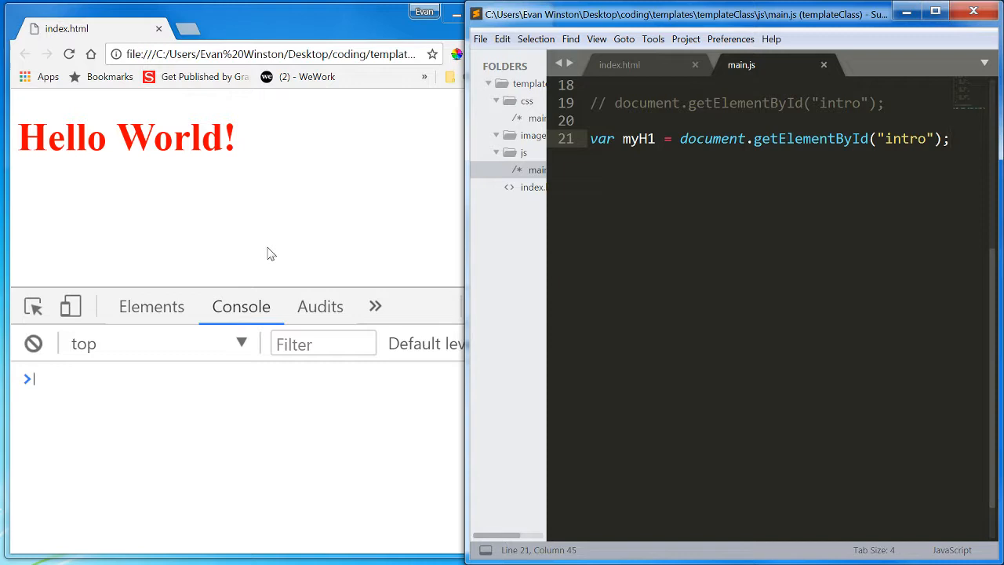
mouse_move(567, 336)
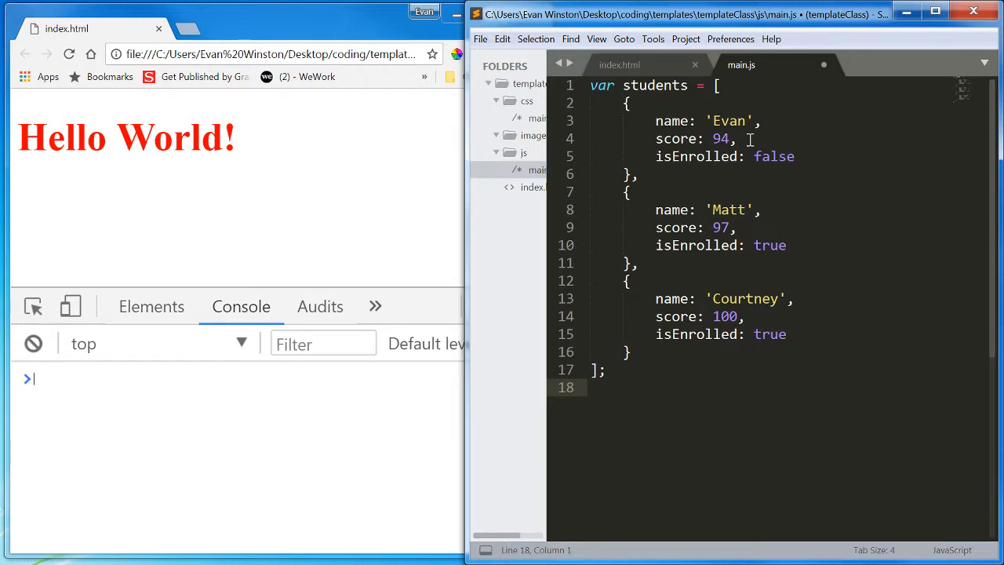
mouse_move(745, 139)
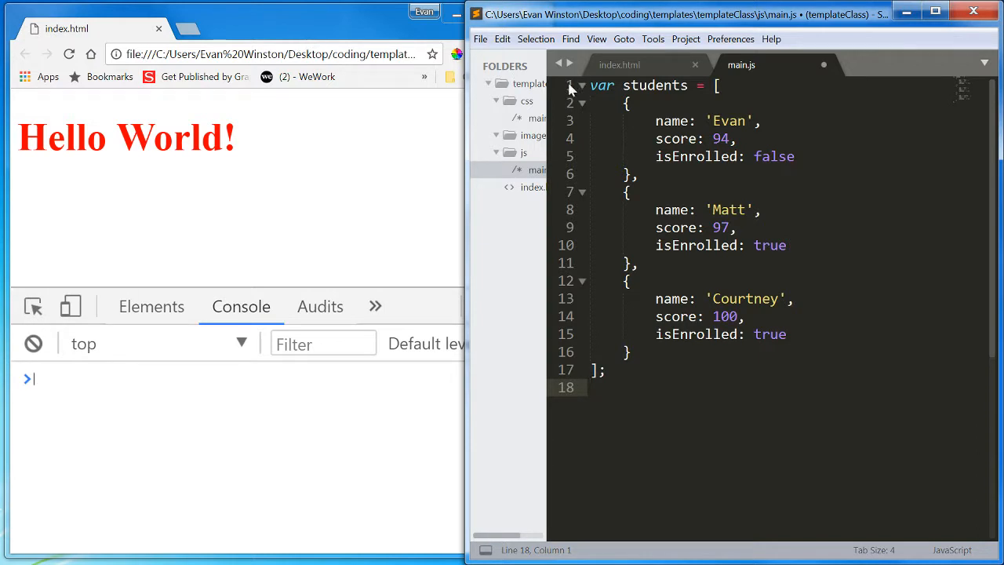
Step: In index.html, change the h1 id to names and add h2 scores and h4 enrolled headings
click(620, 65)
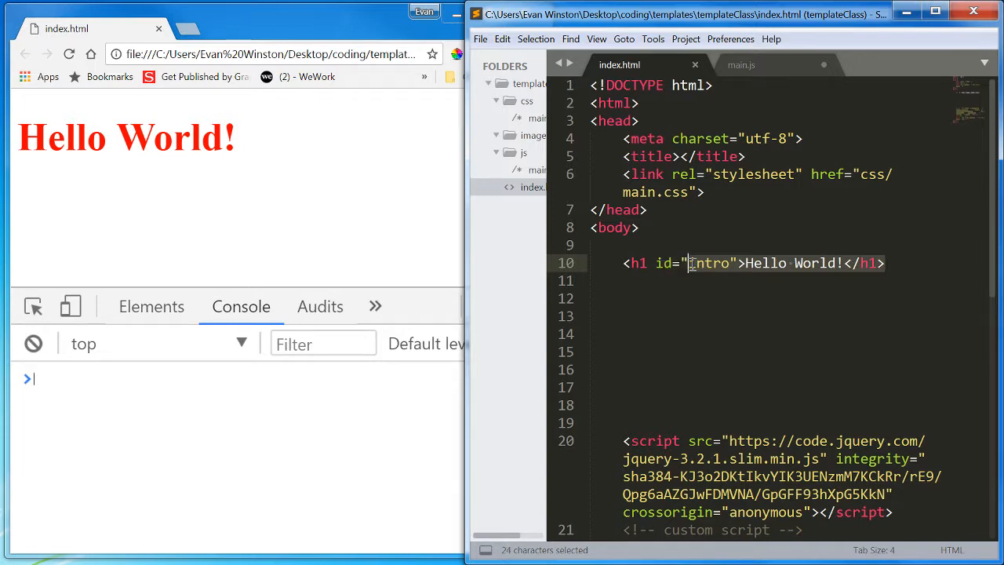
text(names)
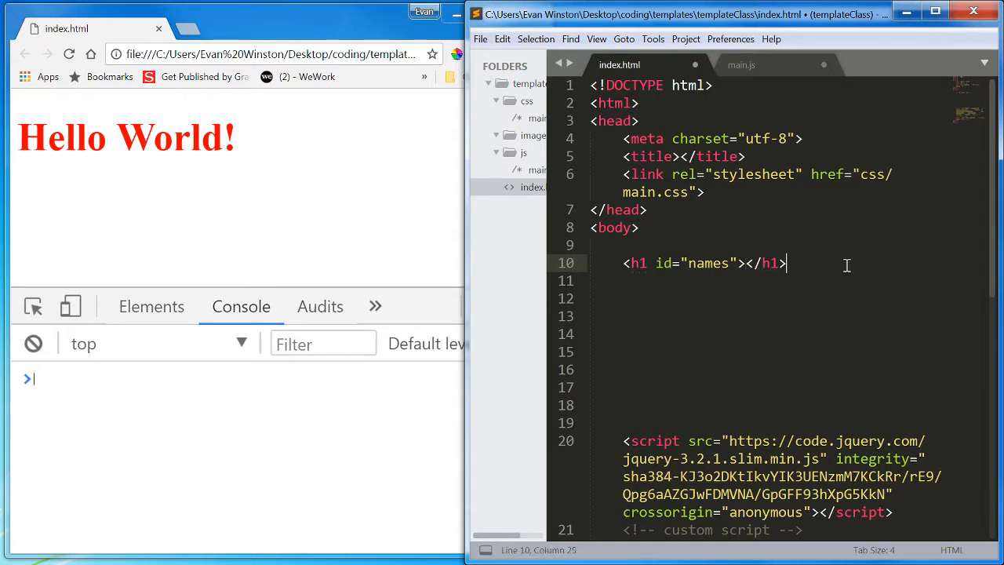
text(<h2> id=:)
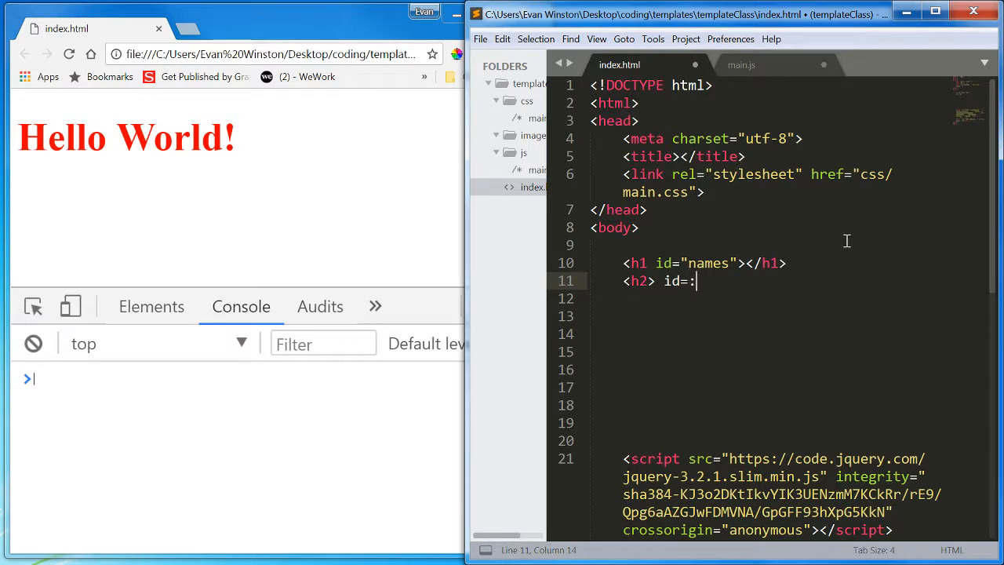
key(Backspace)
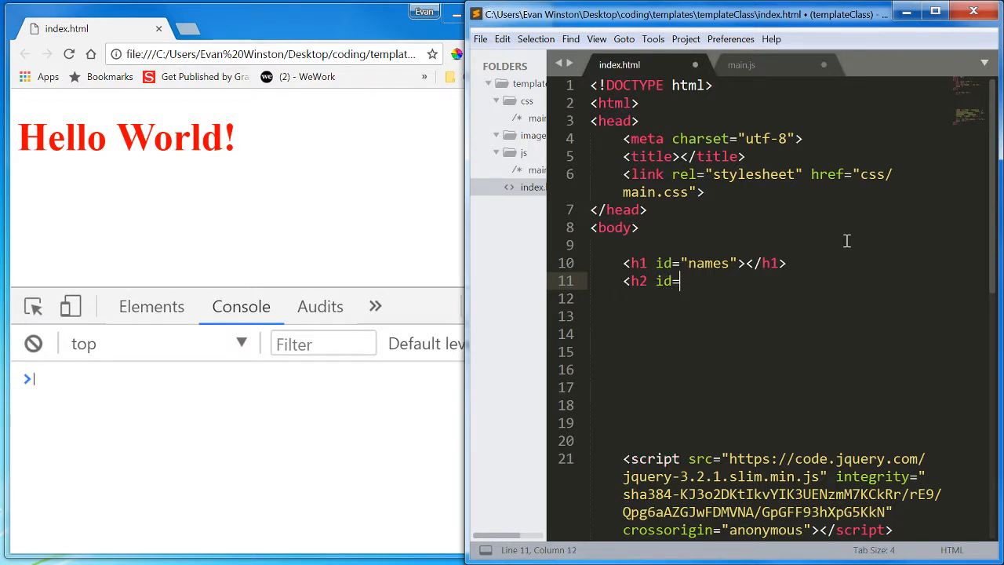
text("scores"></h2>)
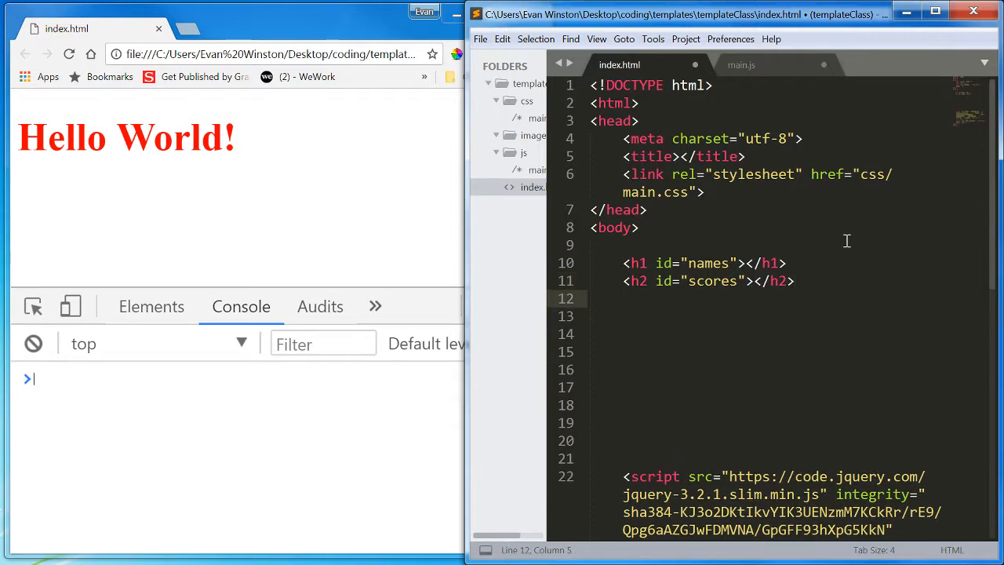
text(<h4)
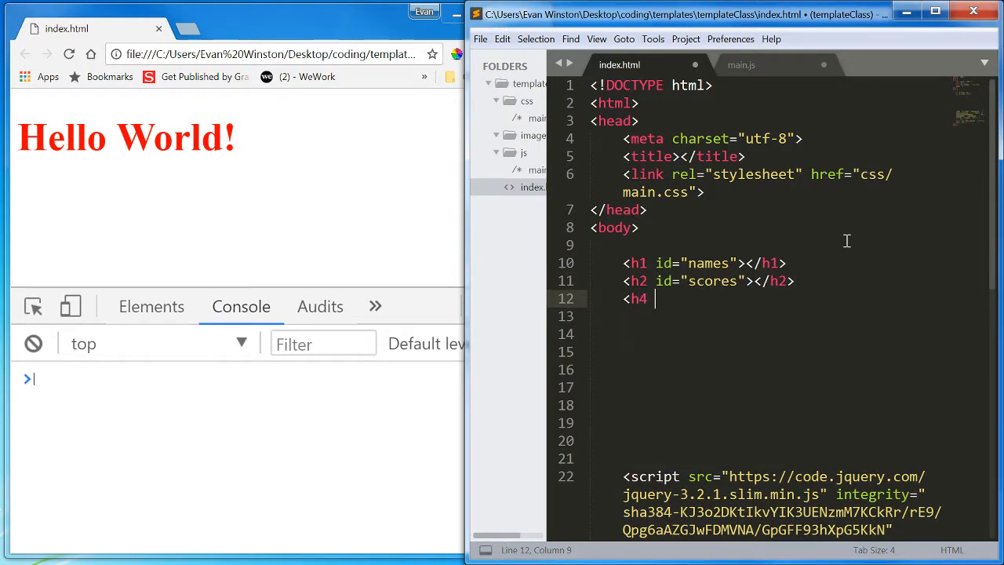
text(id="")
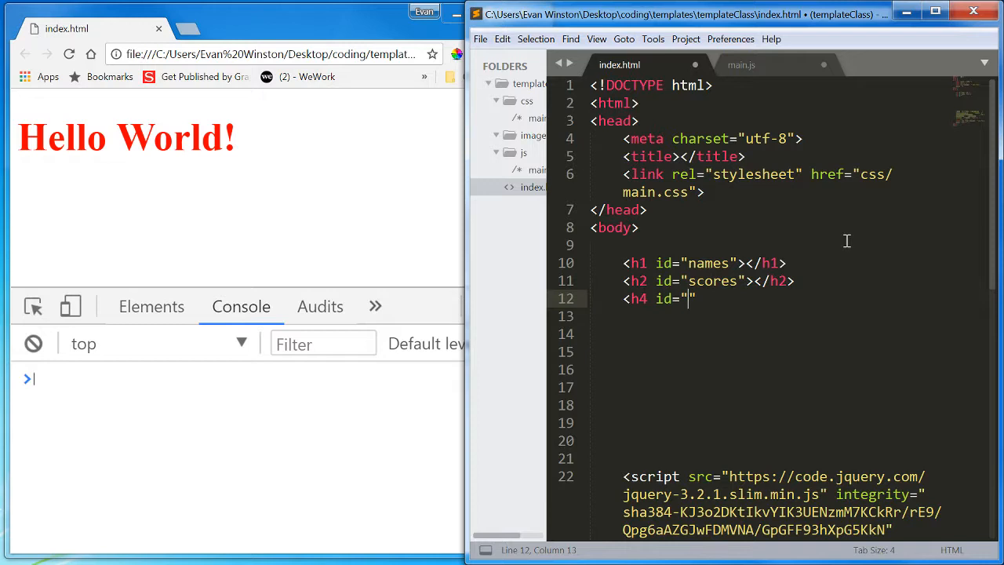
text(enrolled")
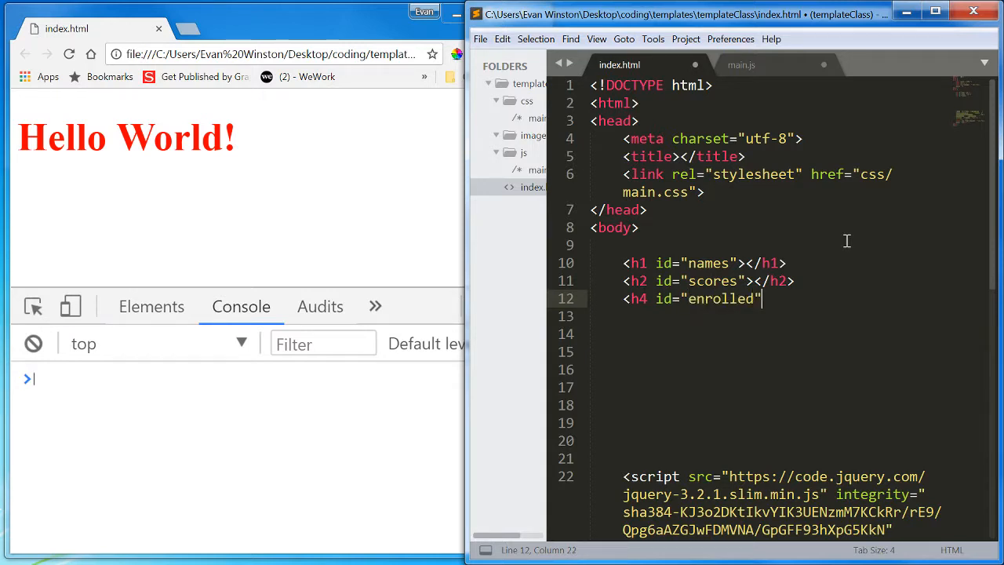
text(></h4>)
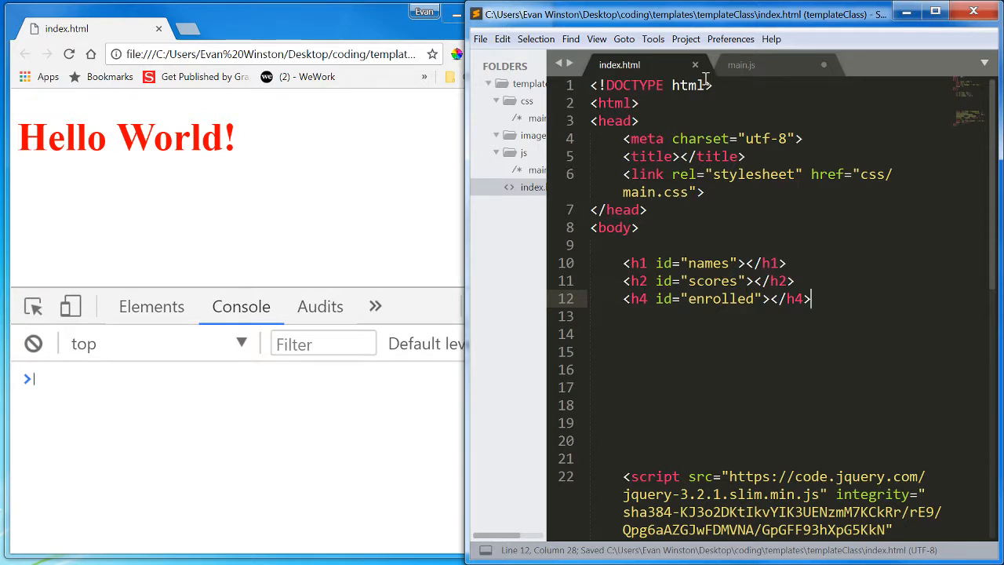
Step: Compare the students fields in main.js with the three headings in index.html, then return to main.js
click(740, 65)
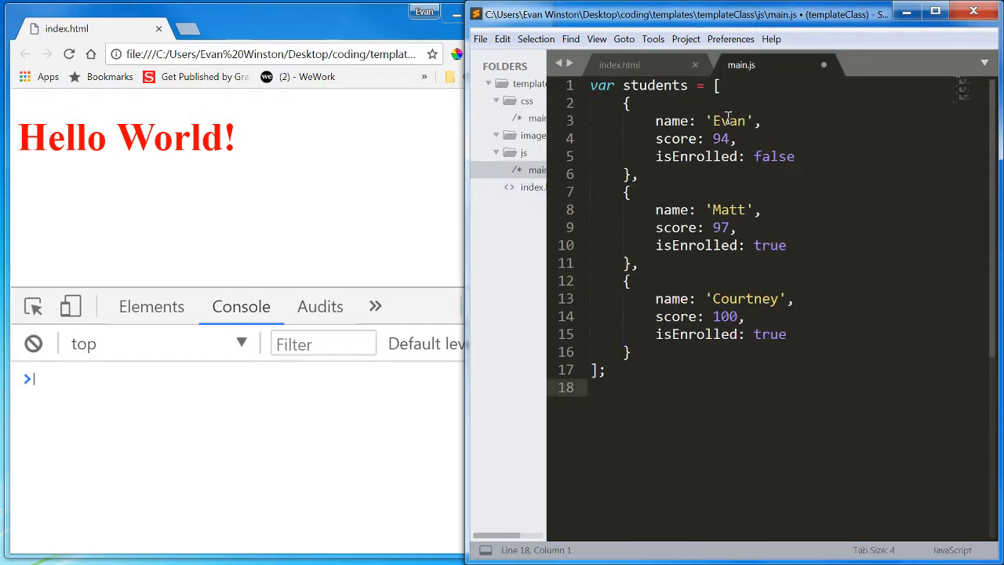
click(620, 65)
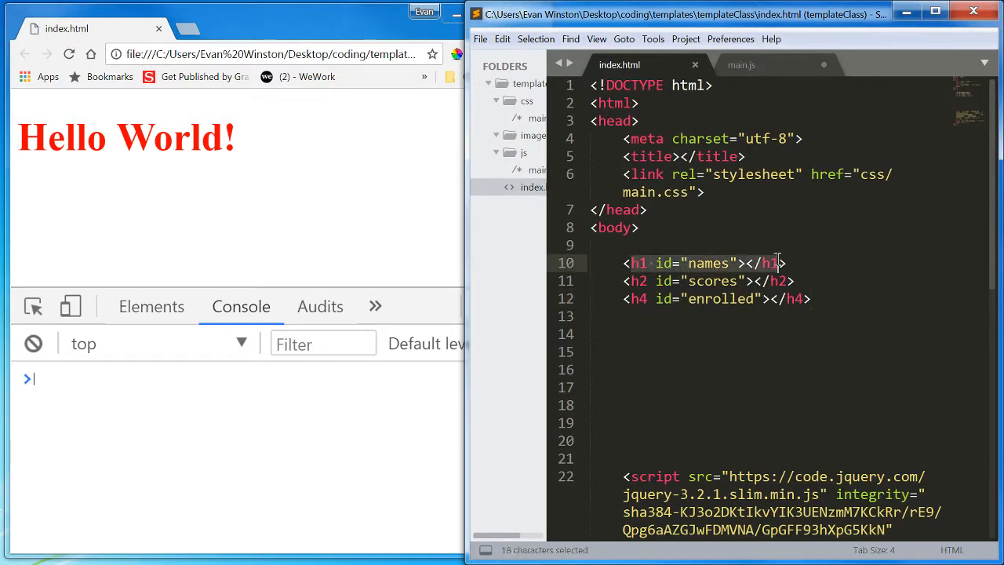
click(740, 65)
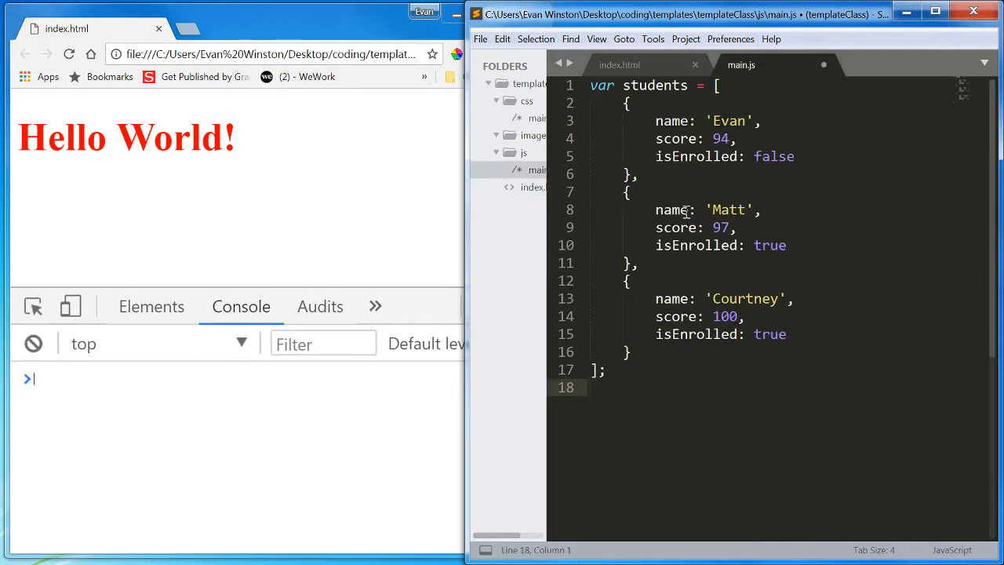
click(619, 65)
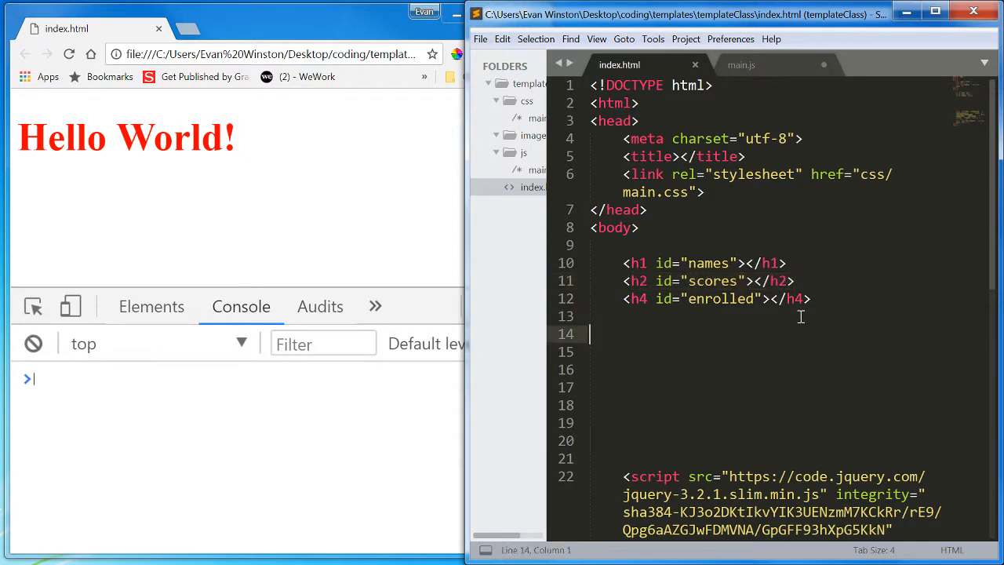
drag(622, 263, 812, 299)
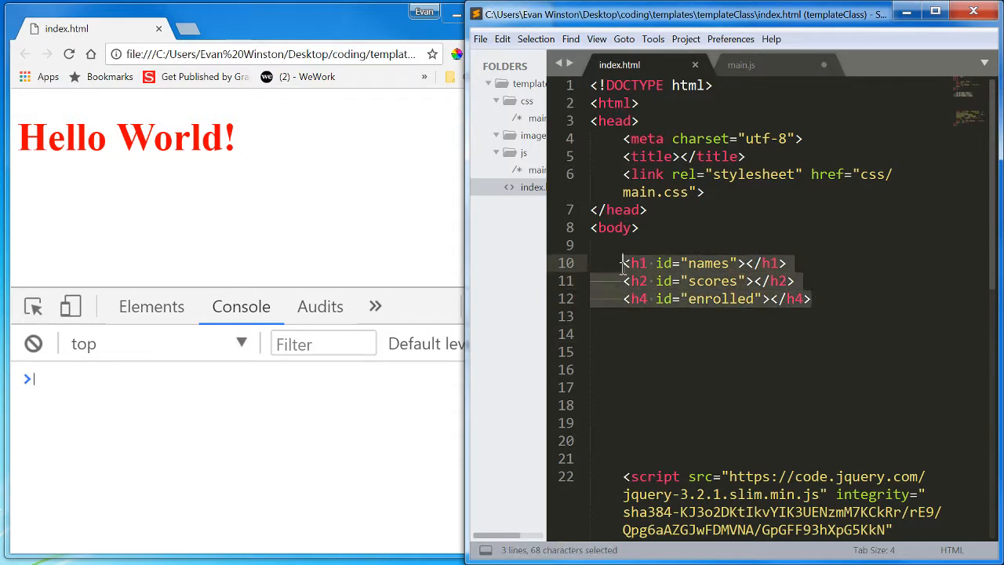
click(794, 280)
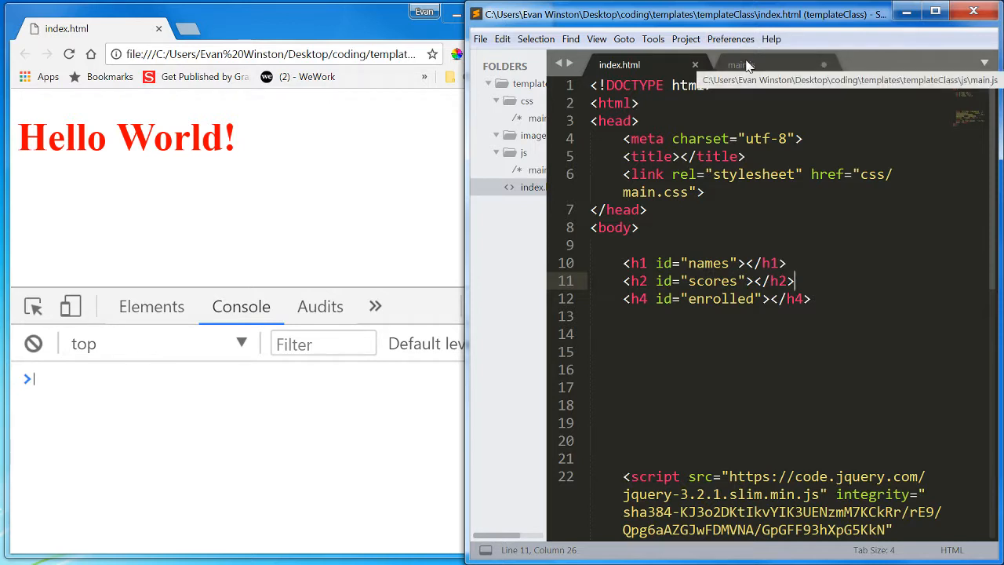
click(741, 64)
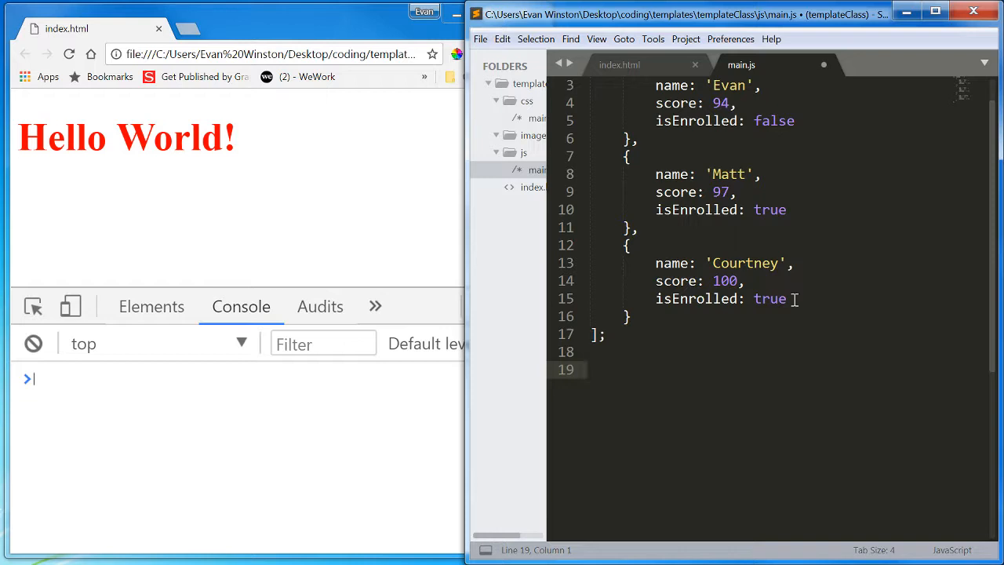
Step: Store the names heading in var myH1 using document.getElementById("names")
text(var)
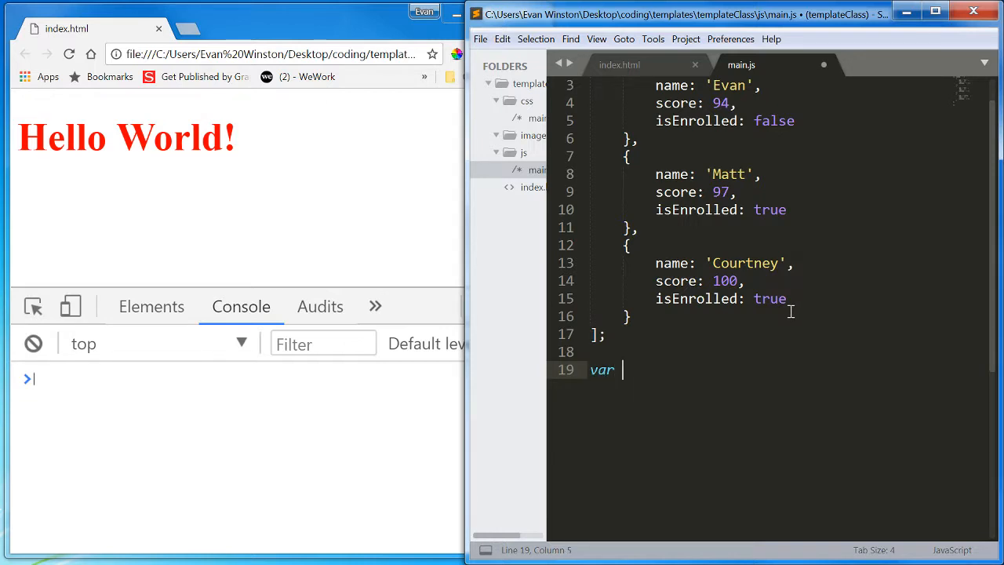
text(myH1 =)
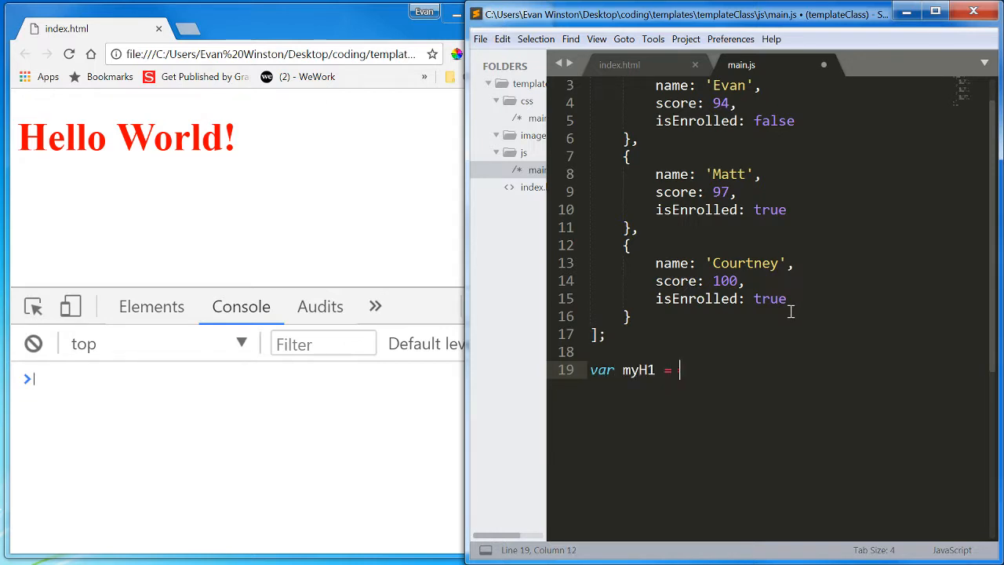
text(document.get)
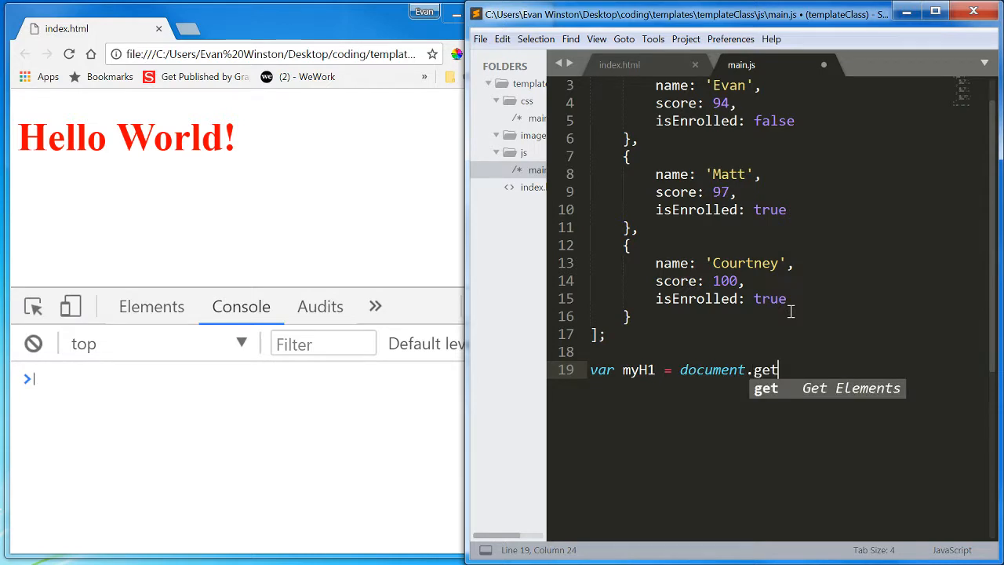
text(ElementBy)
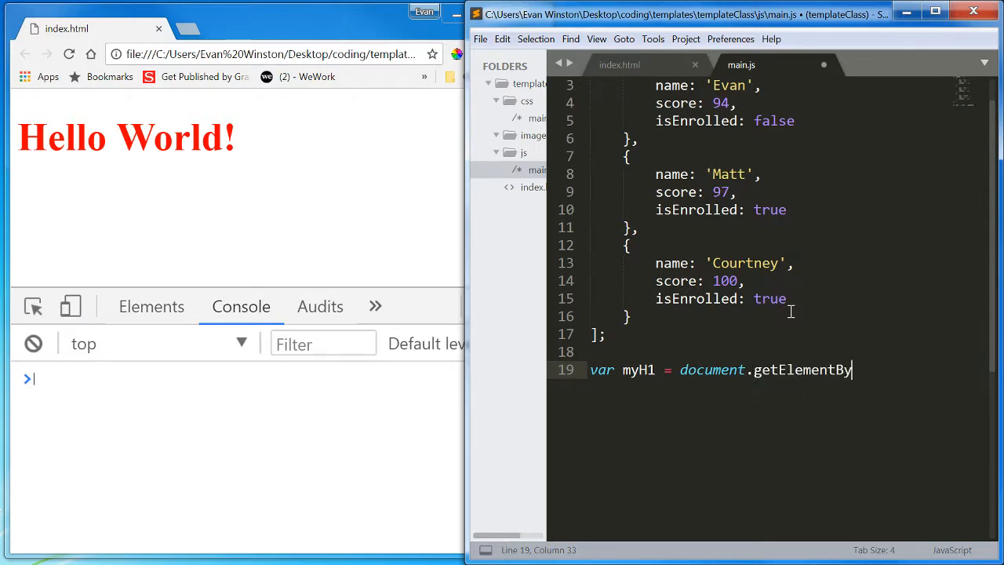
text(Id("names");)
text(var)
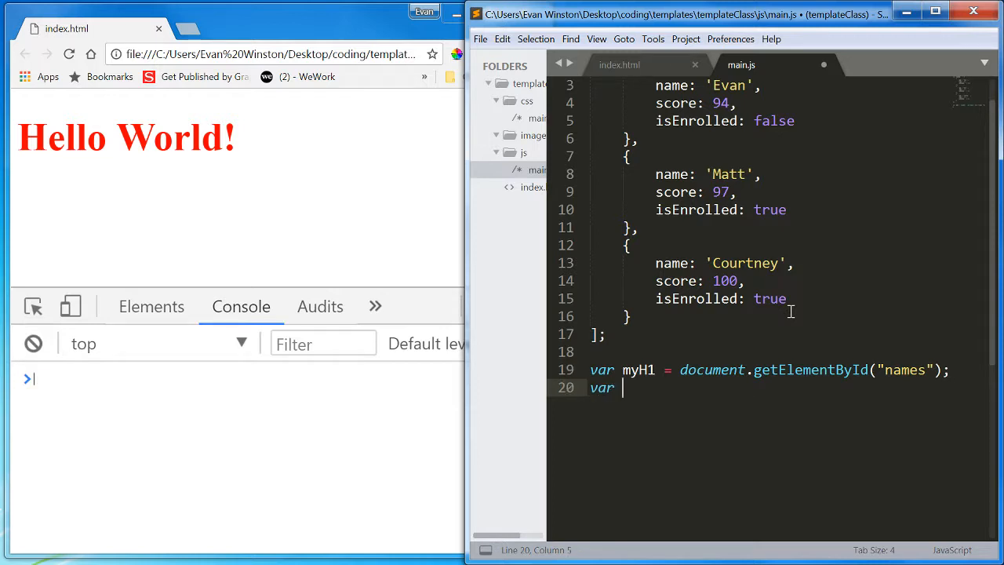
Step: Store the scores heading in var myH2 using document.getElementById("scores")
text(myH2)
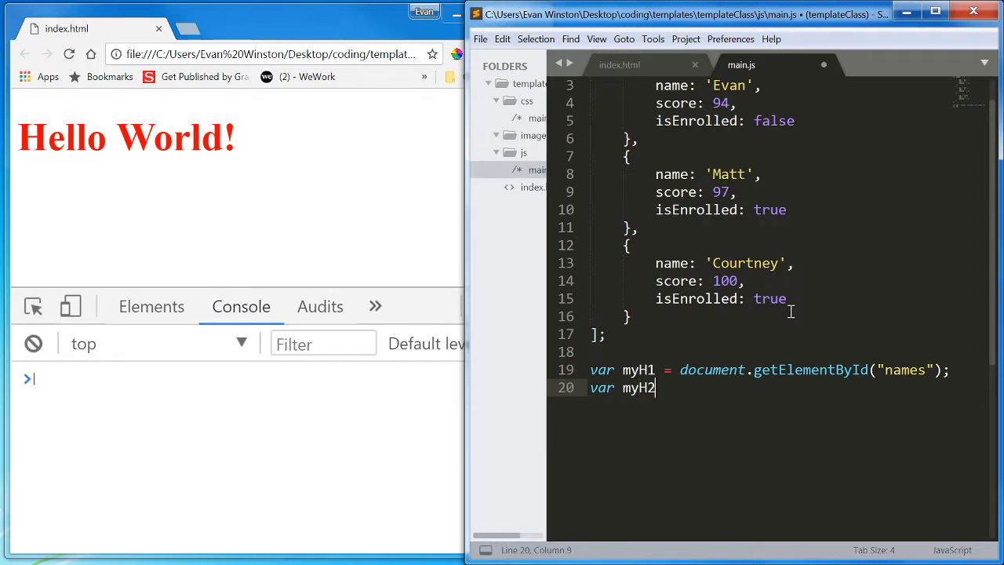
text(= document.g)
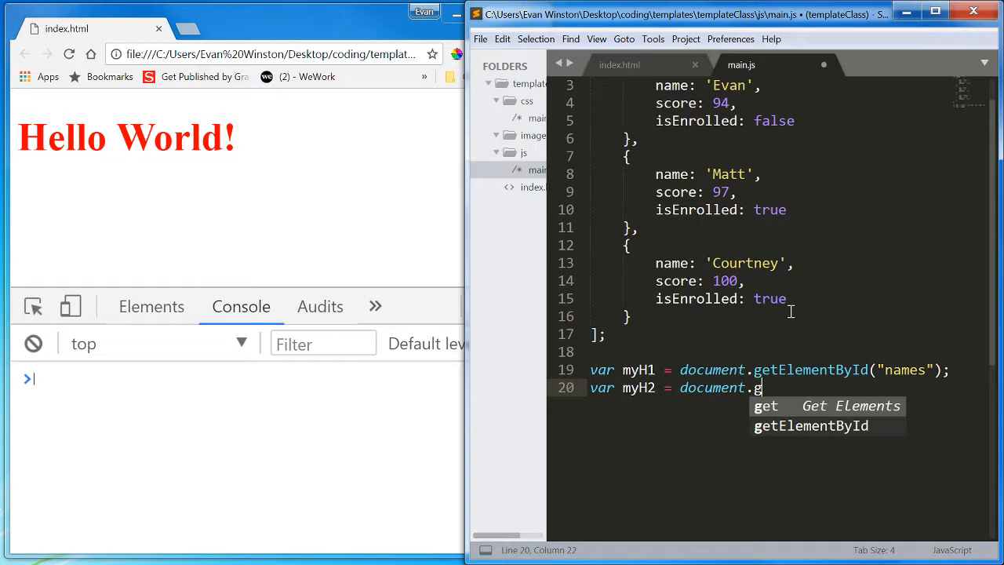
text(etElementB)
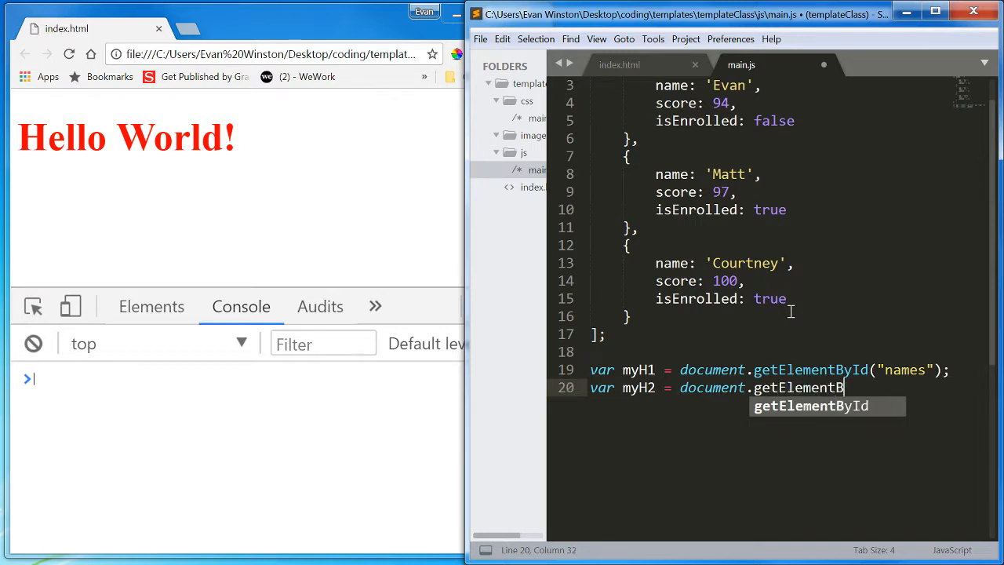
text(("s)
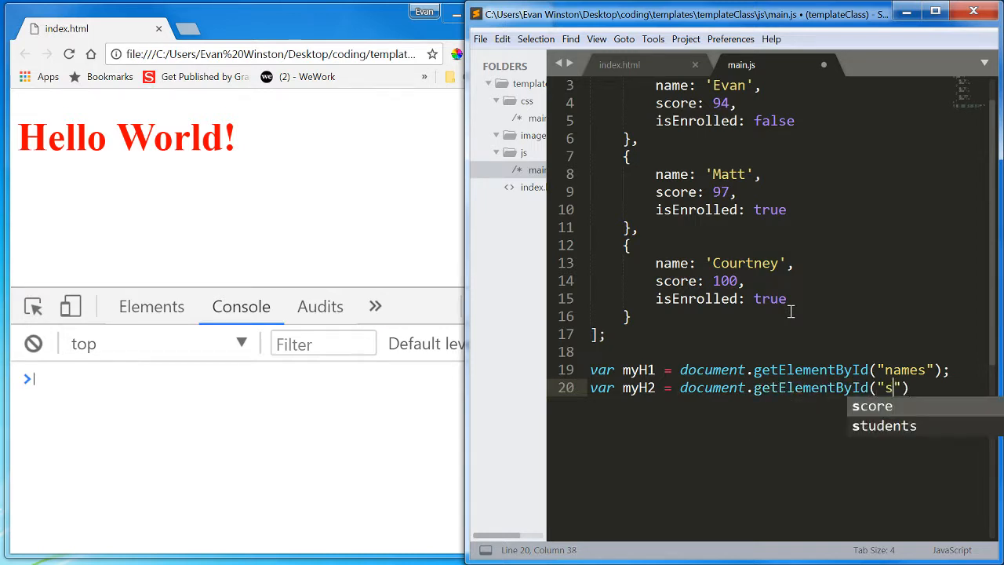
text(cores"))
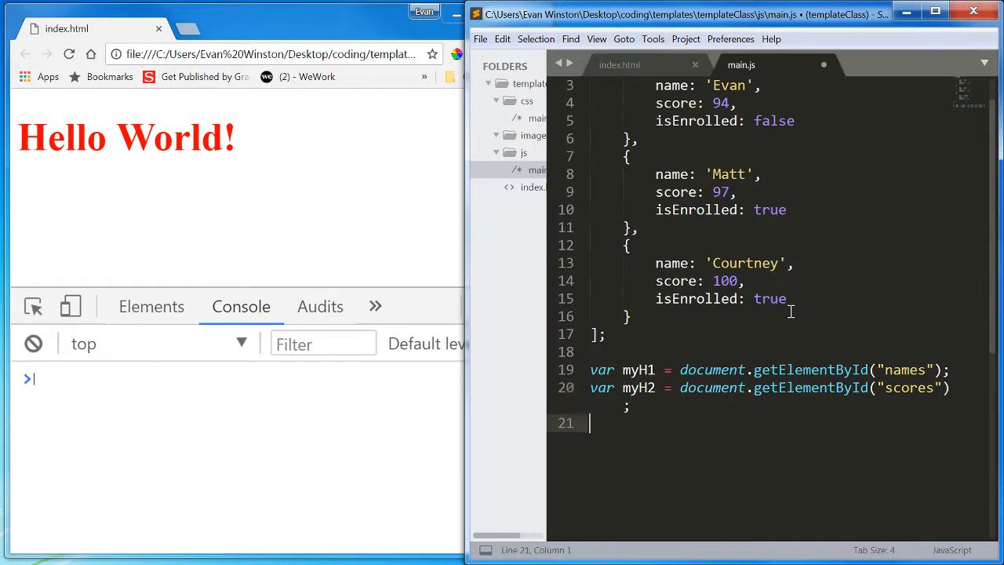
Step: Store the enrolled heading in var myH4 using document.getElementById("enrolled")
text(var m)
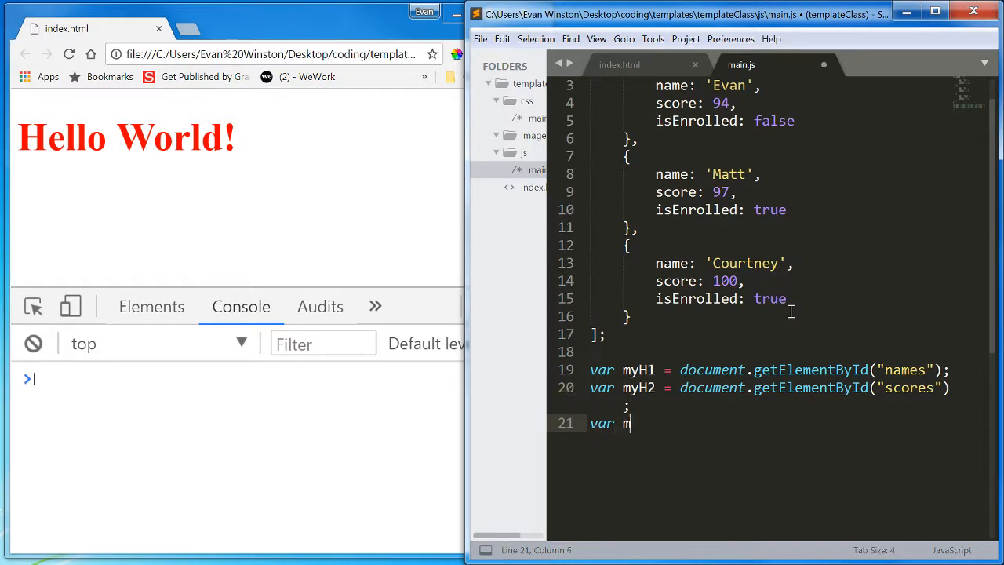
text(yH4)
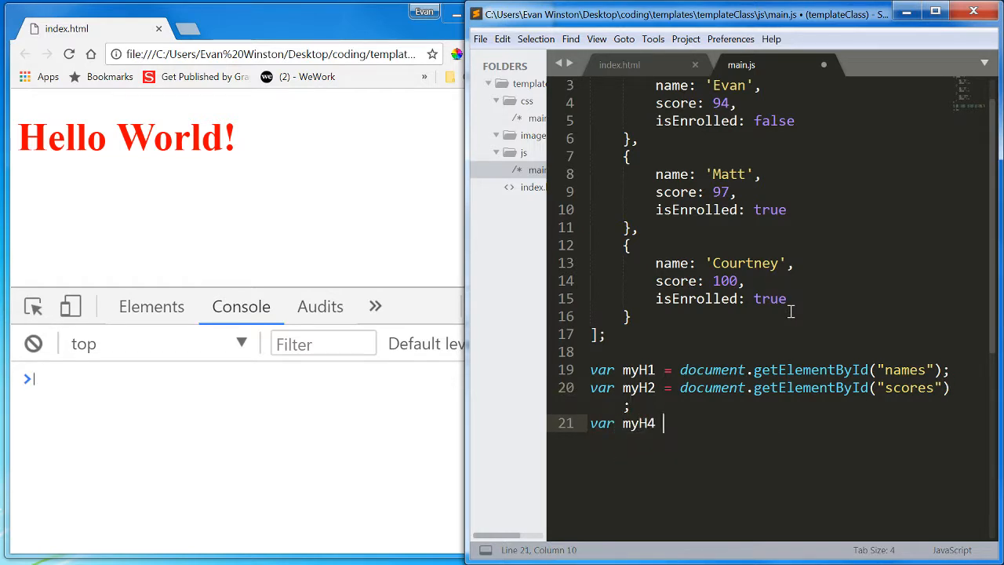
text(= document.ge)
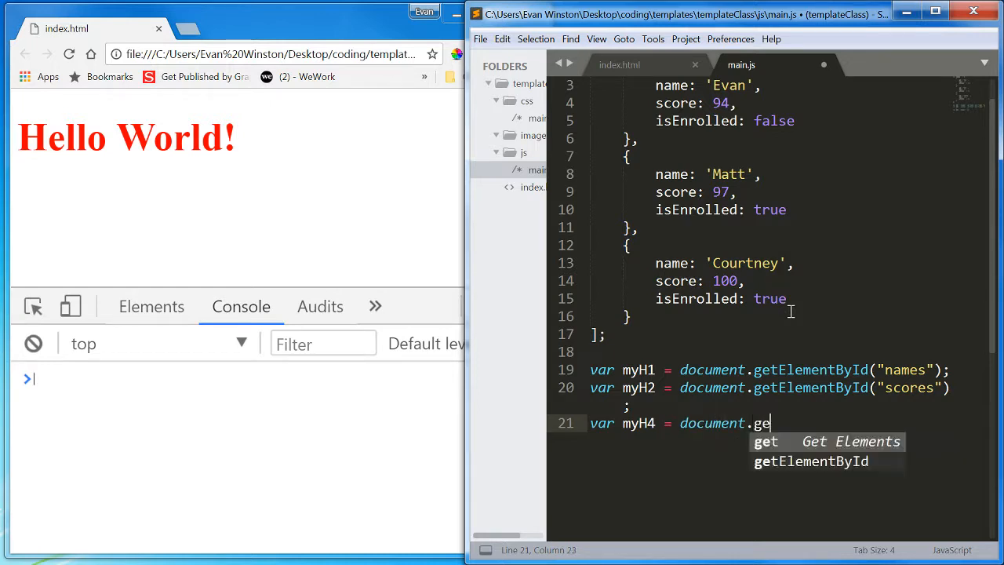
text(tElementById)
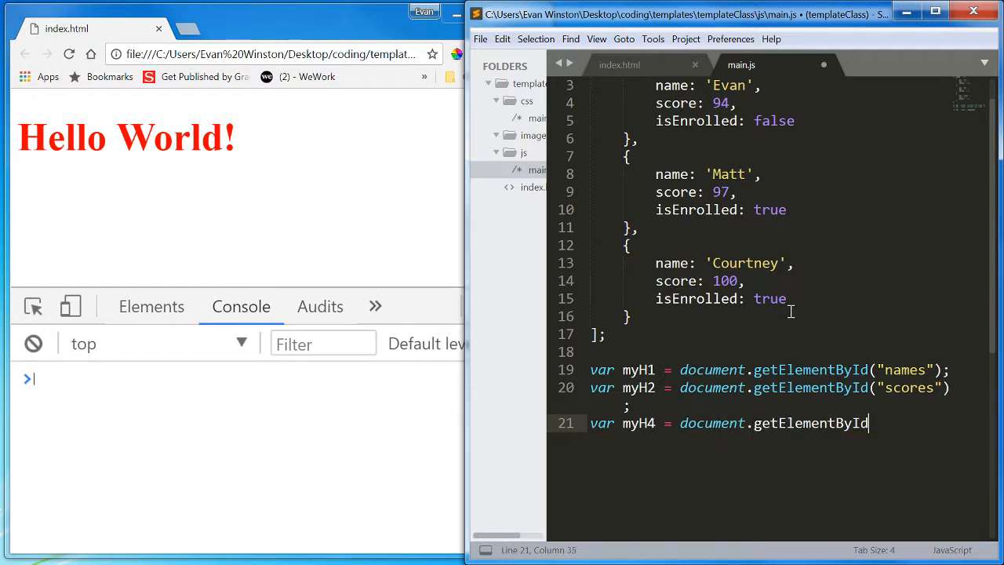
text(("e")
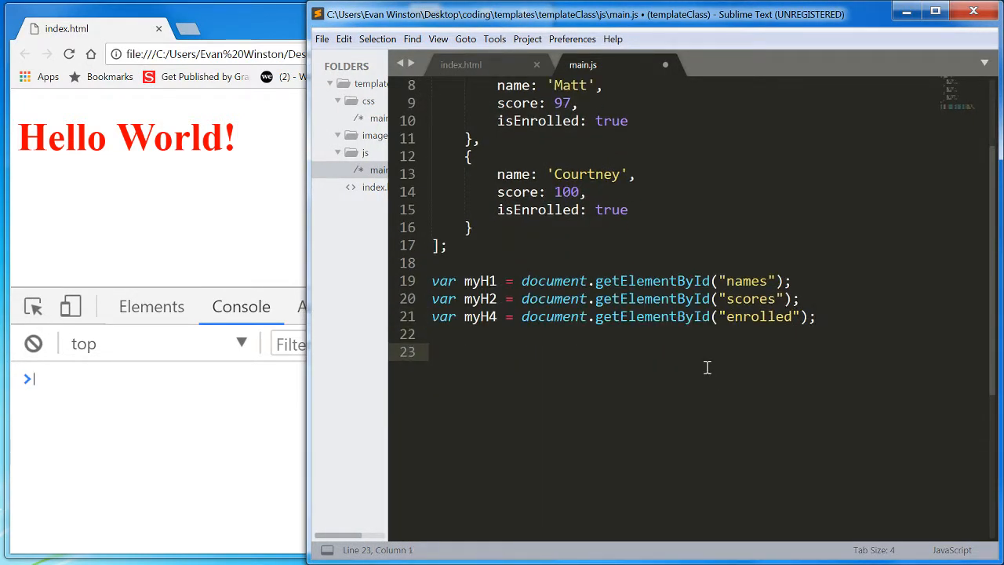
Step: Write a for loop with var i = 0 while i < students.length, with an indented body line
text(for()
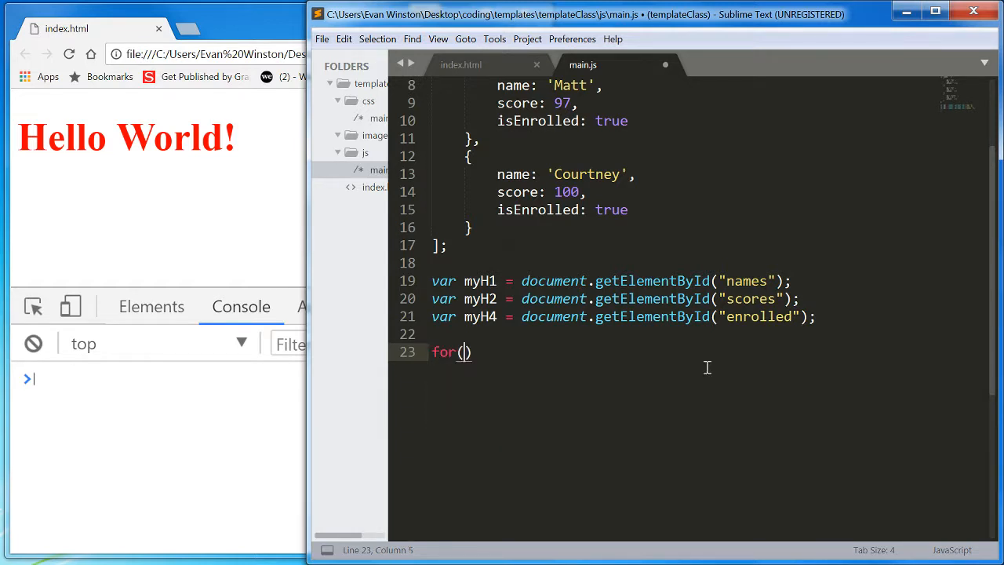
text(var i = 0;)
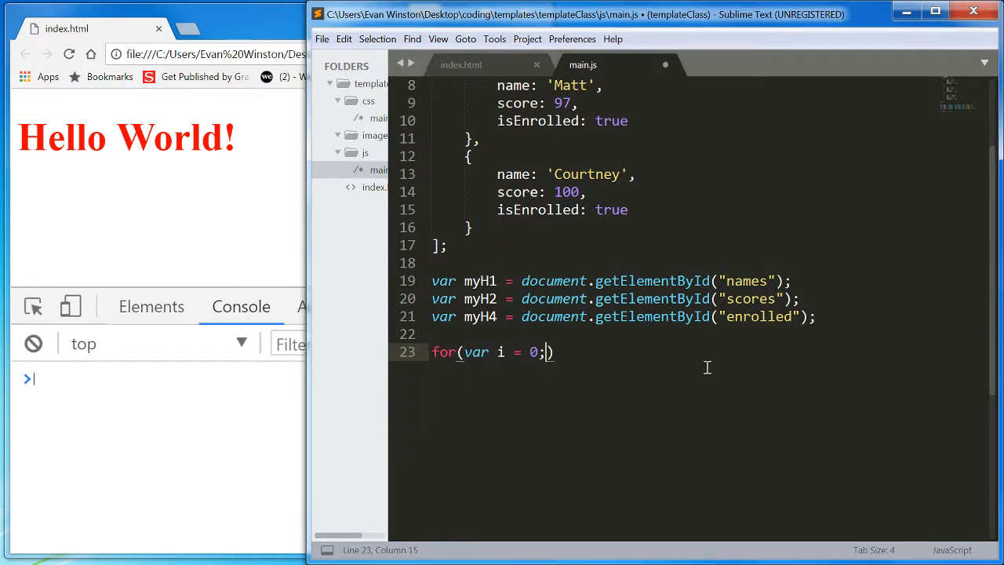
text(i < students.length; i++)
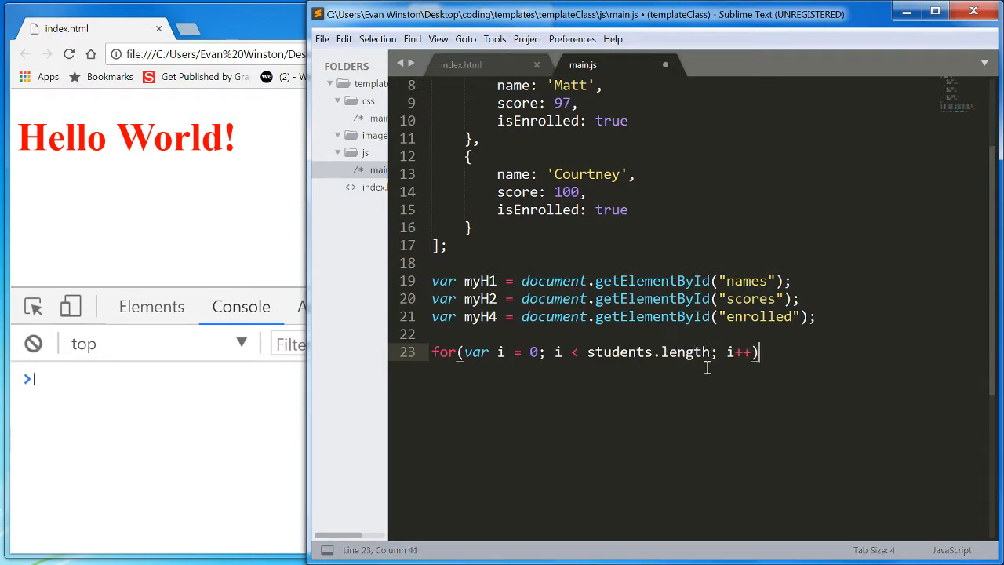
text({)
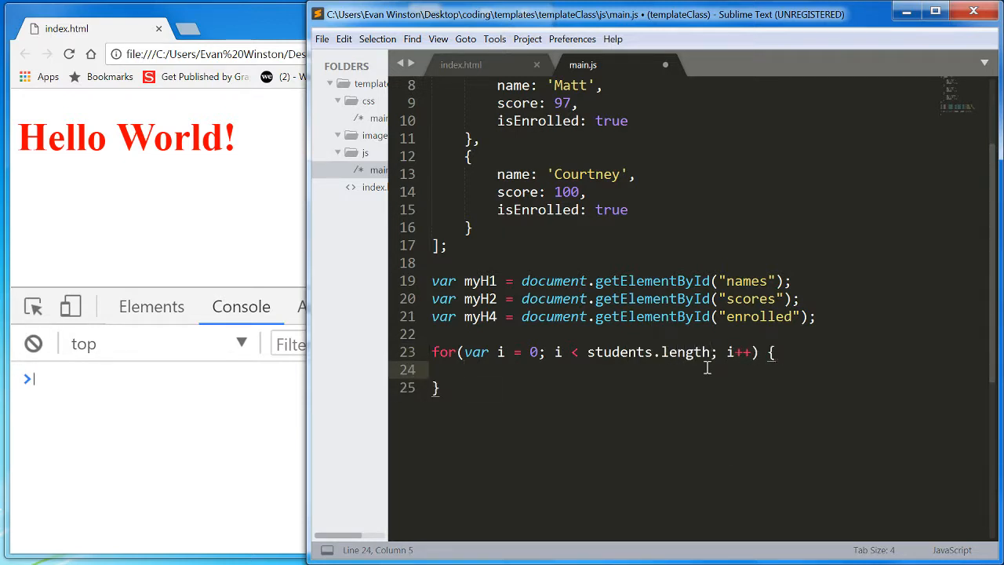
key(enter)
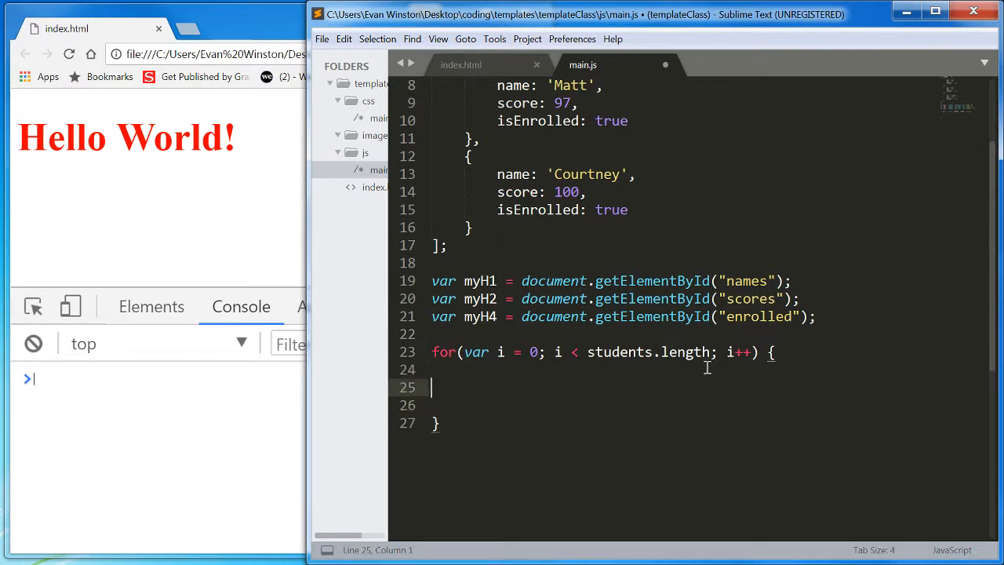
key(tab)
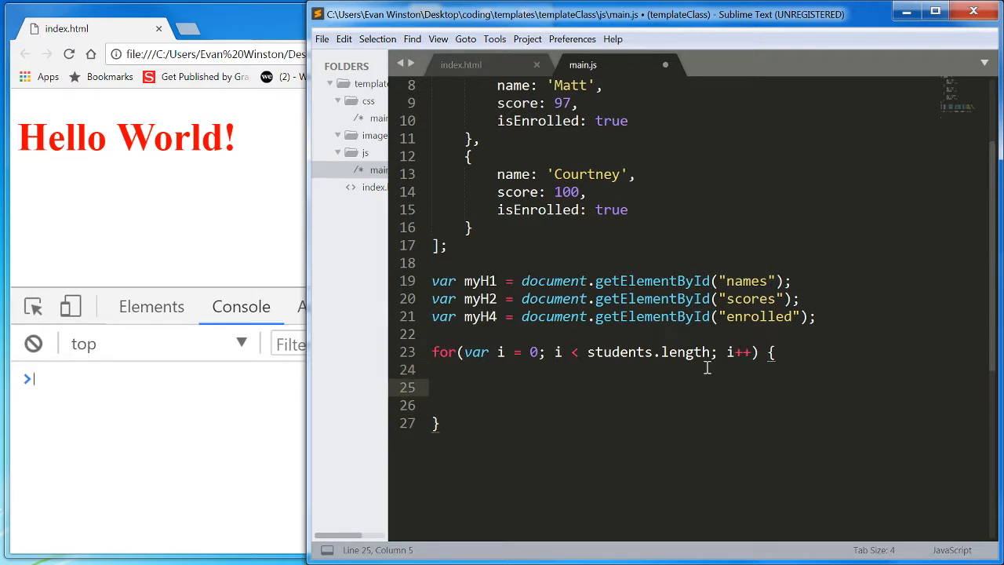
text(myH1.i)
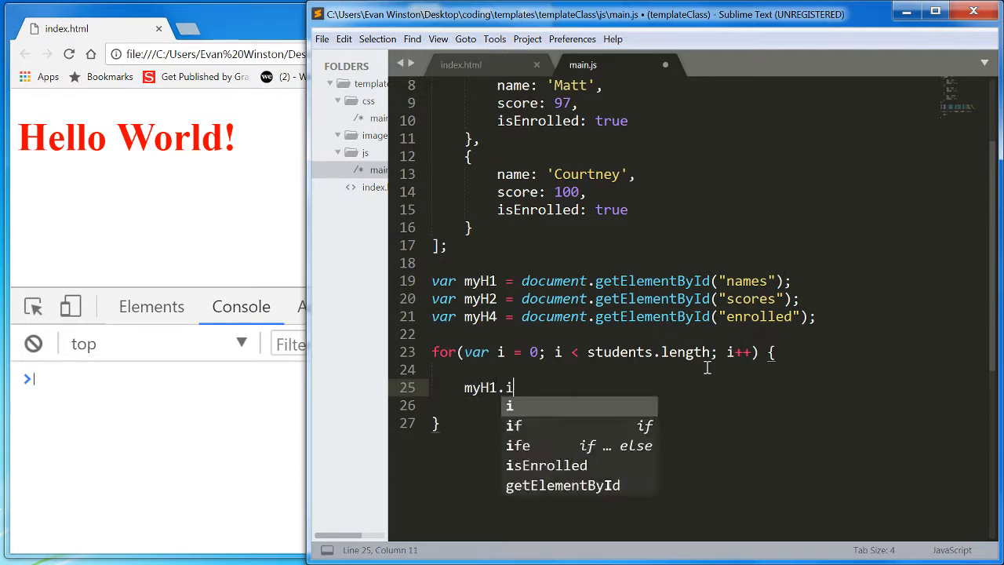
Step: Write the loop line myH1.innerText = myH1.innerText + students[i].name + ", ";
text(nnerText)
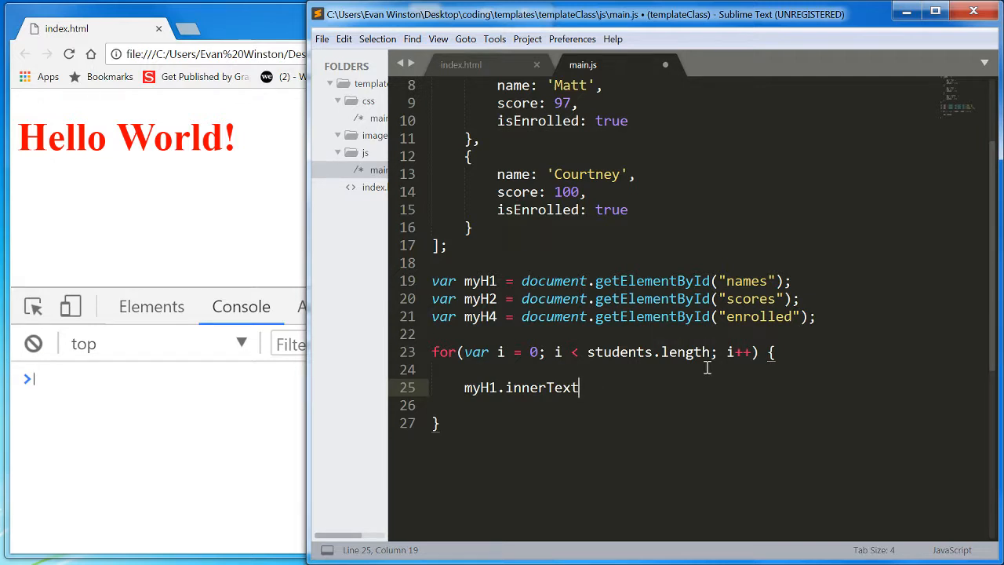
text(=)
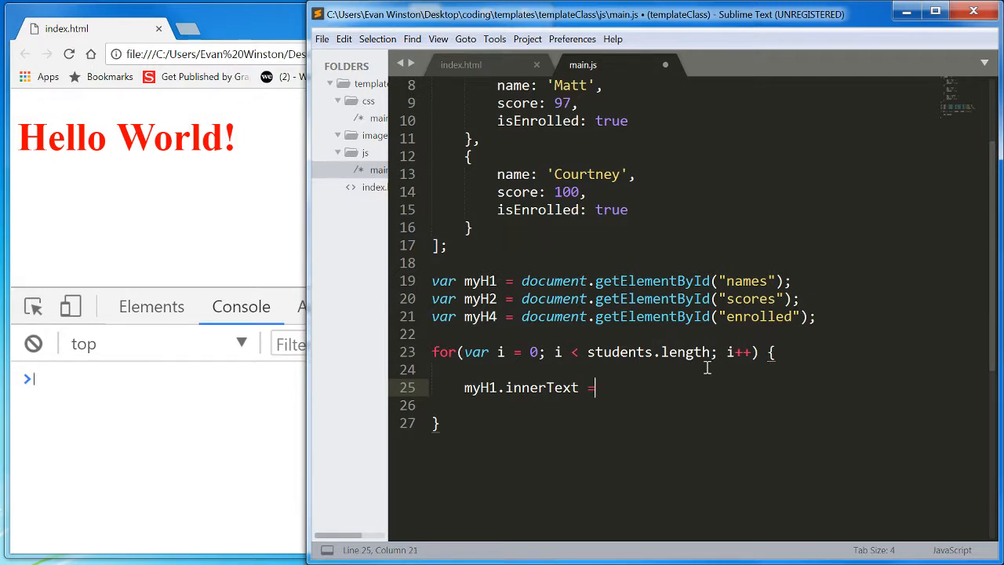
text(myH1.)
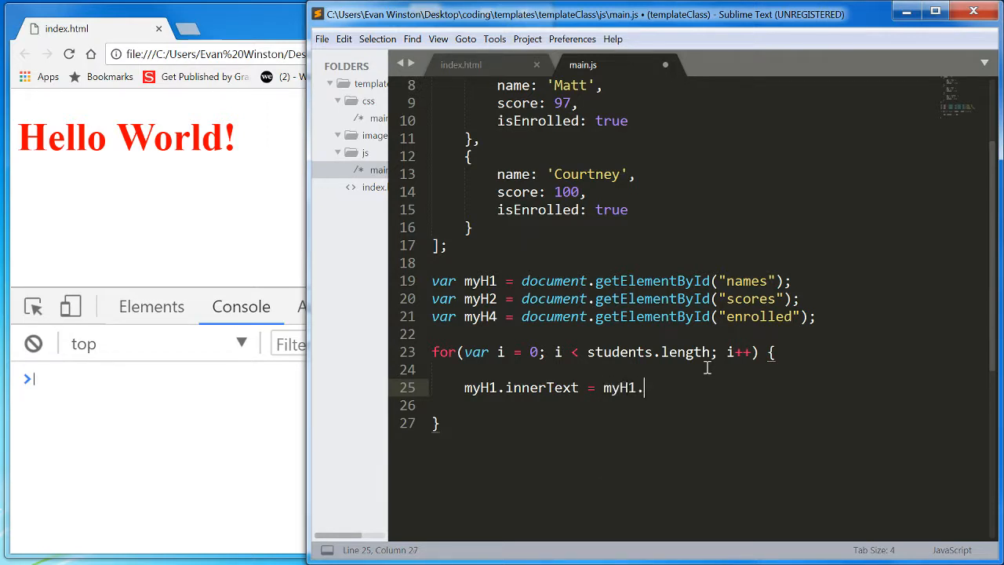
text(innerText)
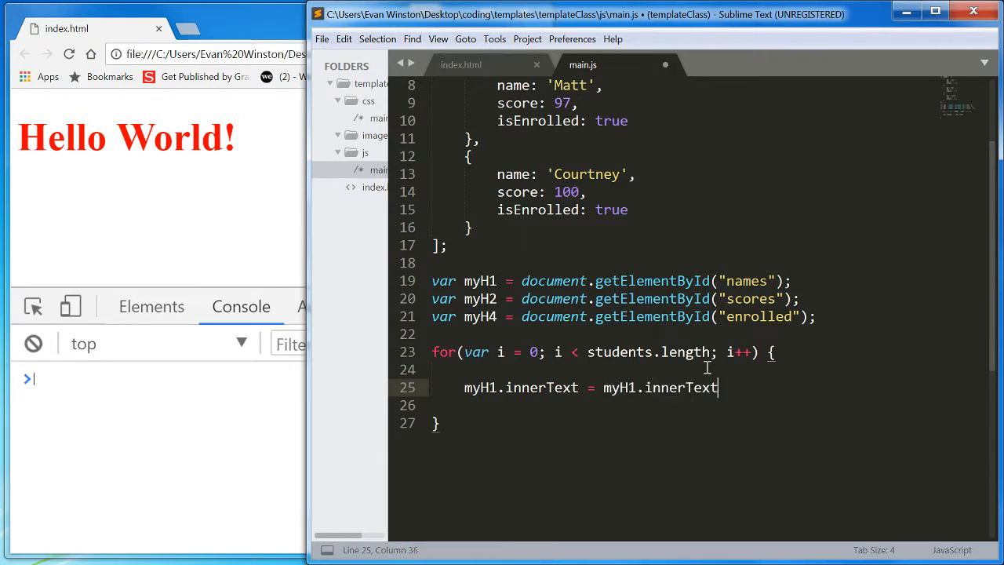
text(+ students[i].)
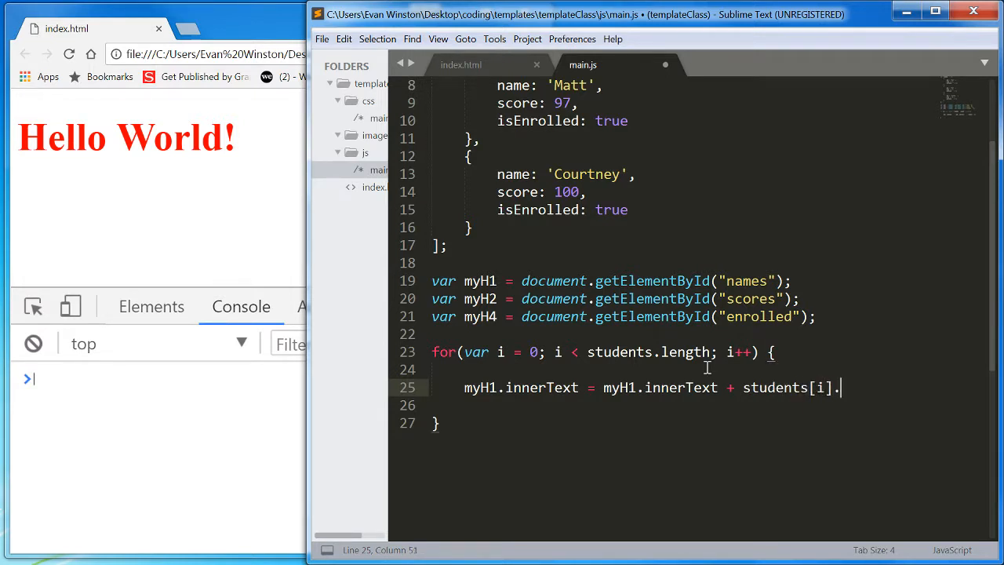
text(name)
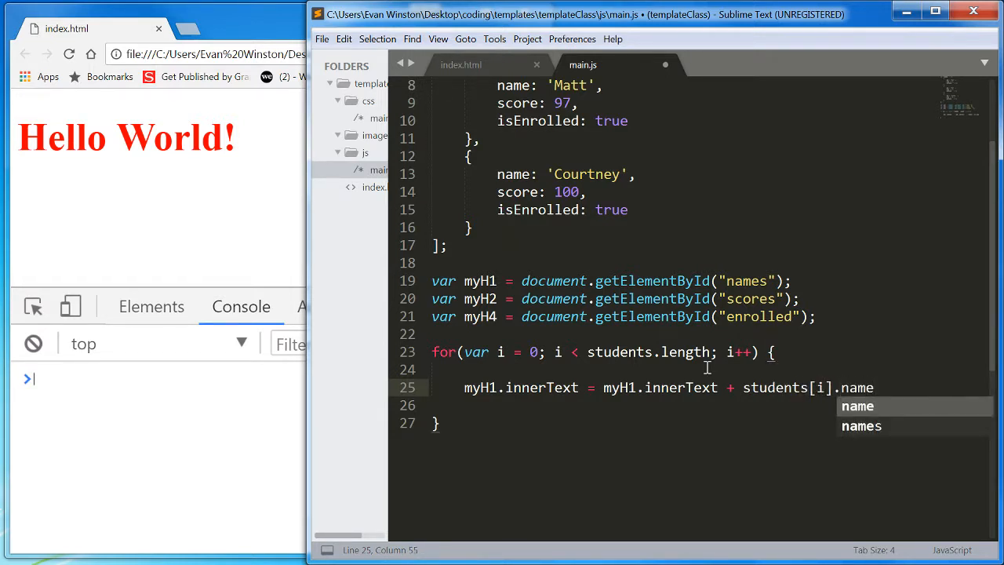
text(+ " ")
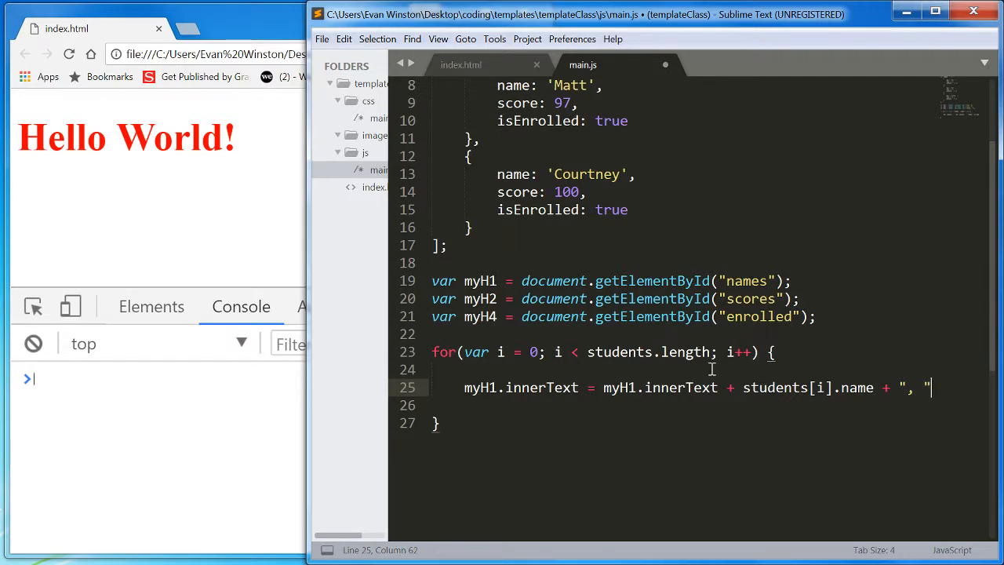
text(;)
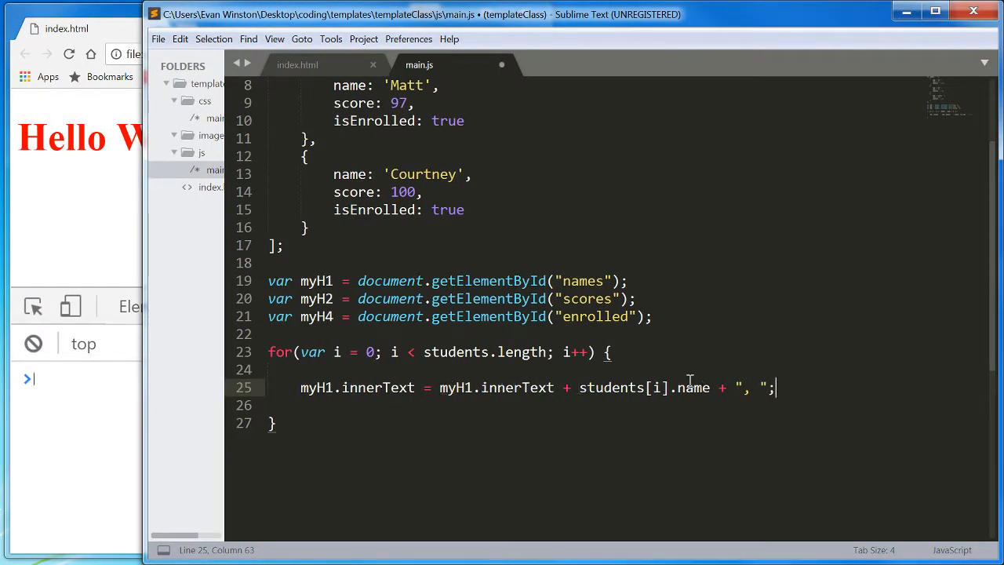
Step: Add a temporary i = i + 1 line above the assignment, then delete it
click(661, 369)
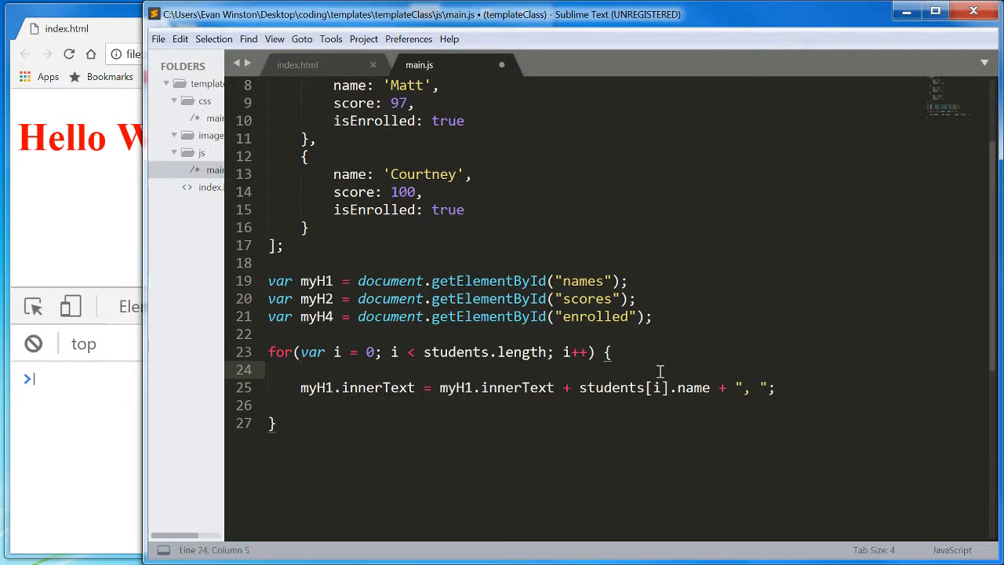
text(i = i)
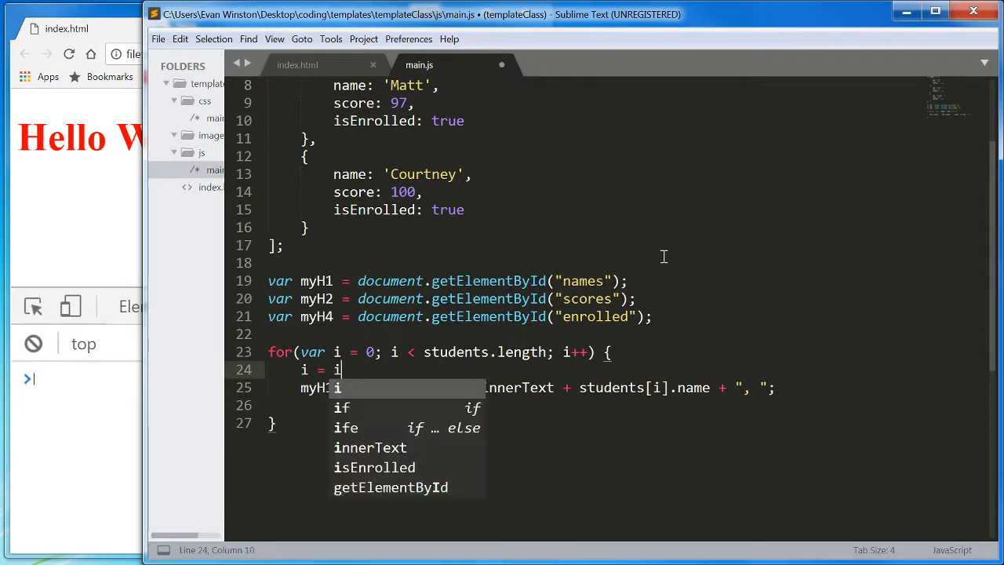
text(+ 1)
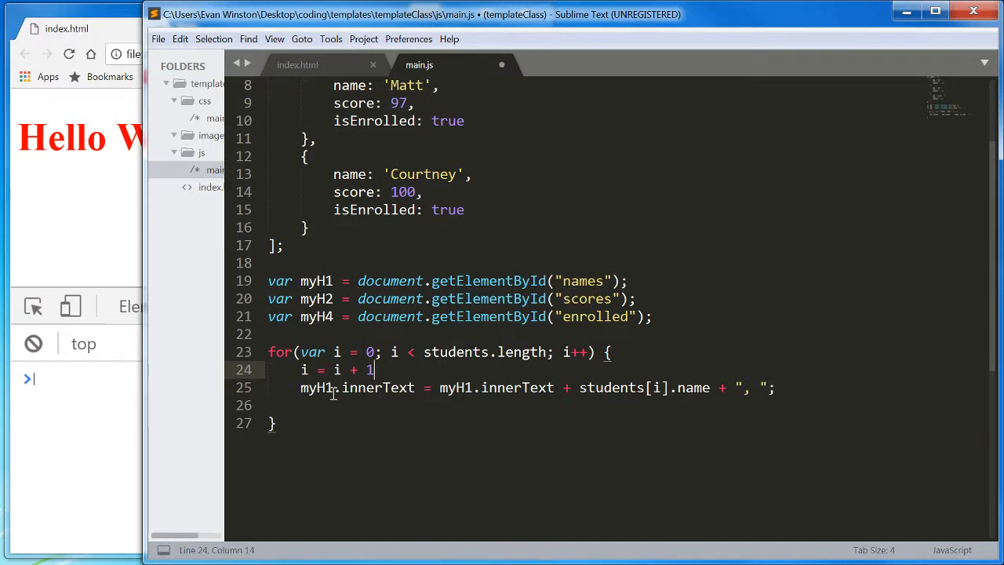
double_click(304, 369)
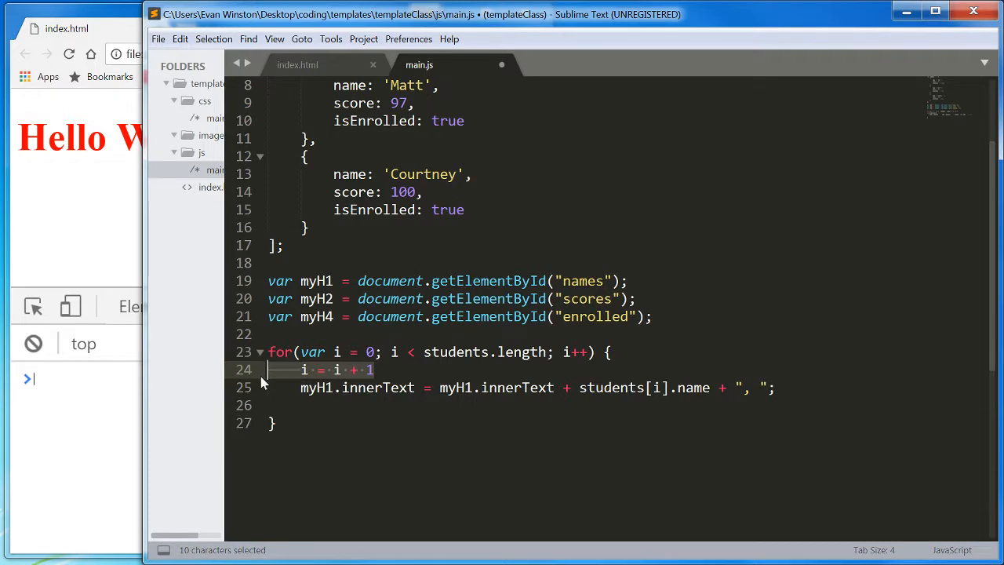
key(Delete)
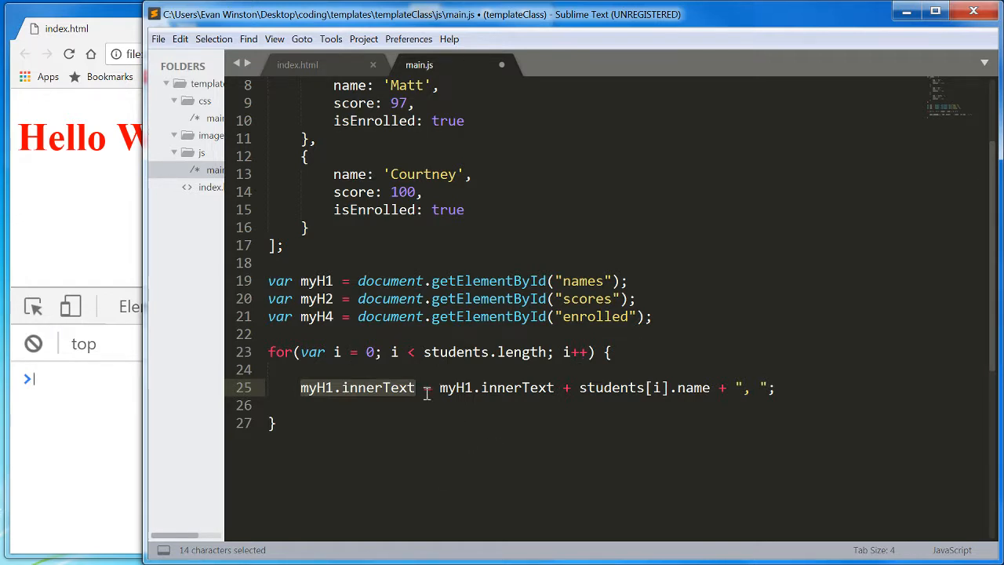
click(416, 387)
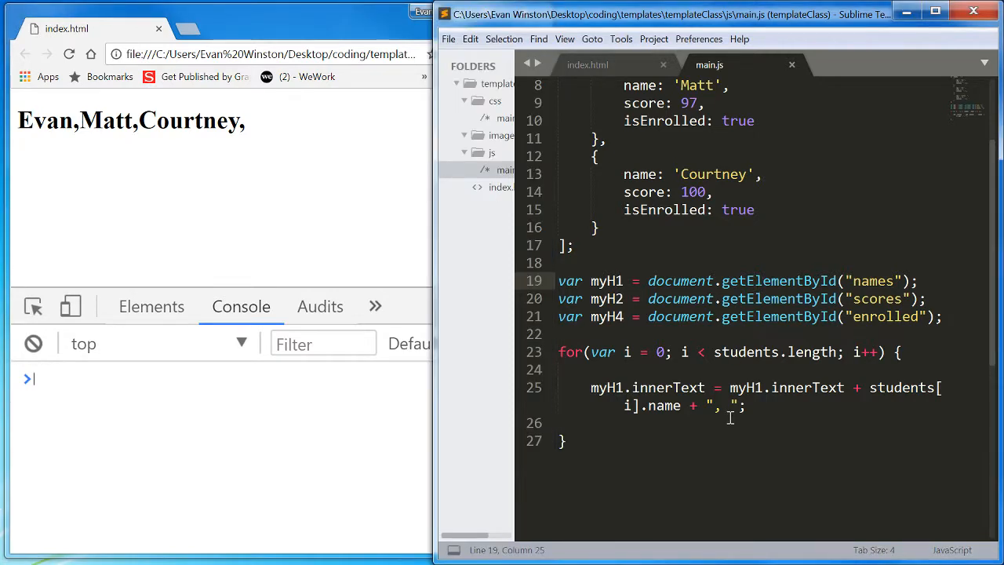
mouse_move(739, 421)
text(" " + )
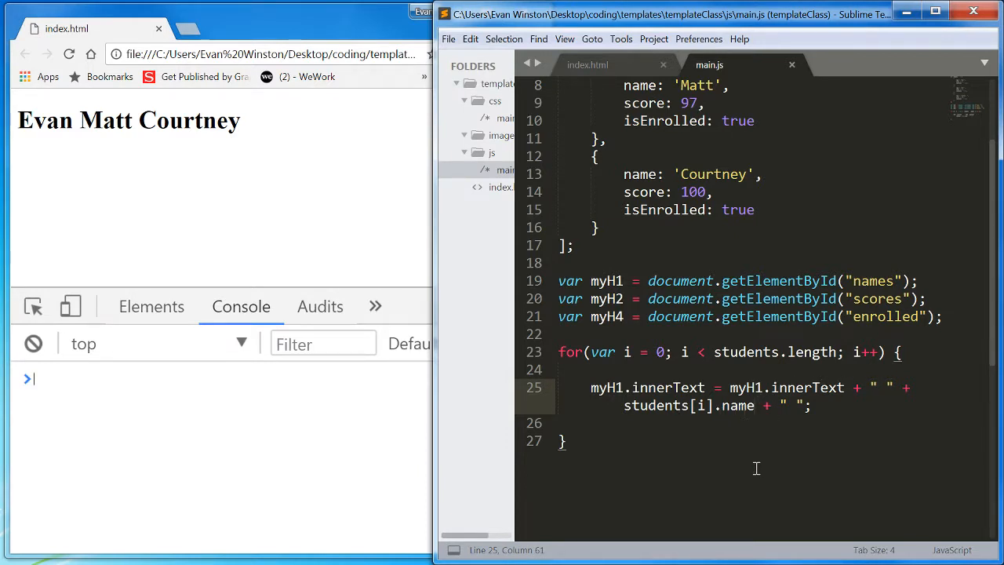
Step: Remove the appended heading text and set myH1.innerText to "Evan ", then Matt
double_click(667, 405)
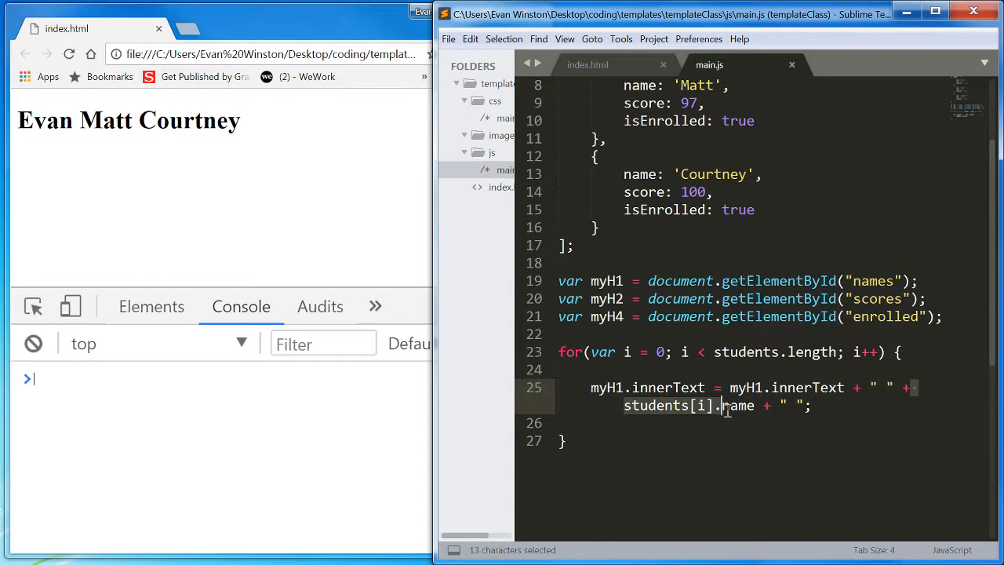
key(Delete)
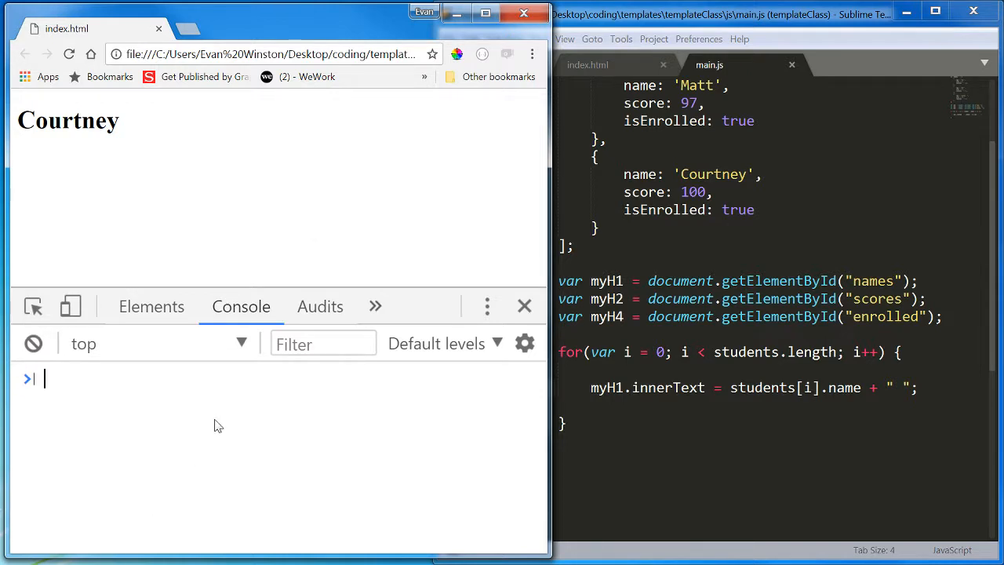
text(myH1.innerText = "new text)
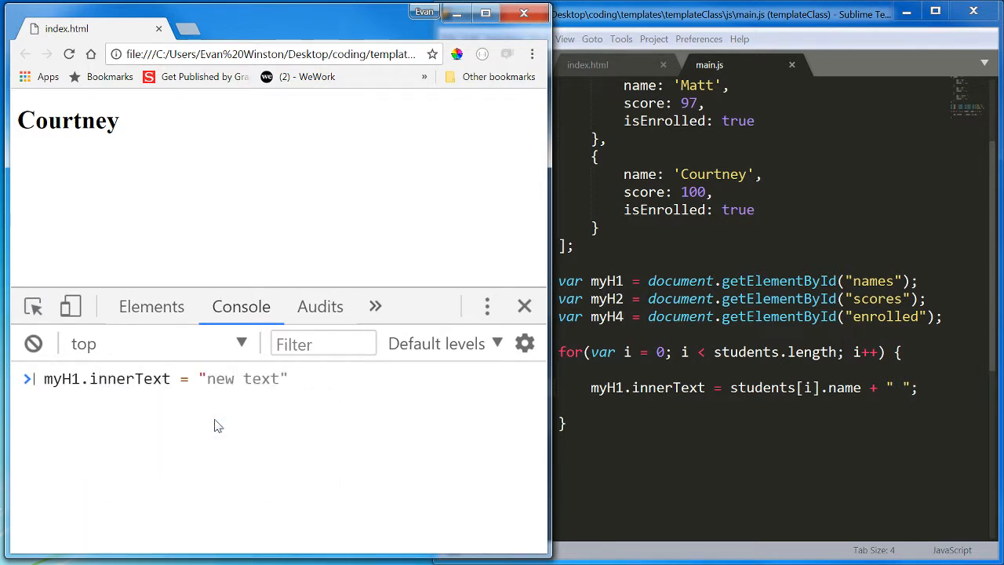
text(Evan ")
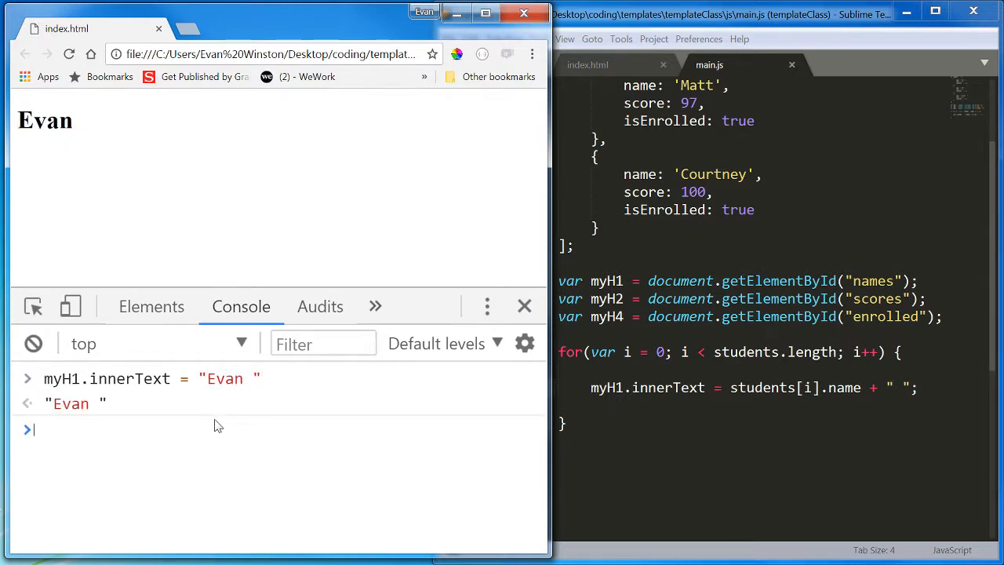
text(myH1.innerText = "Evan ")
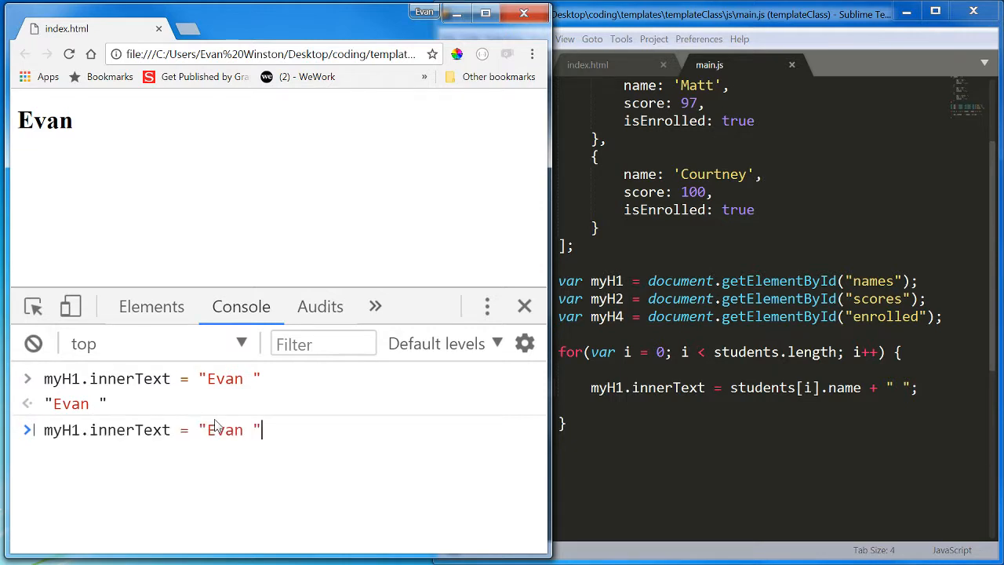
double_click(223, 430)
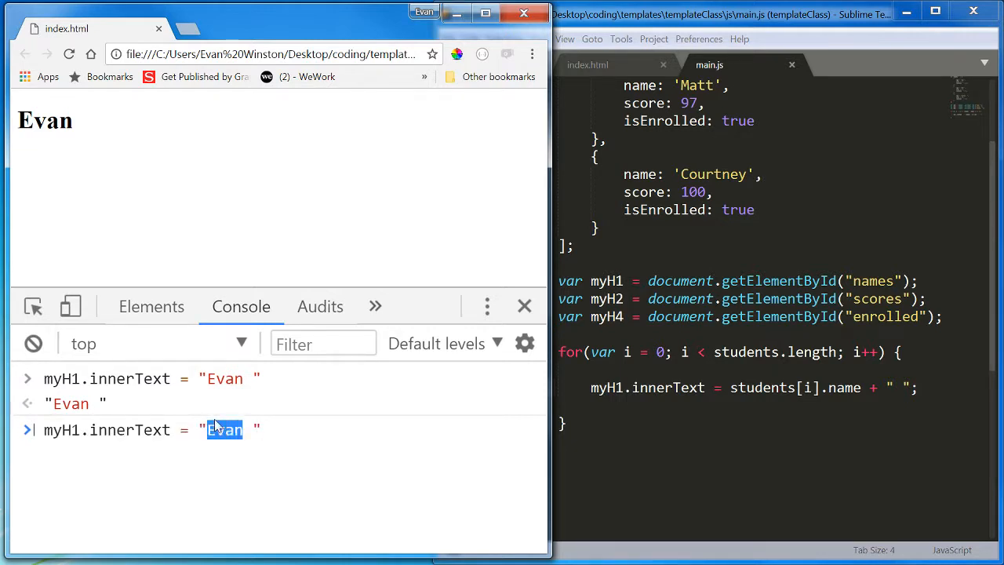
text(Matt)
click(774, 388)
text( myH1.innerText + " " +)
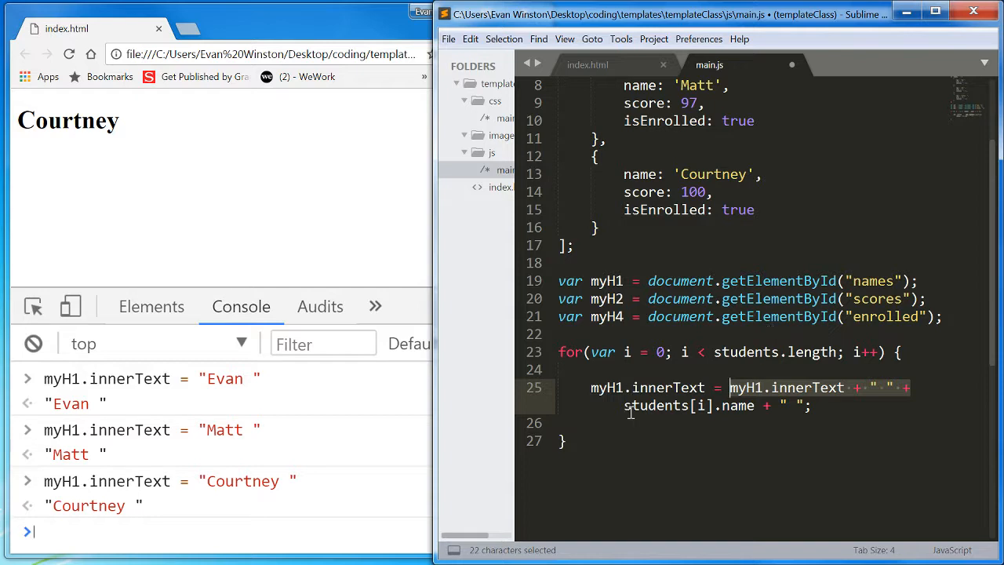
mouse_move(391, 231)
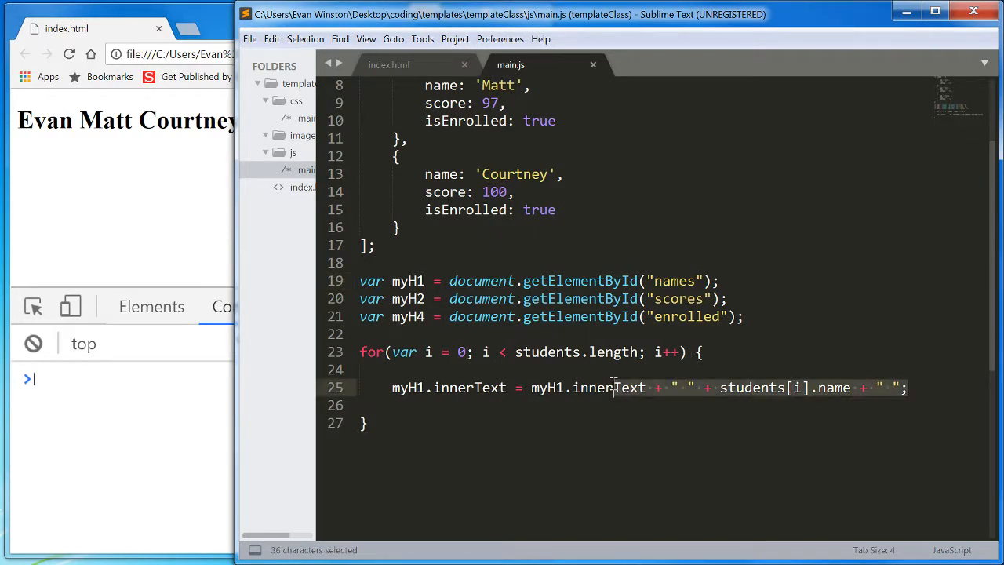
Step: Add a line below the names line: myH2.innerText = myH2.innerText + students[i].score + " "
key(enter)
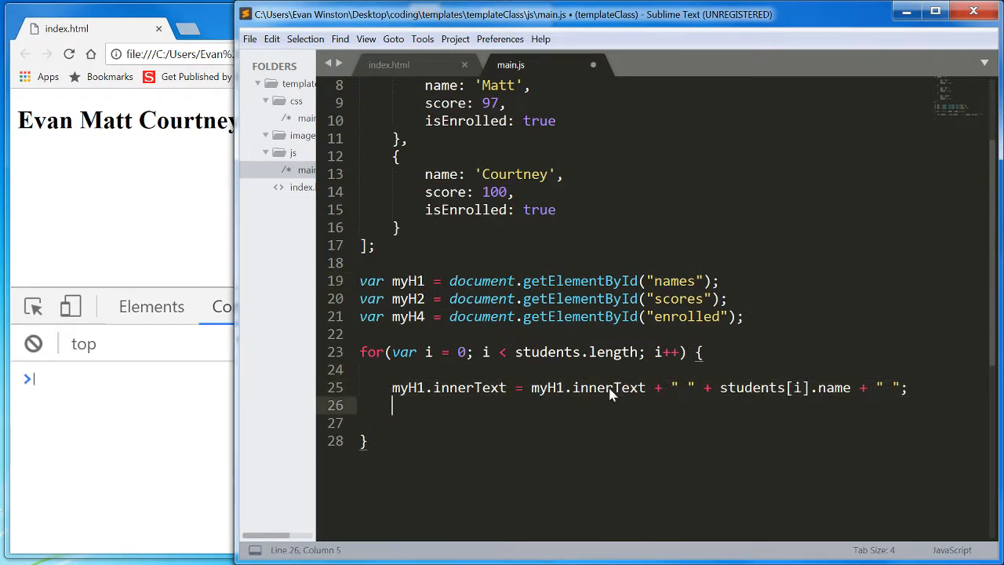
text(myH4.)
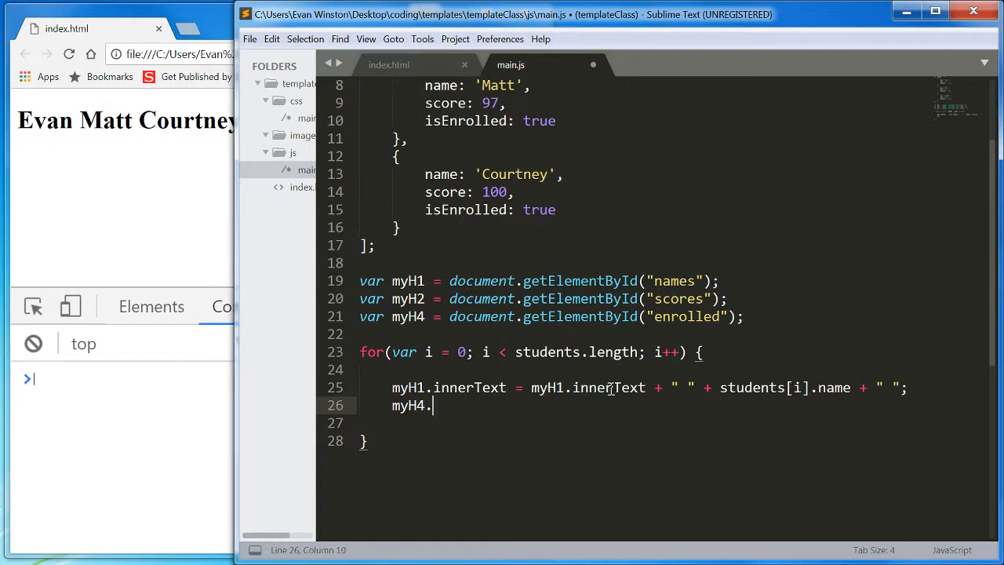
text(inner)
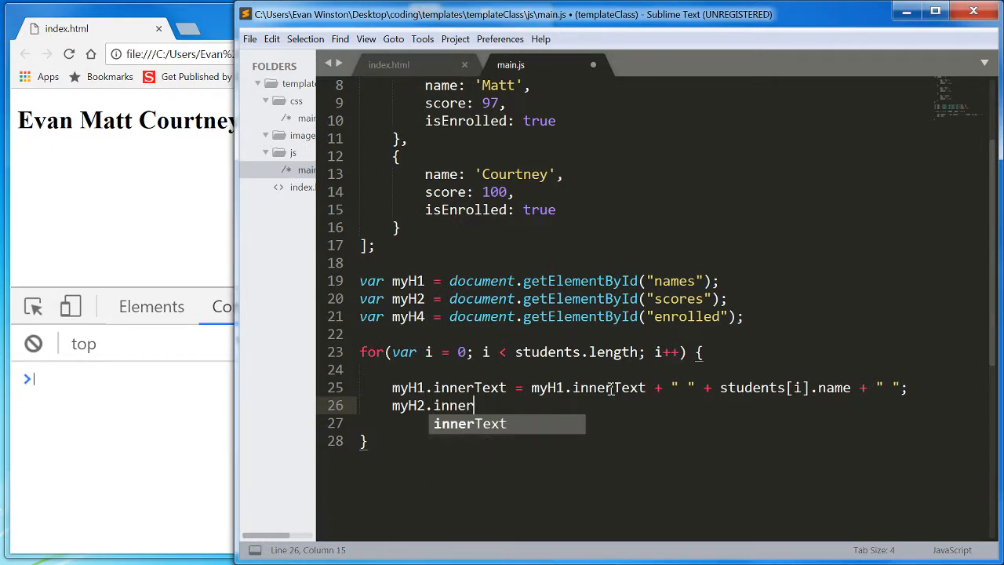
text(Text =)
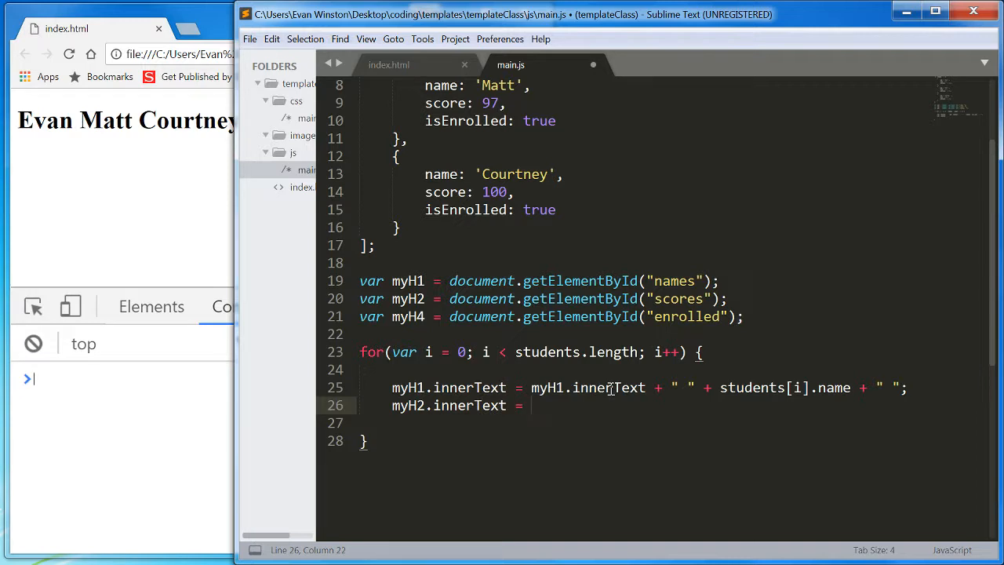
text(myH2)
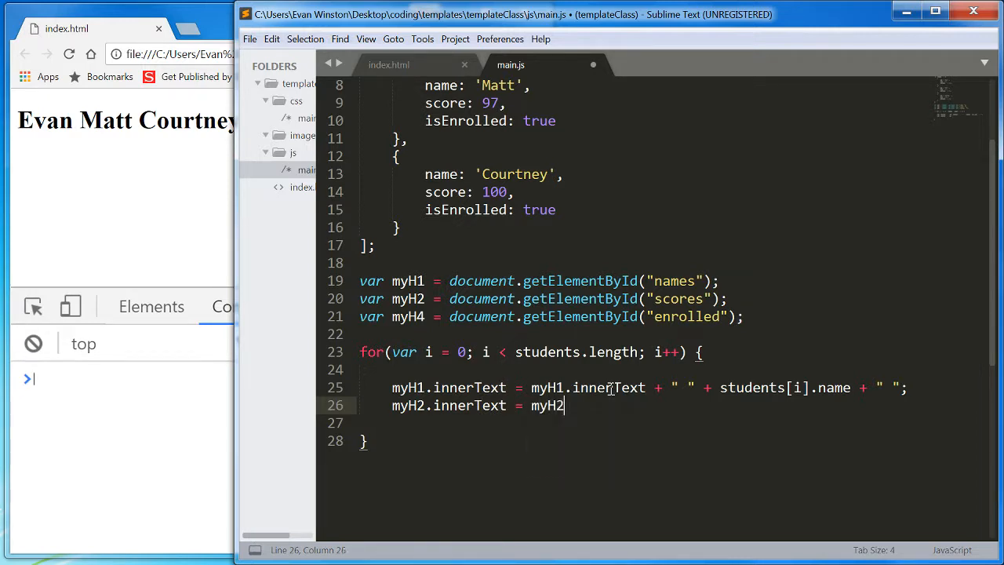
text(.innerText + ")
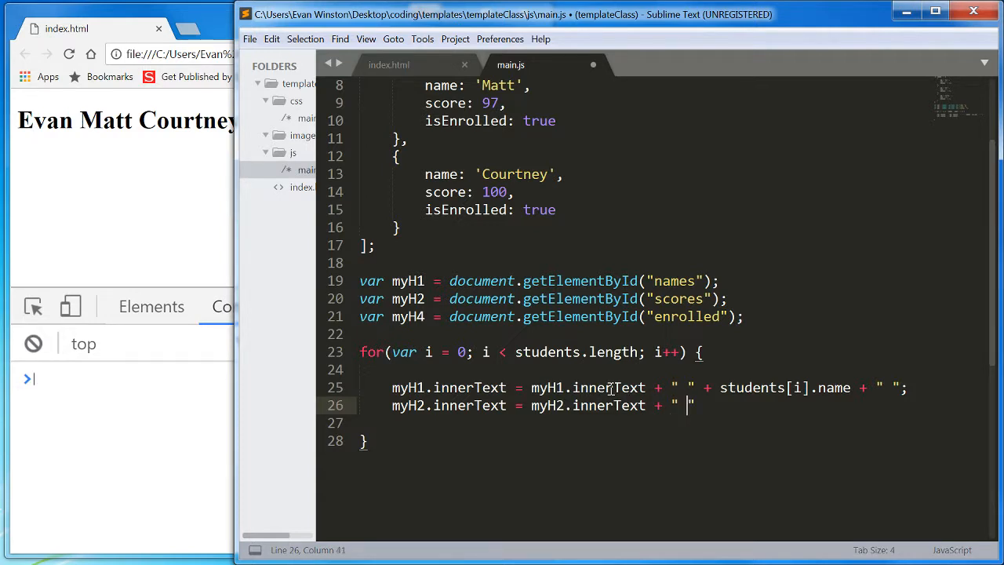
text(student)
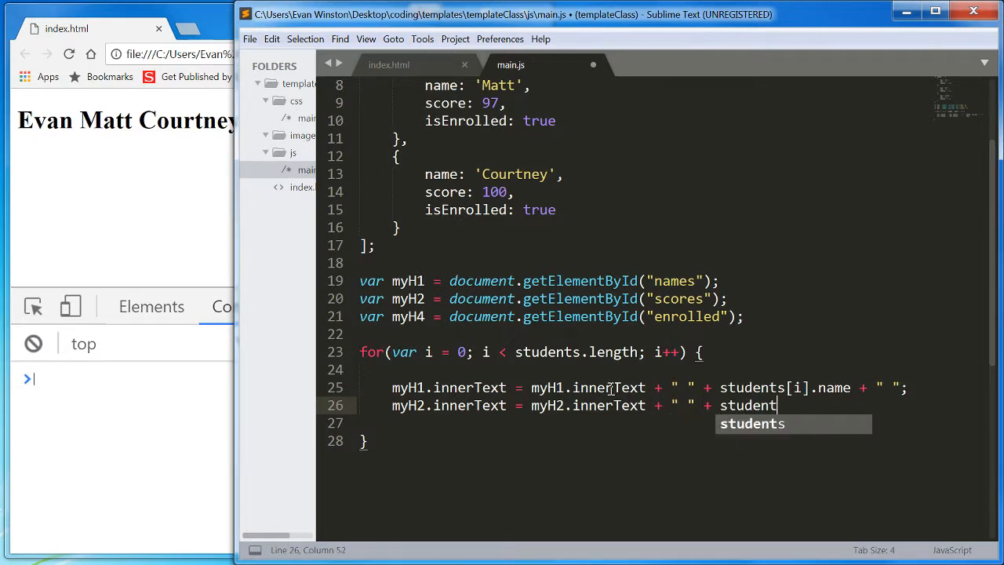
text(s[i])
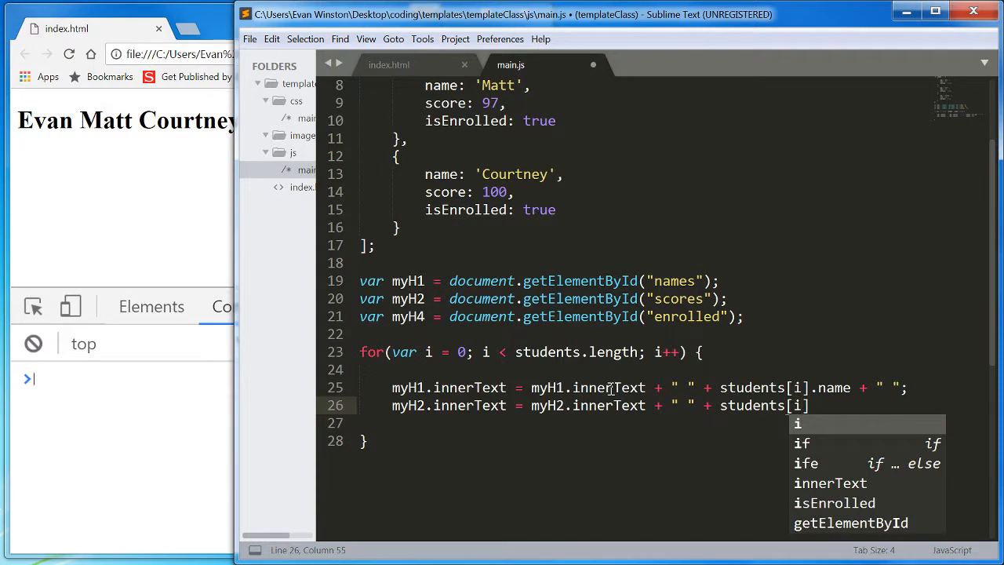
text(=)
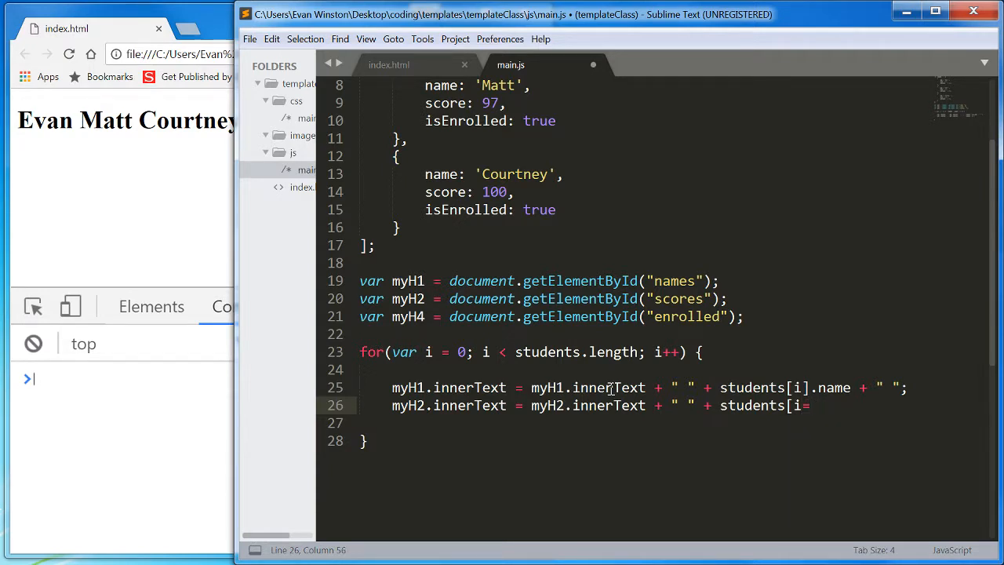
text(].)
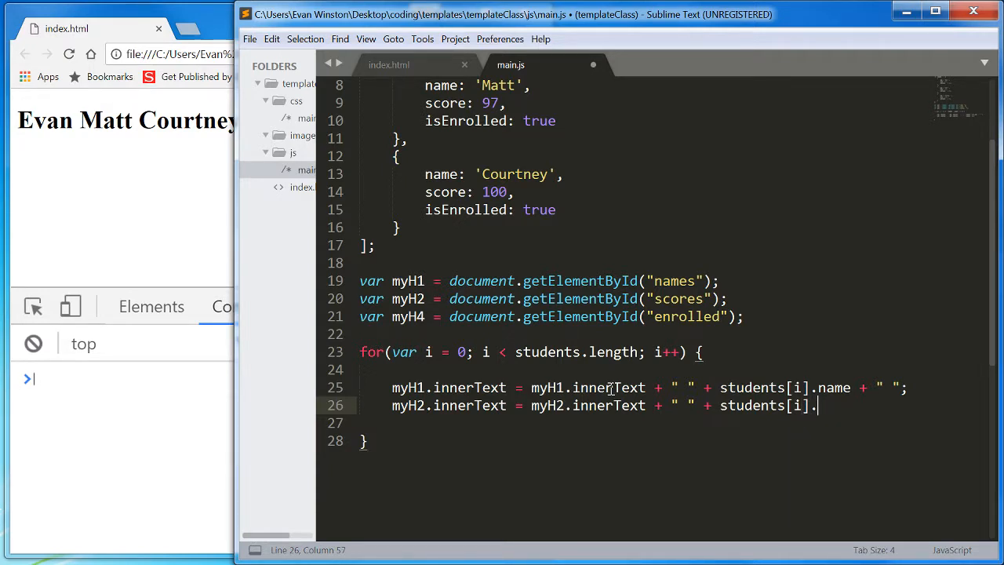
text(score)
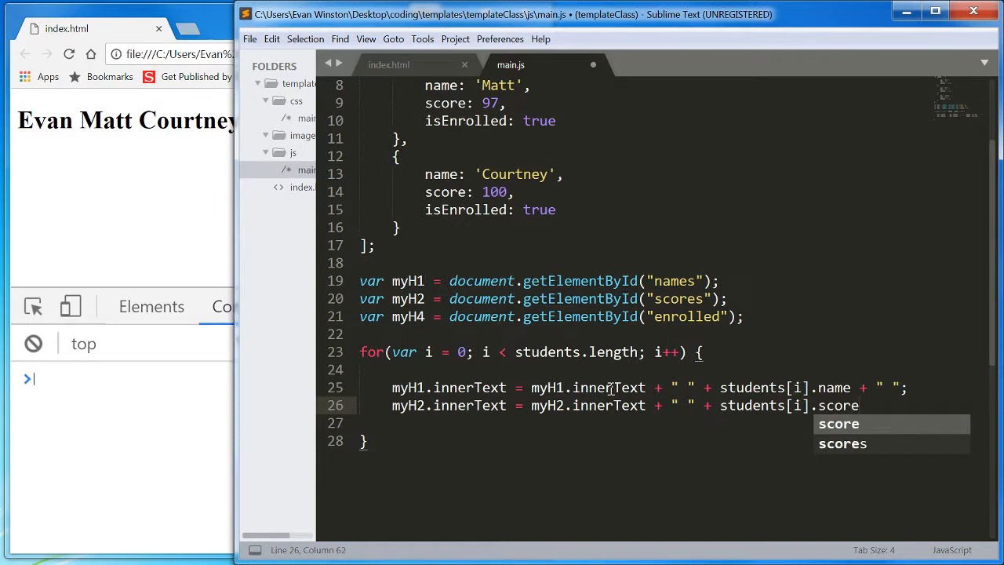
text(+ " ";)
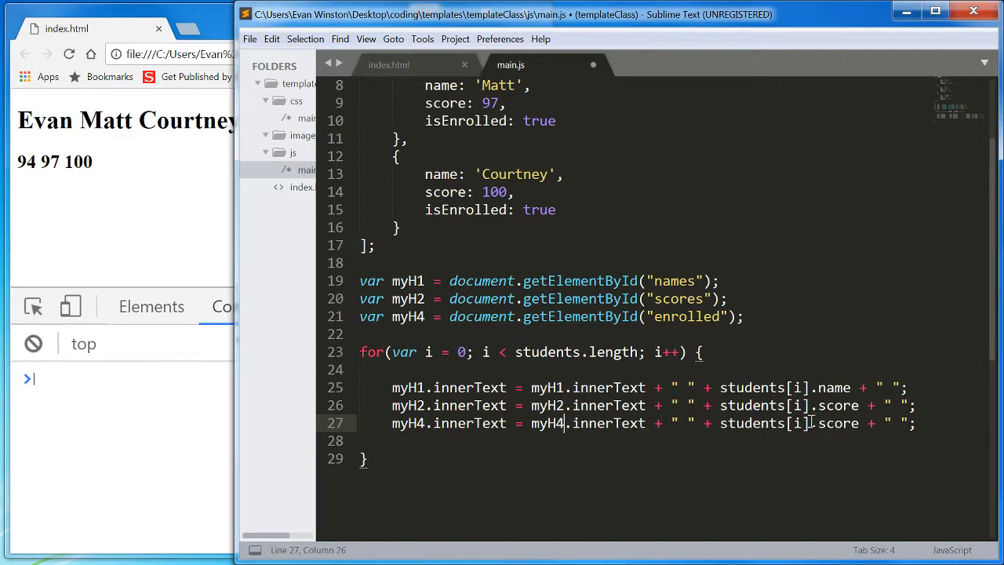
Step: Change the myH4 line to use students[i].isEnrolled
text(isEnrolled)
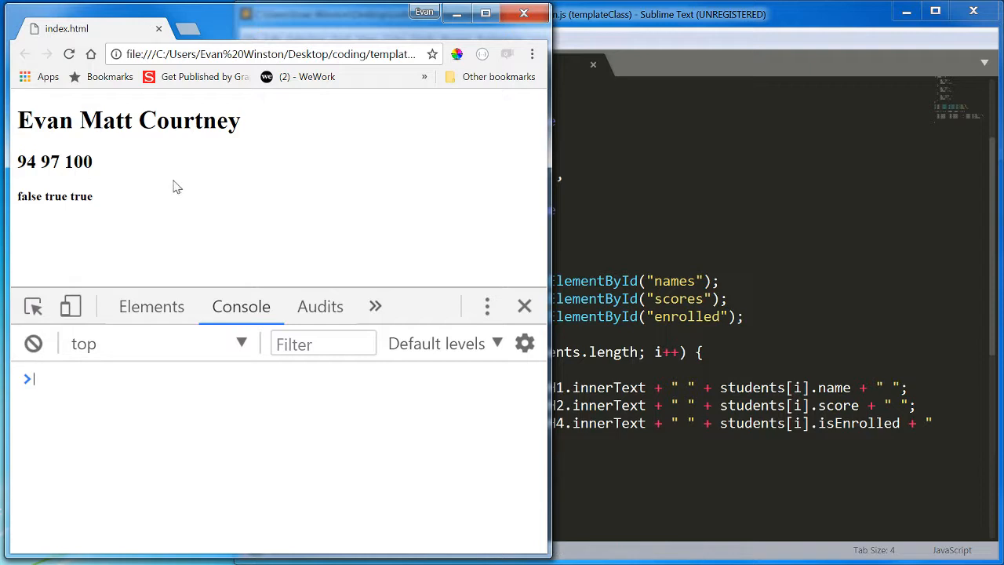
mouse_move(155, 183)
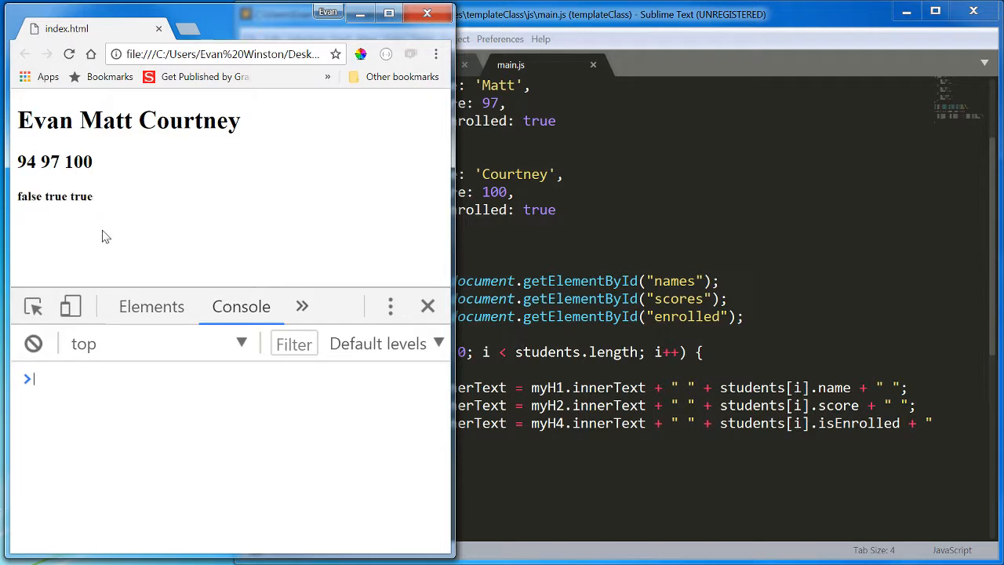
mouse_move(106, 208)
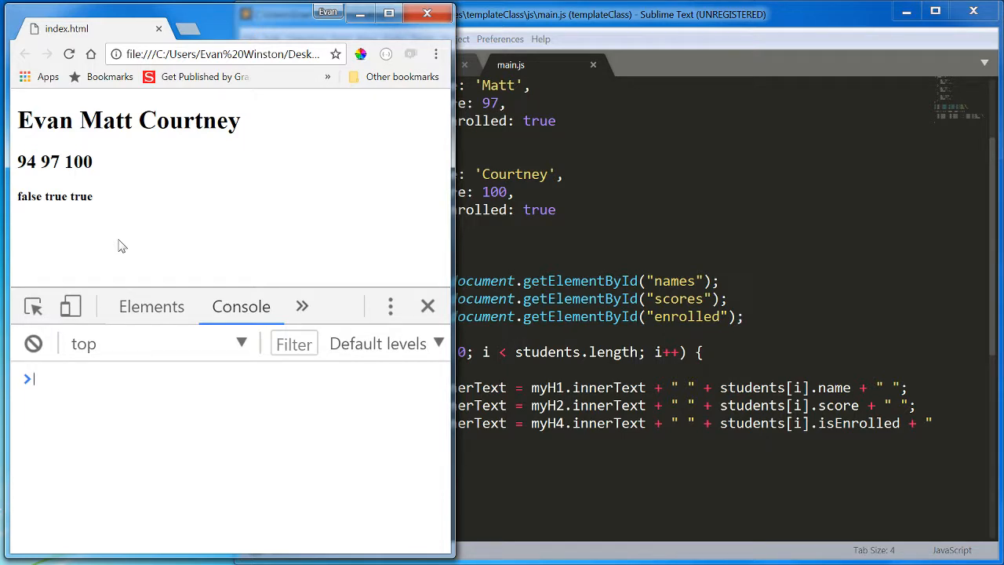
mouse_move(309, 147)
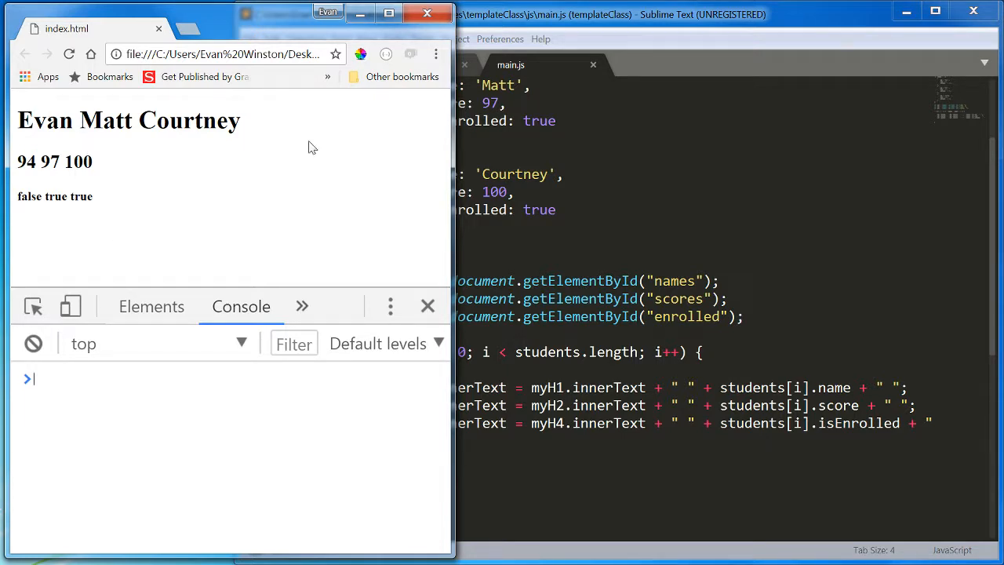
mouse_move(421, 202)
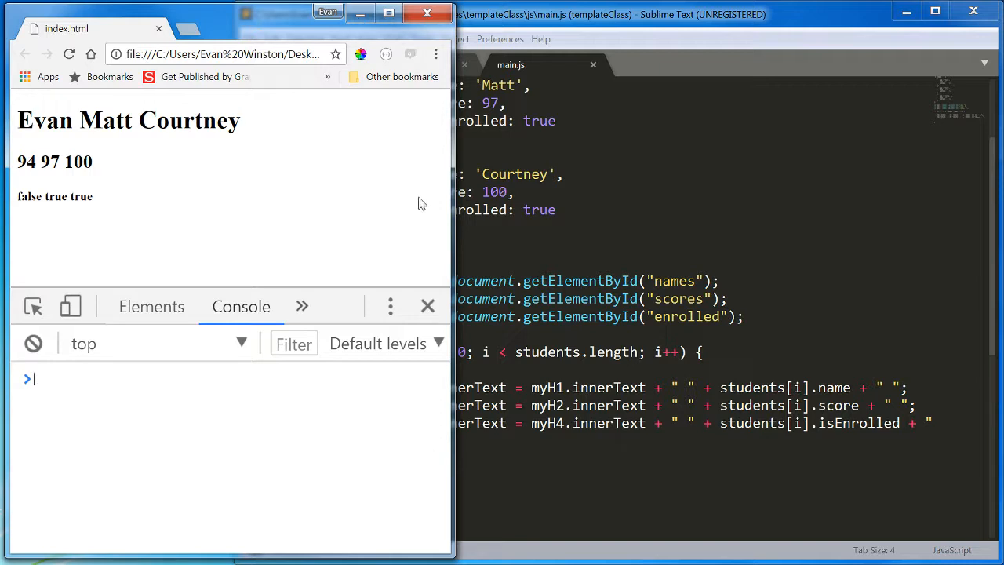
mouse_move(407, 121)
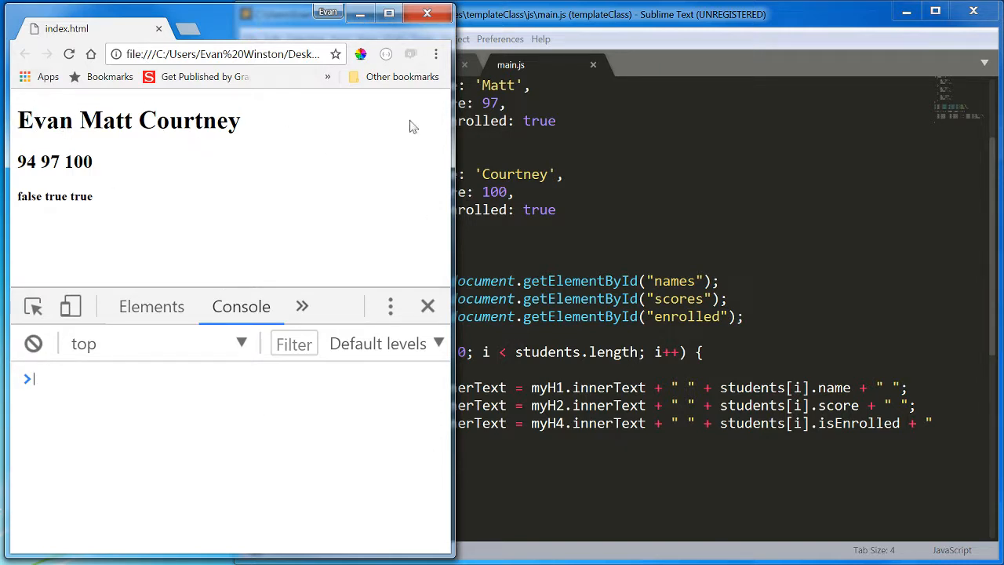
mouse_move(99, 230)
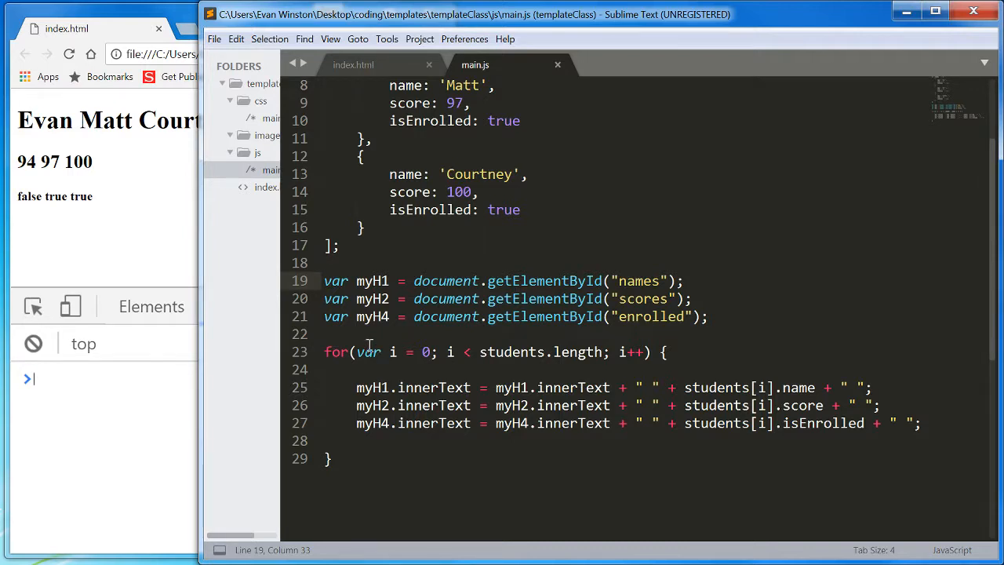
mouse_move(720, 321)
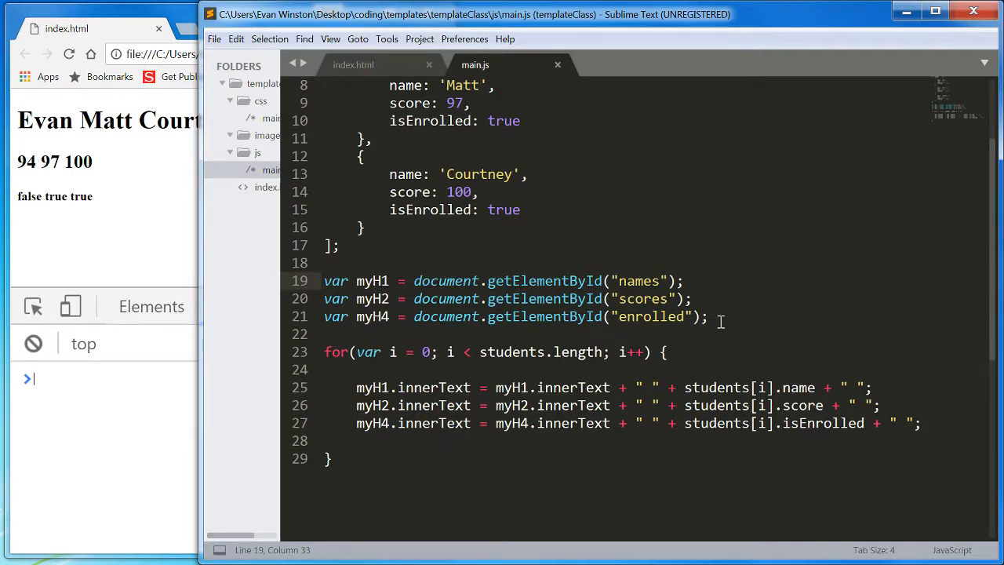
mouse_move(710, 316)
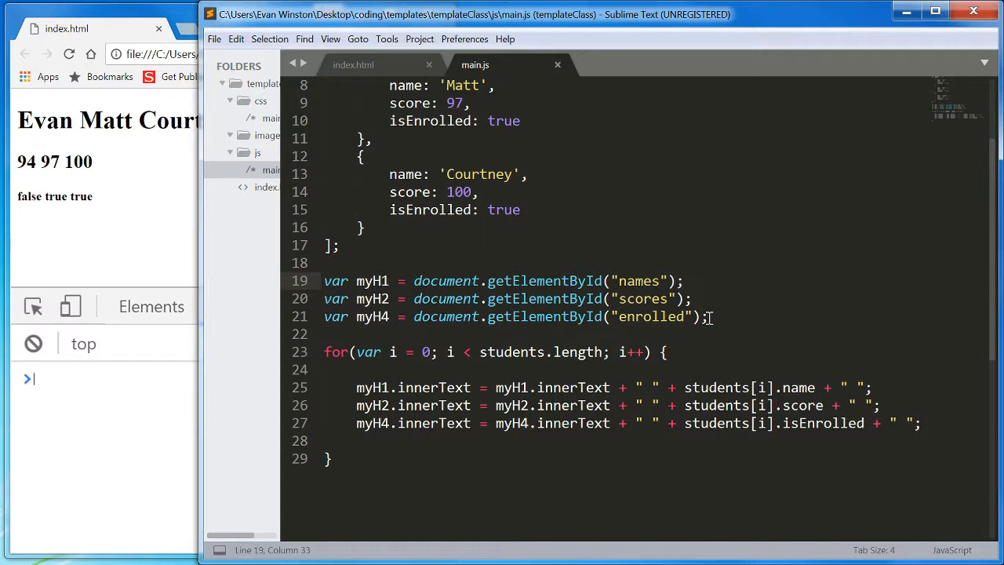
click(708, 316)
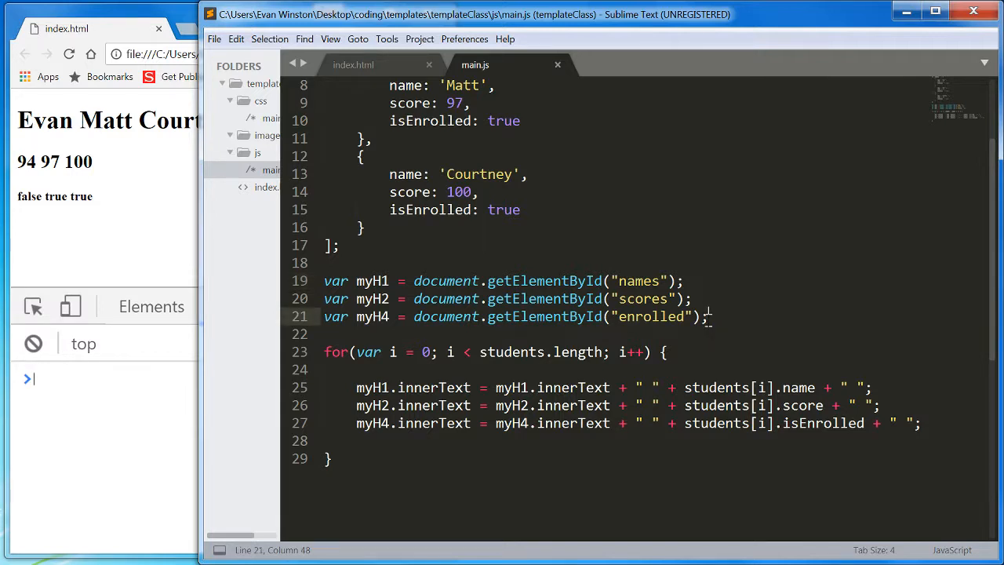